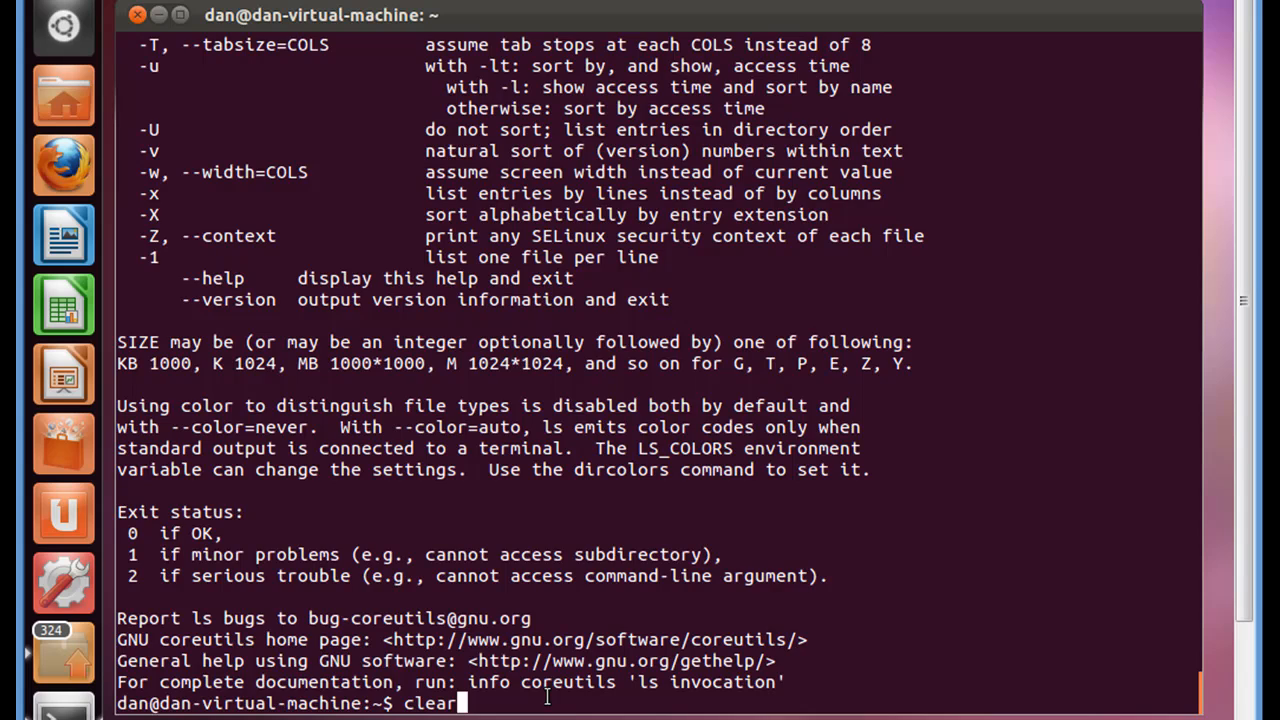
Step: Run clear to wipe the ls help output, leaving an empty prompt
key("Return")
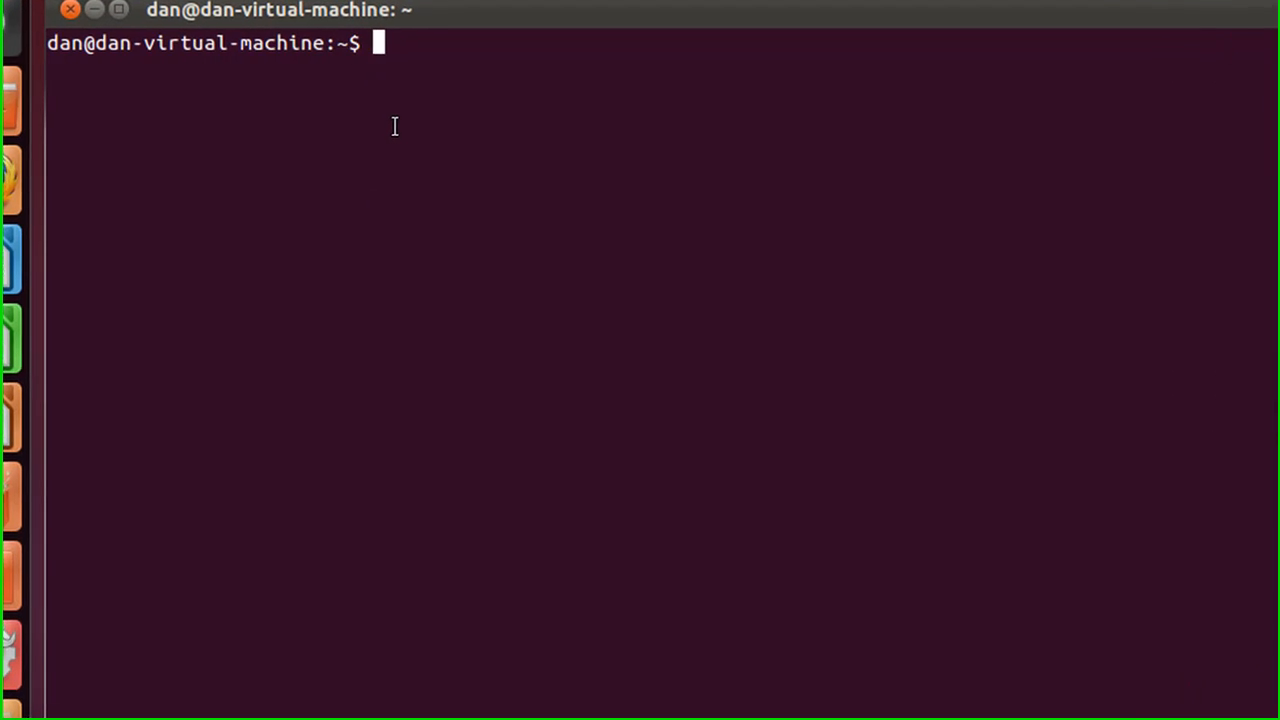
Step: Change into Documents, make a resumes directory, and list it to confirm
type("cd")
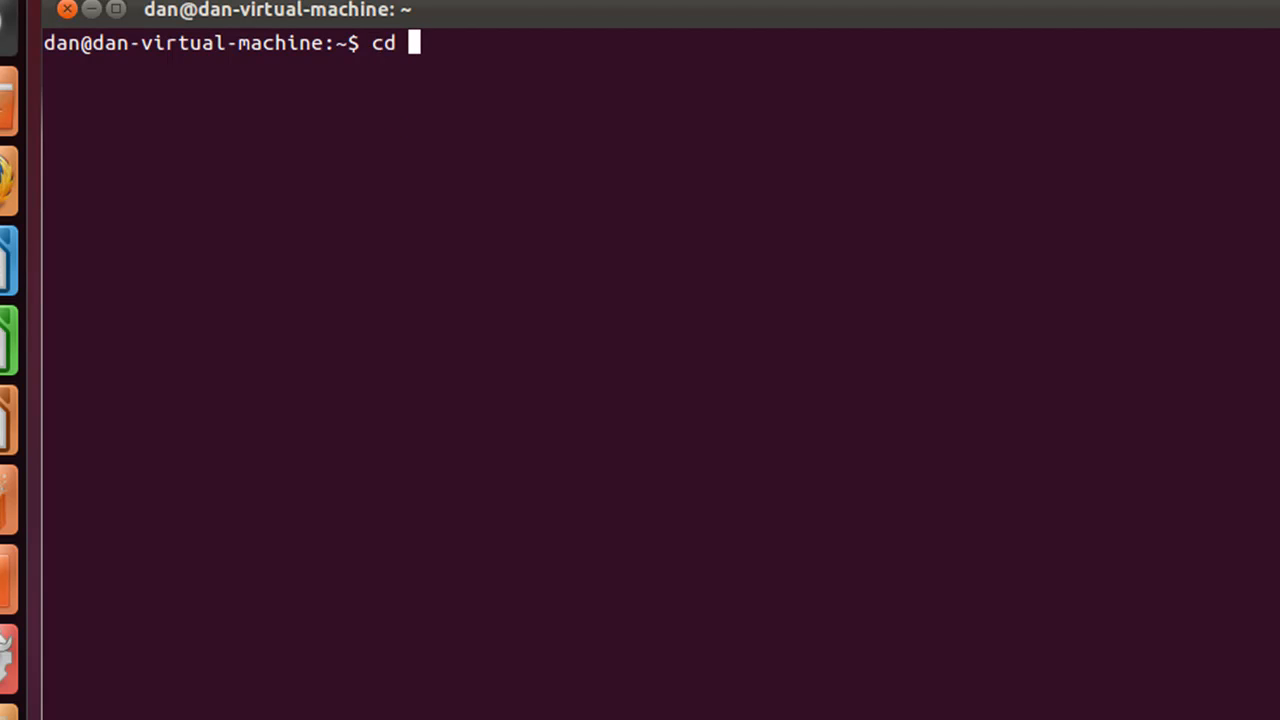
type("Documents")
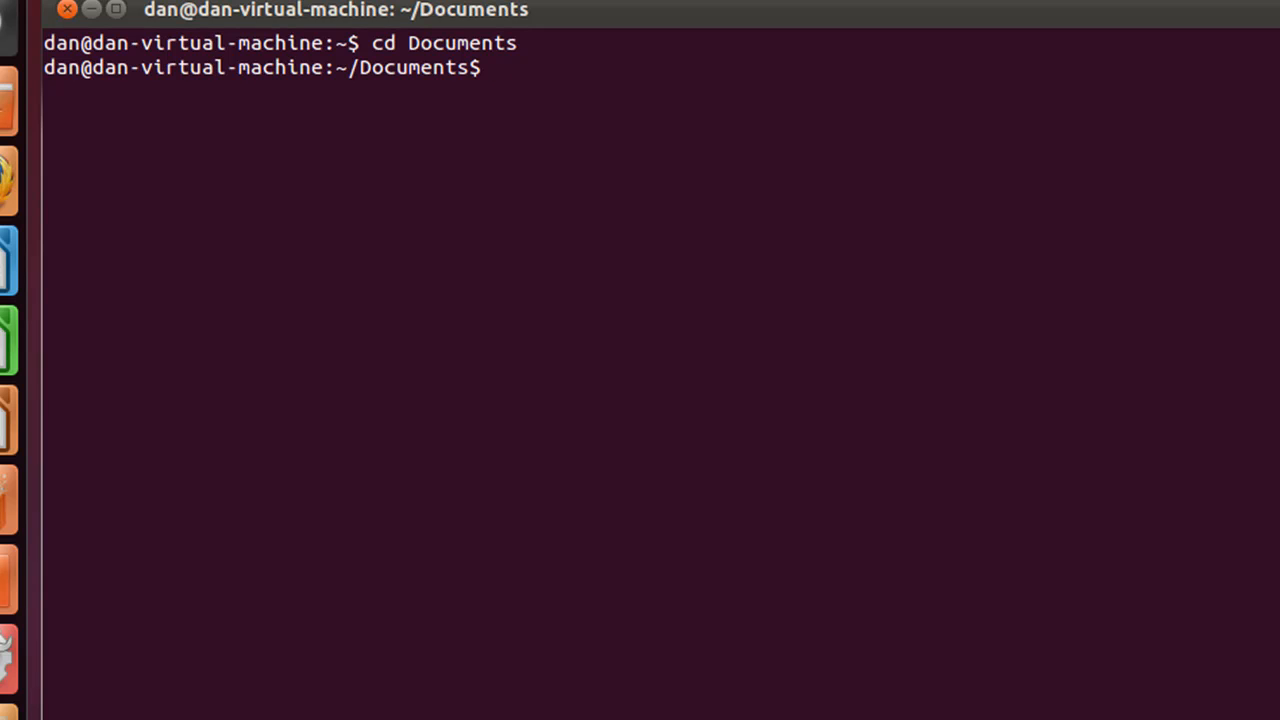
type("mkdir")
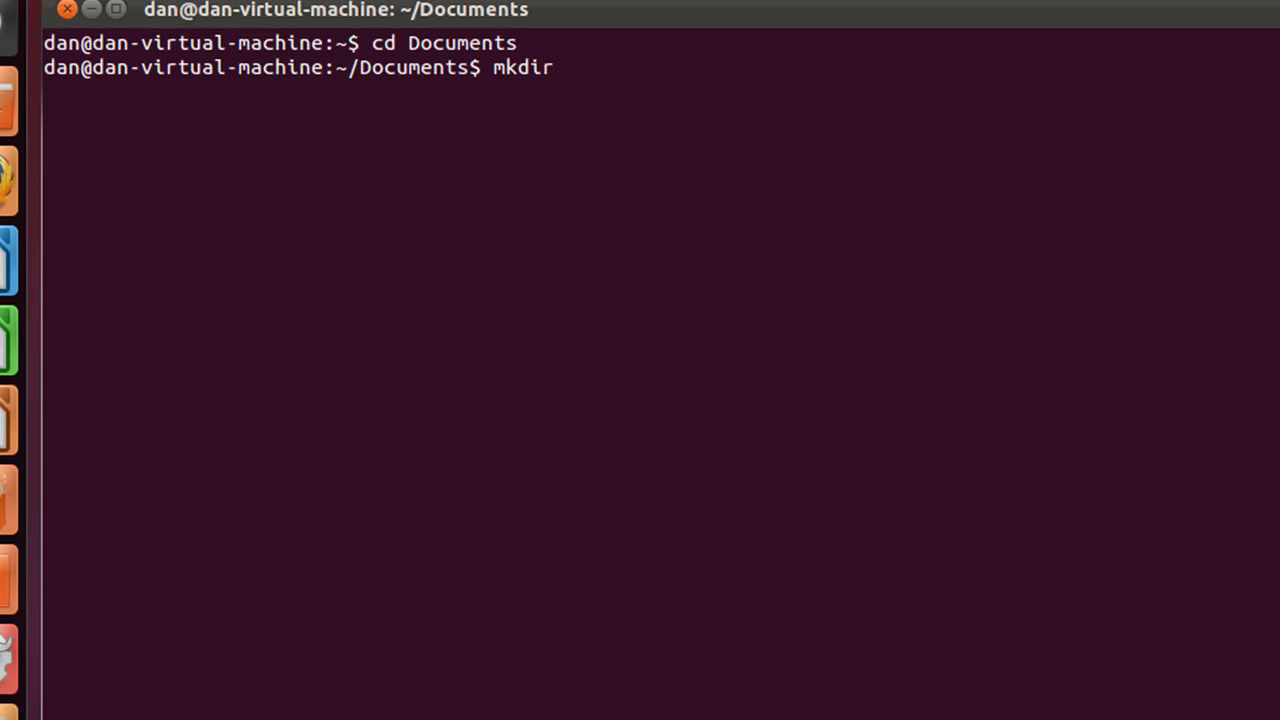
type("\" \"")
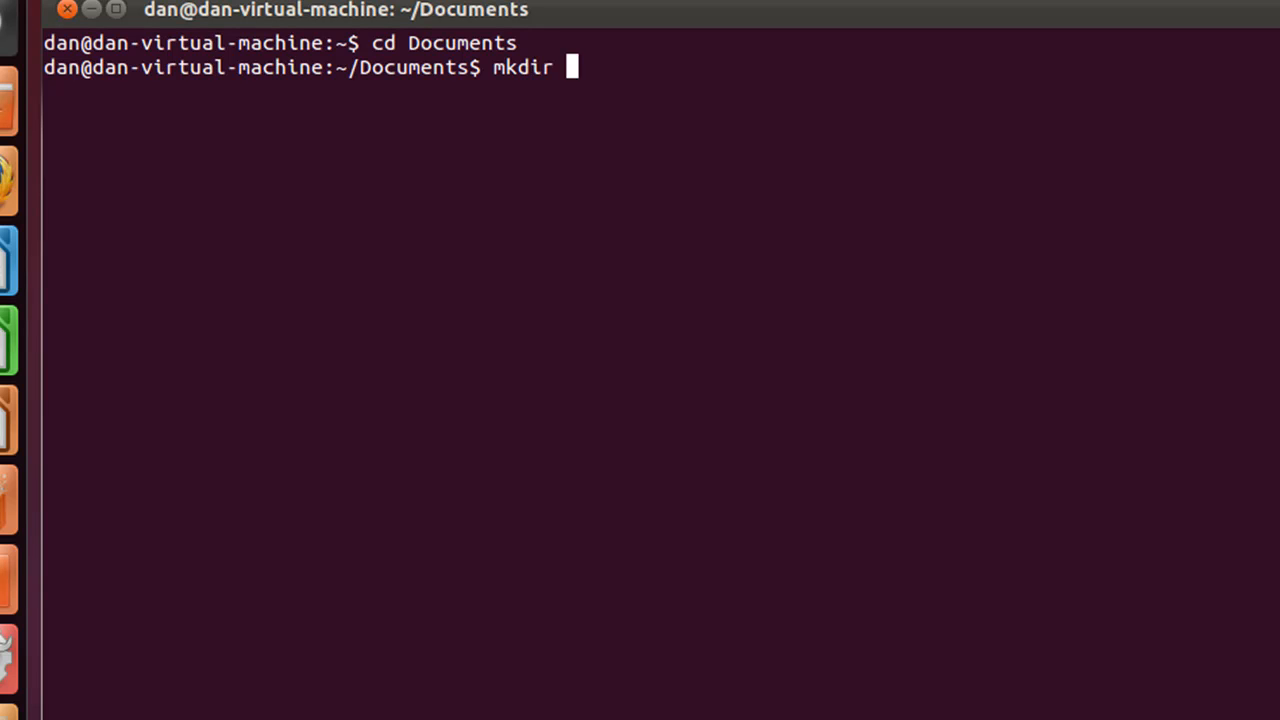
type("resu")
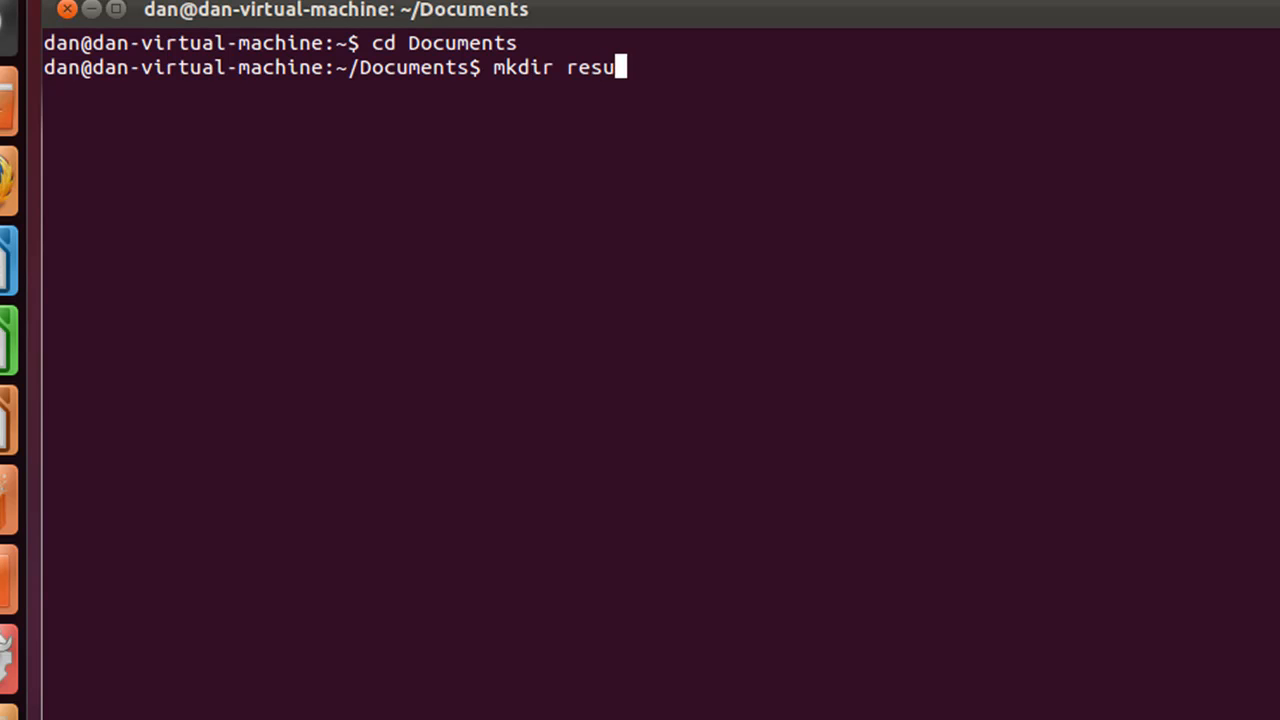
type("mes")
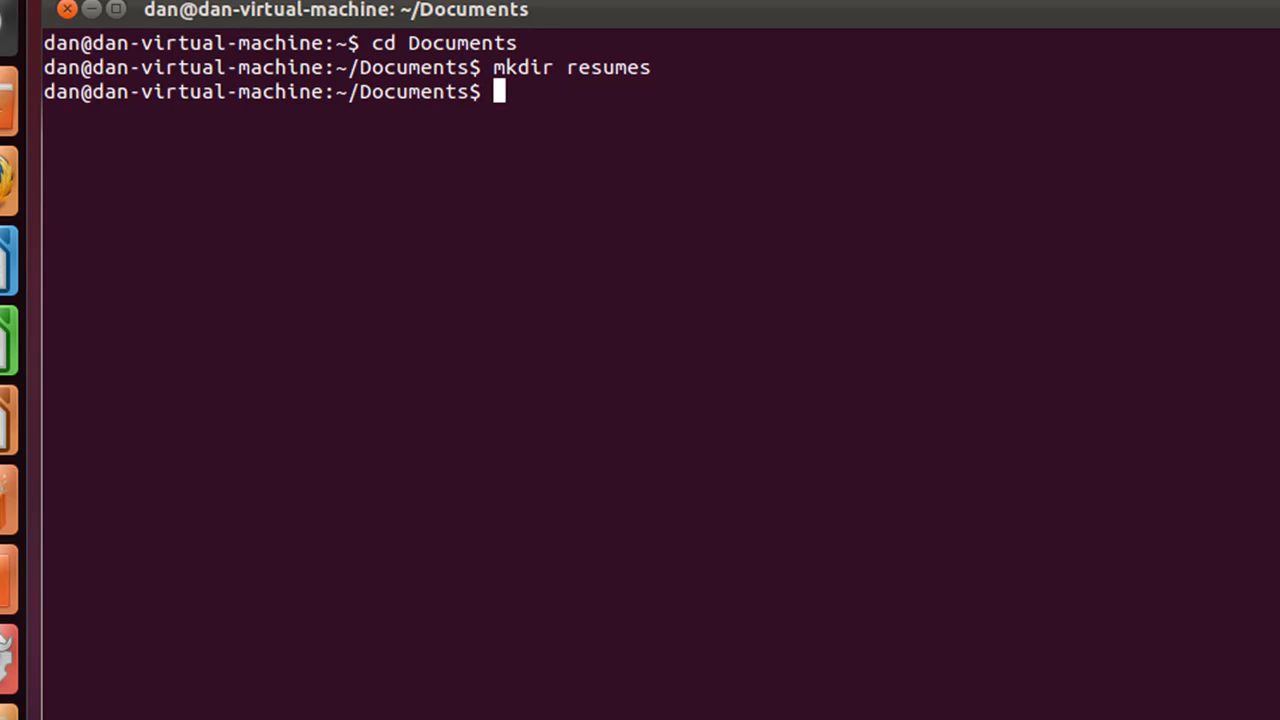
type("ls")
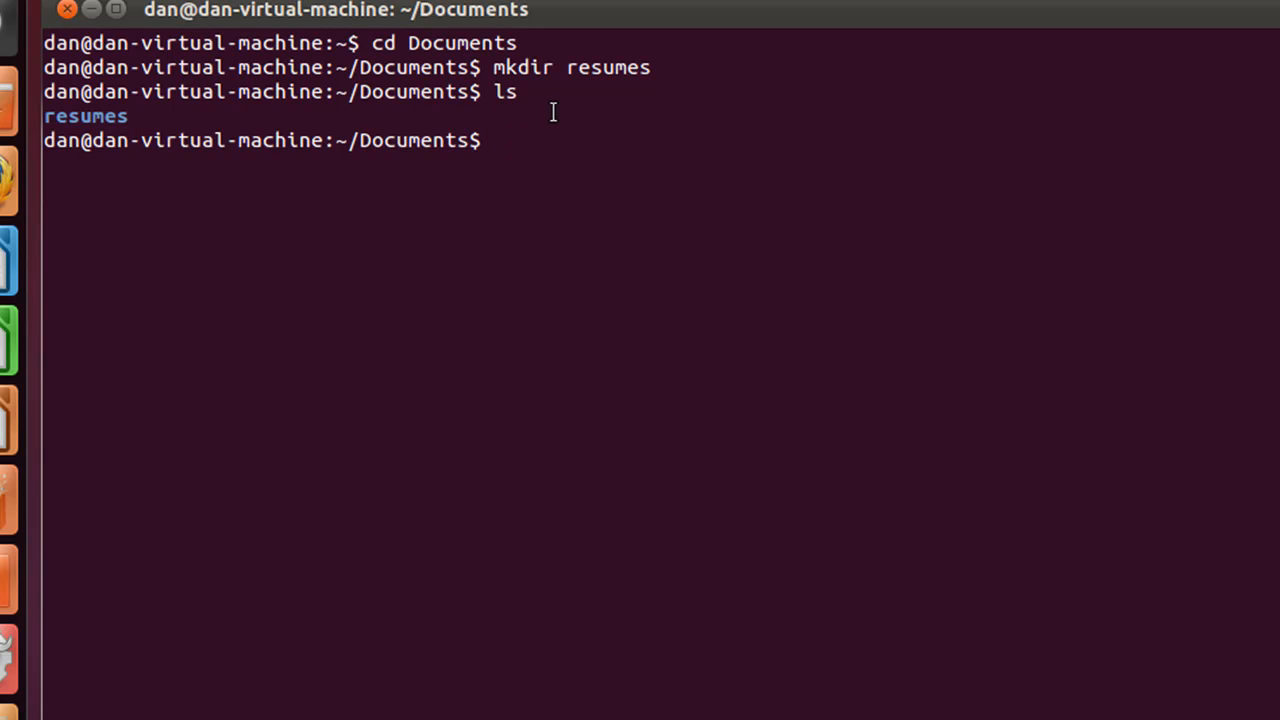
mouse_move(327, 178)
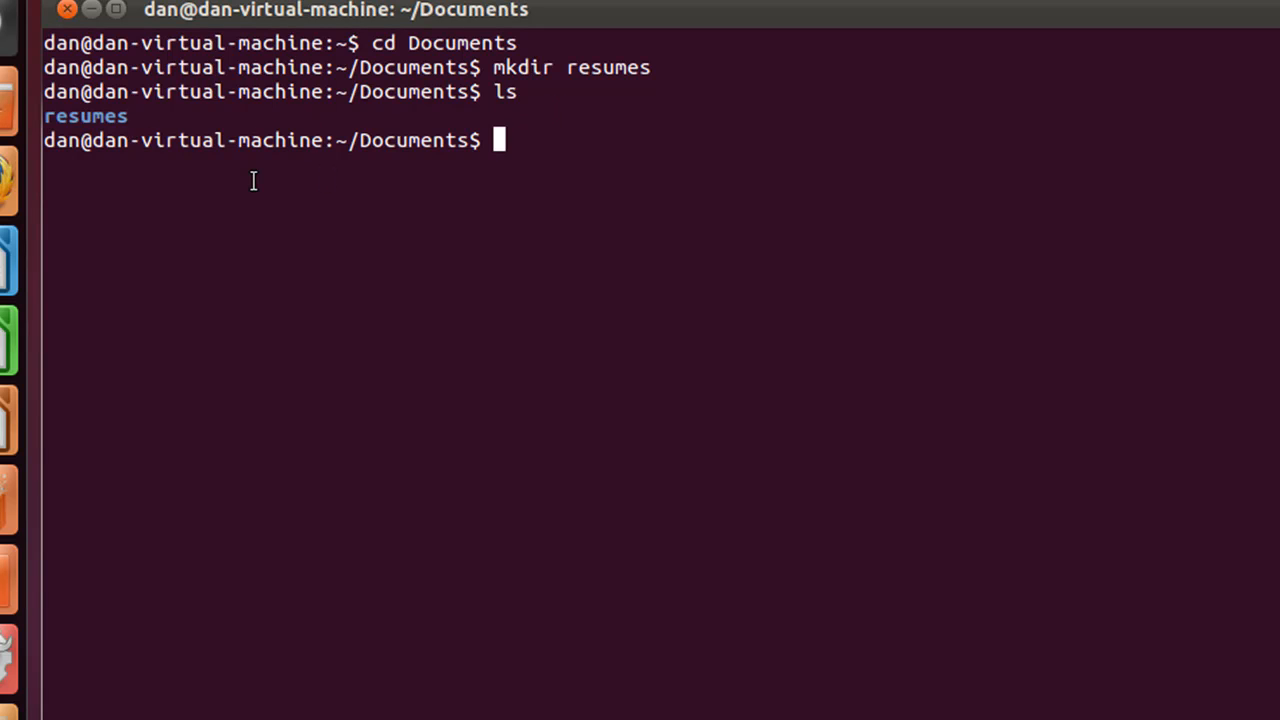
Step: Enter resumes, create an empty resume1.txt with touch, and highlight its name
type("cd resumes")
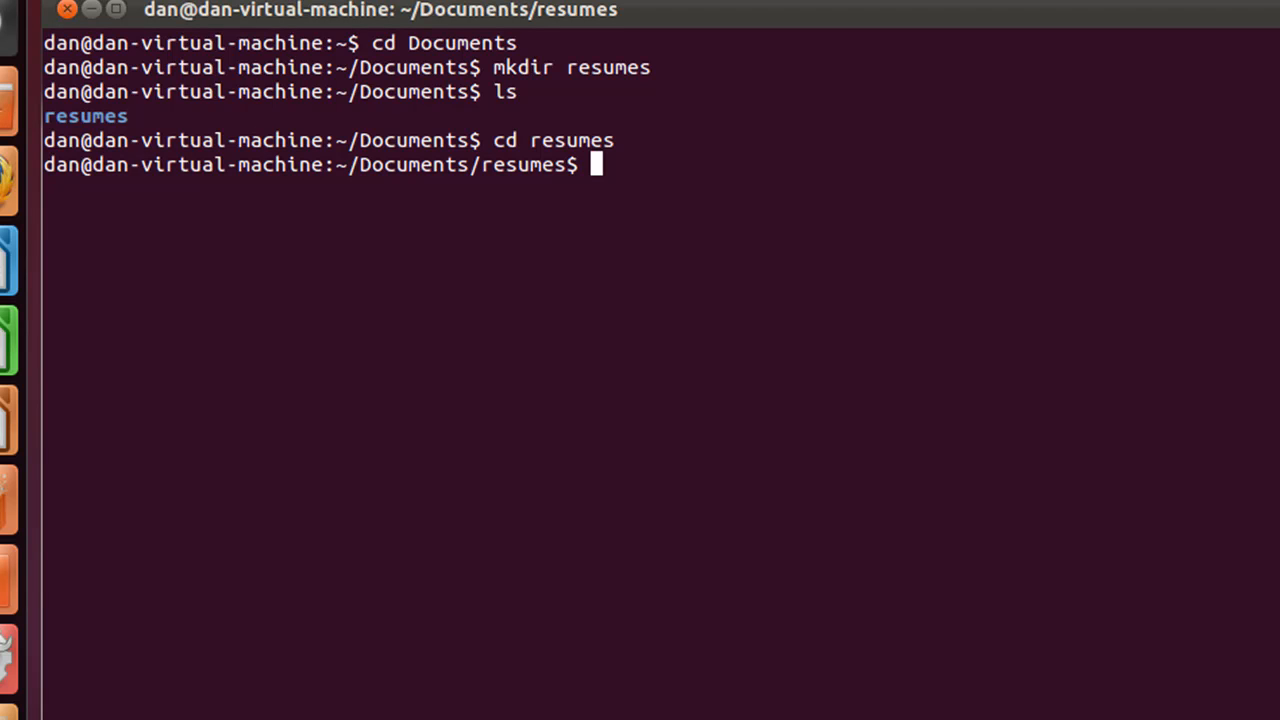
type("tou")
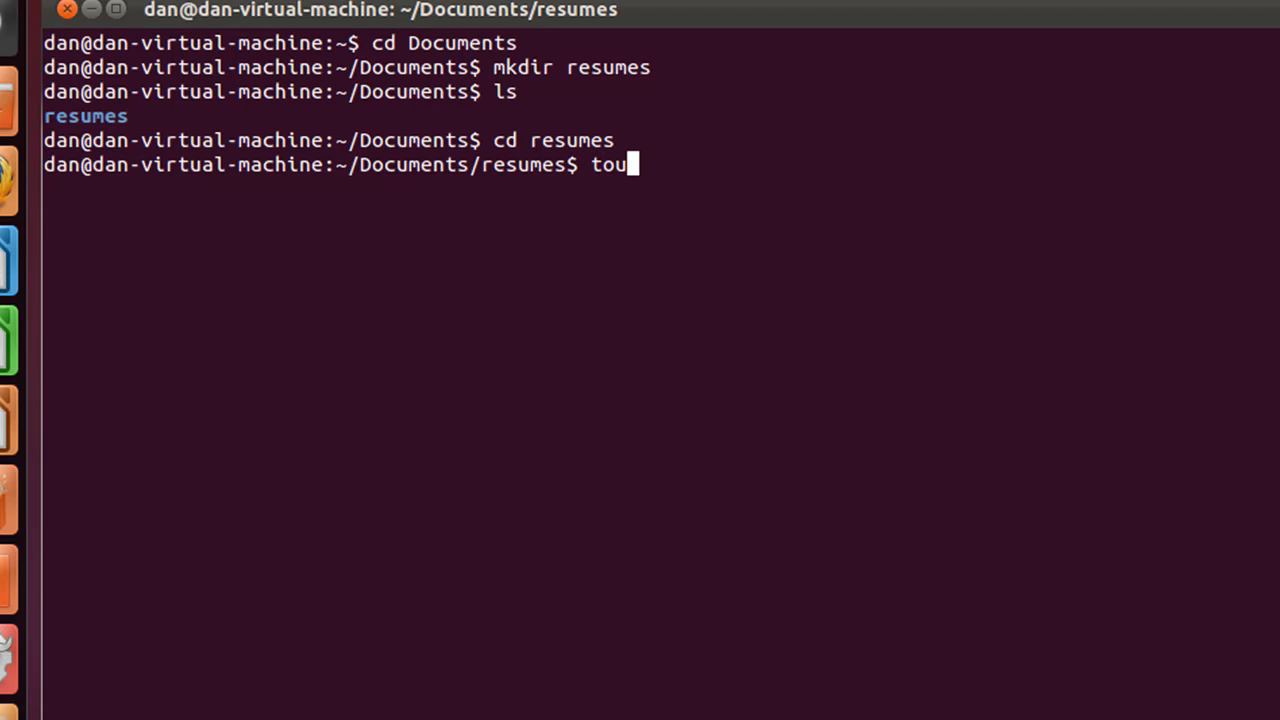
type("ch")
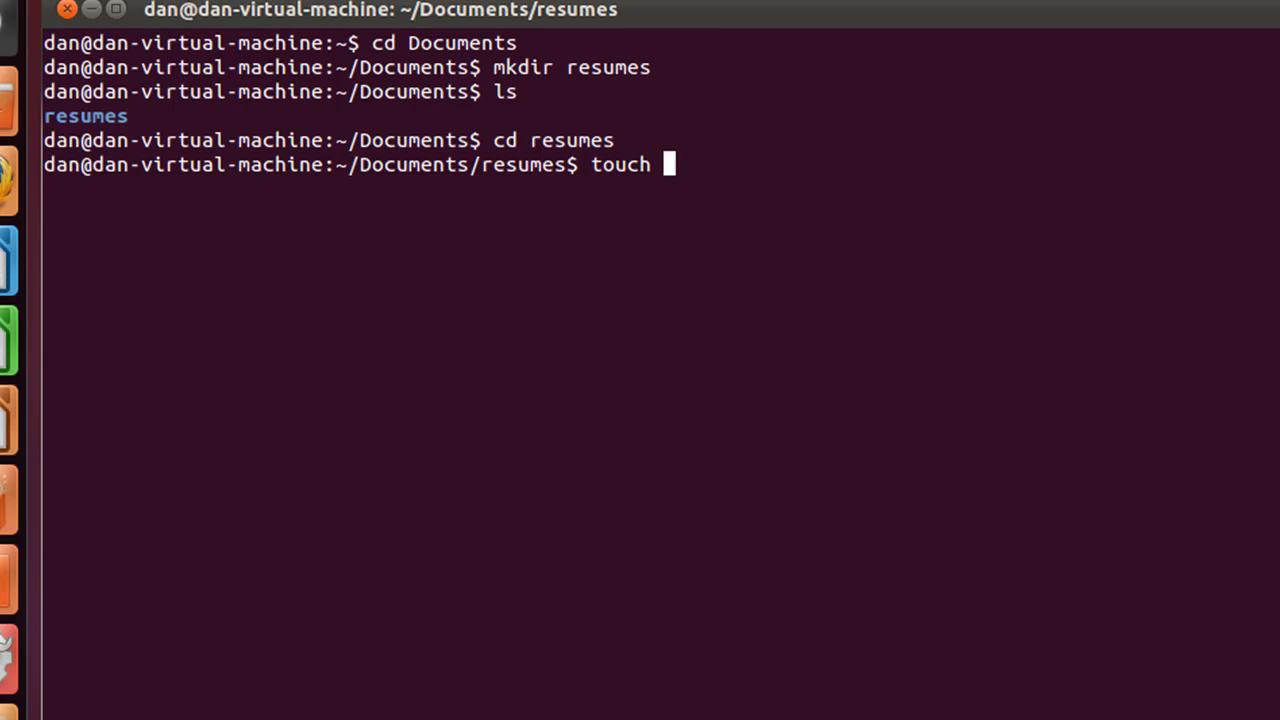
type("res")
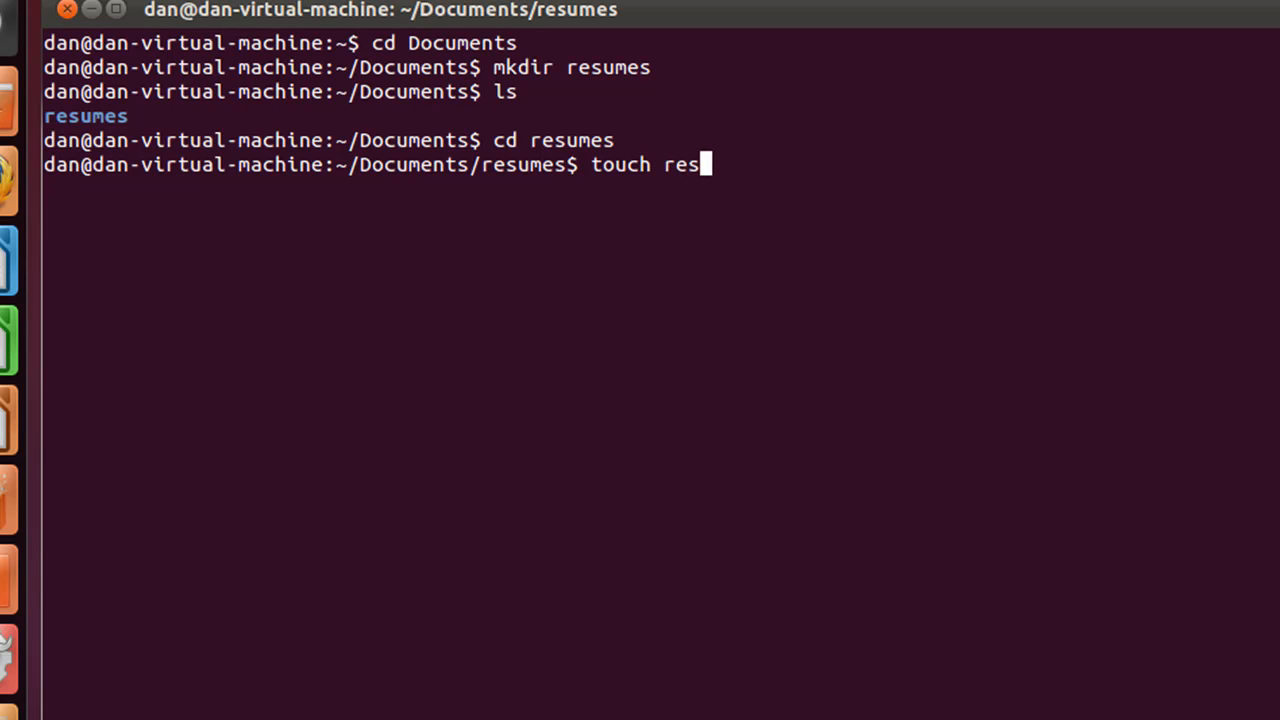
type("ume1")
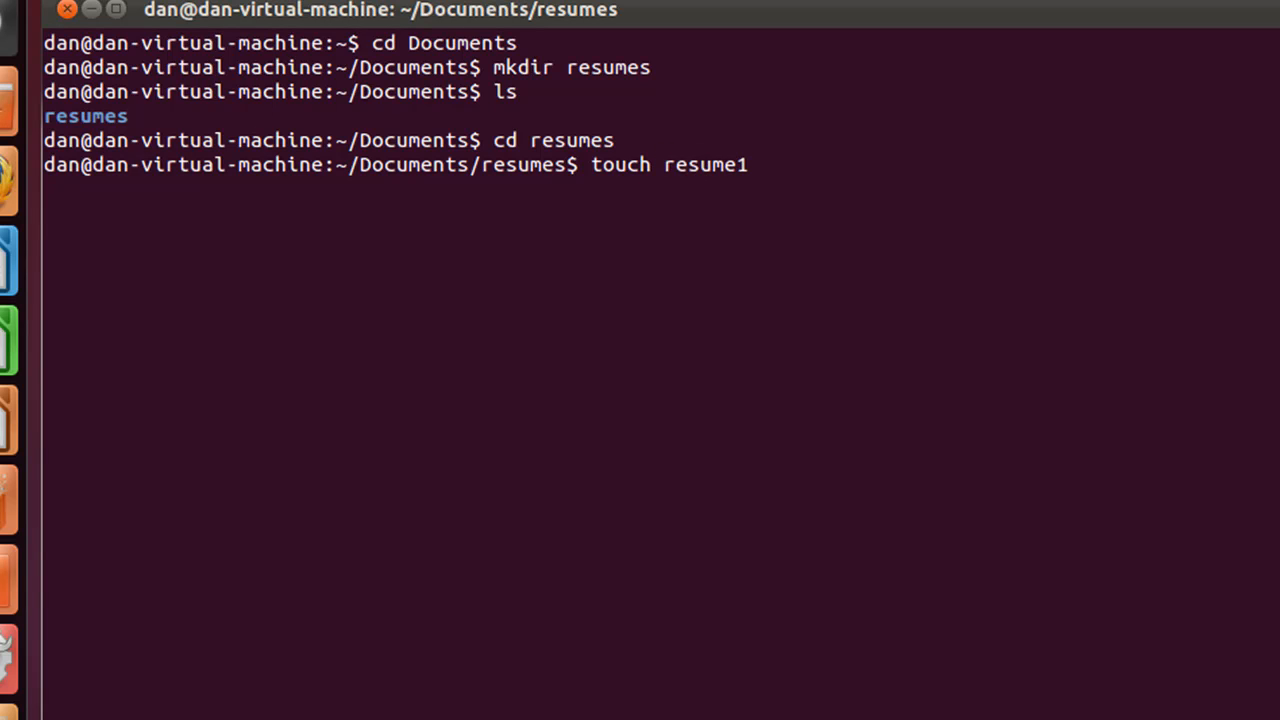
type(".txt")
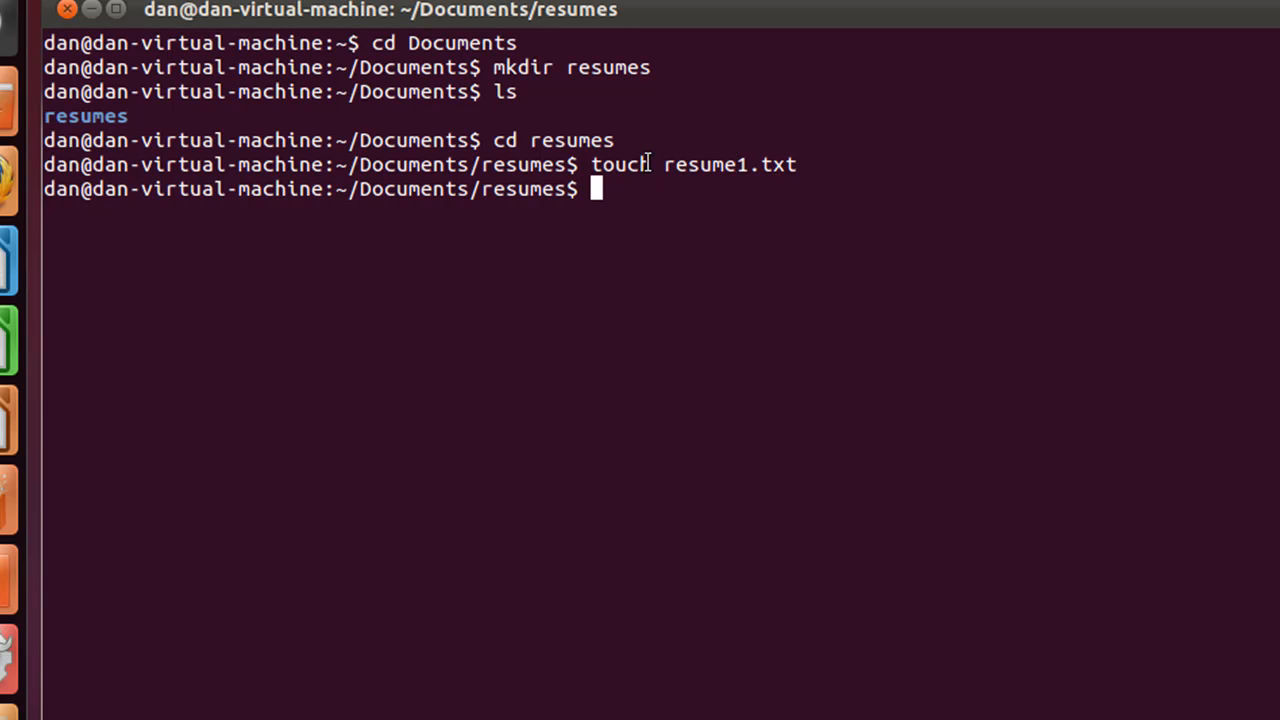
double_click(705, 164)
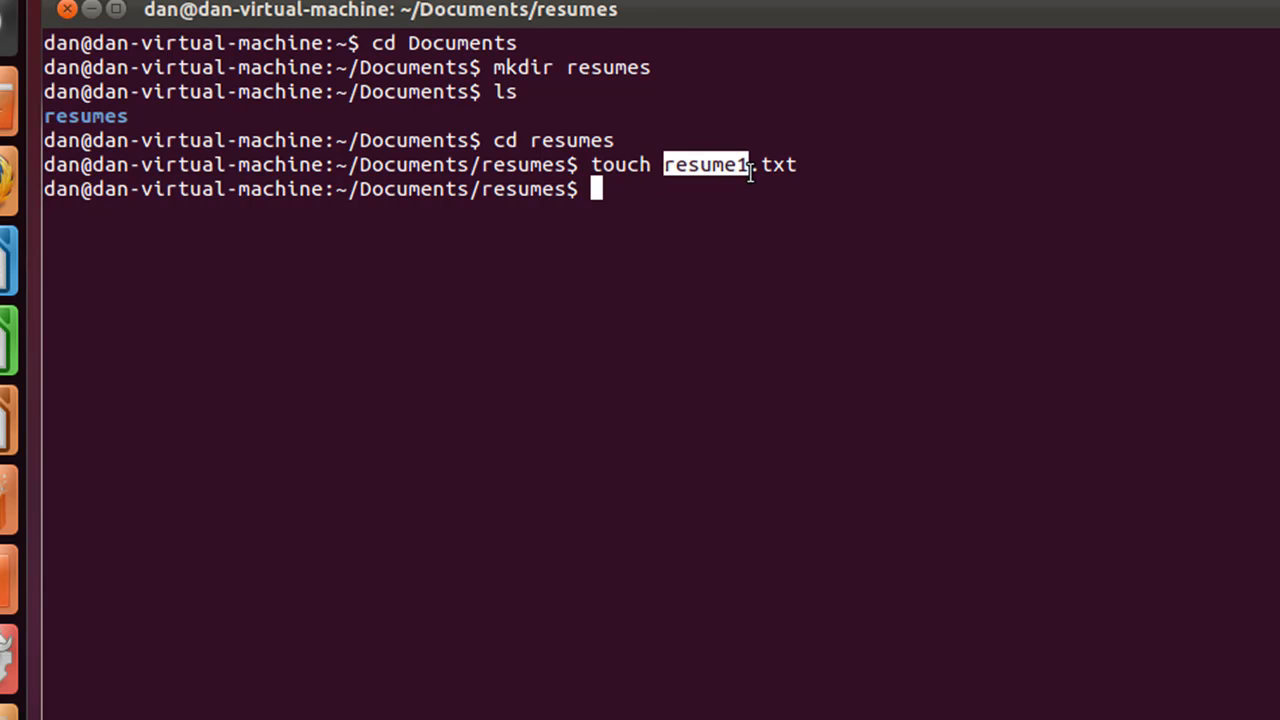
mouse_move(724, 213)
type("ls")
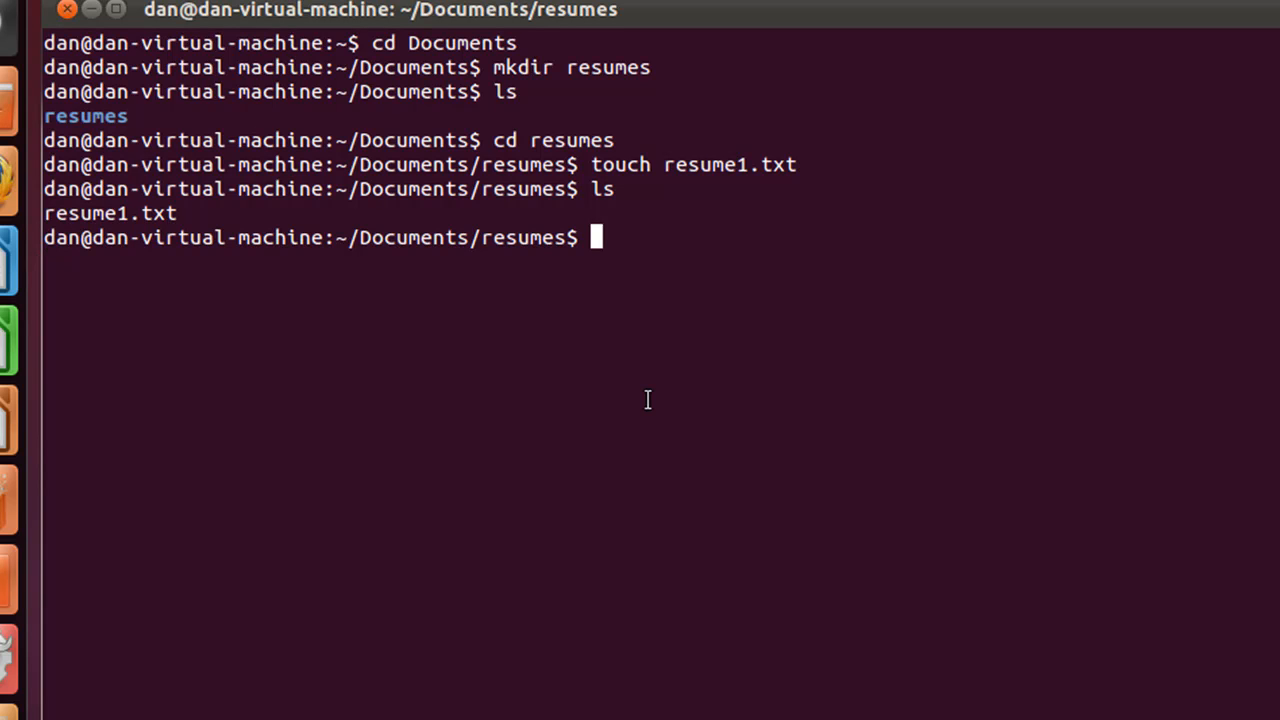
mouse_move(646, 281)
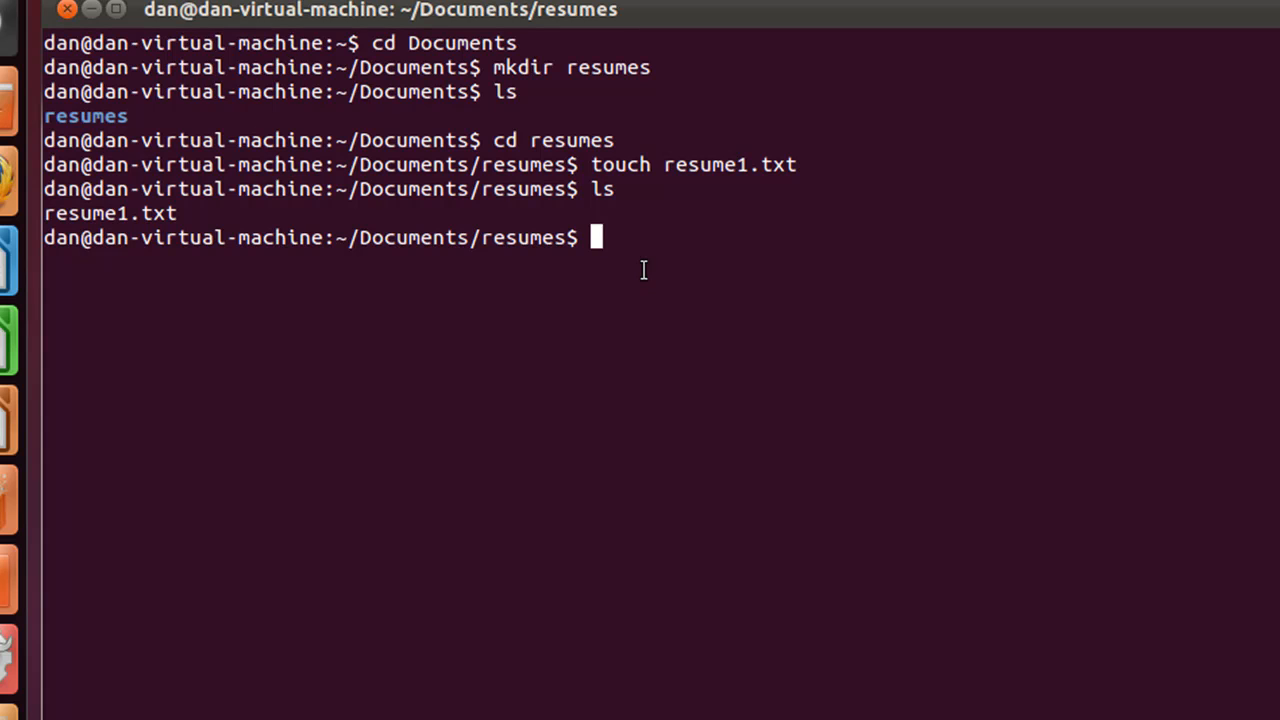
mouse_move(612, 243)
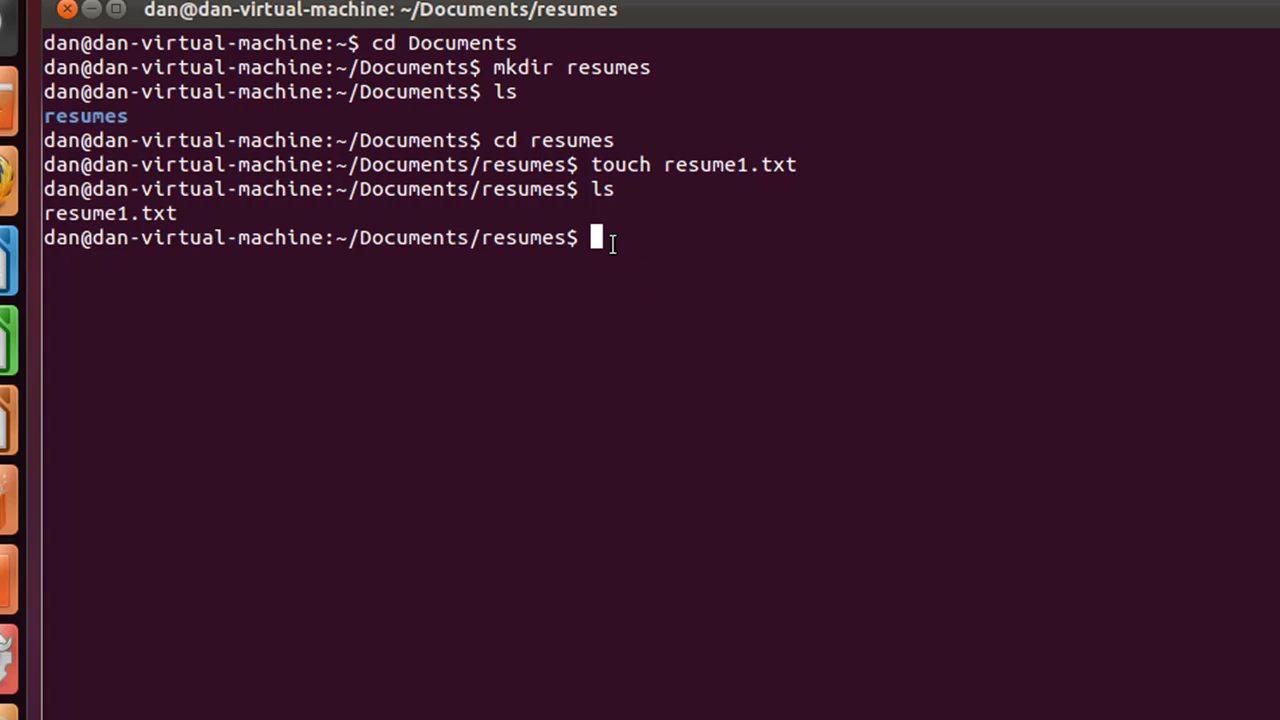
Step: Go back to Documents, list it, and try rmdir resumes, getting 'Directory not empty'
type("cd ..")
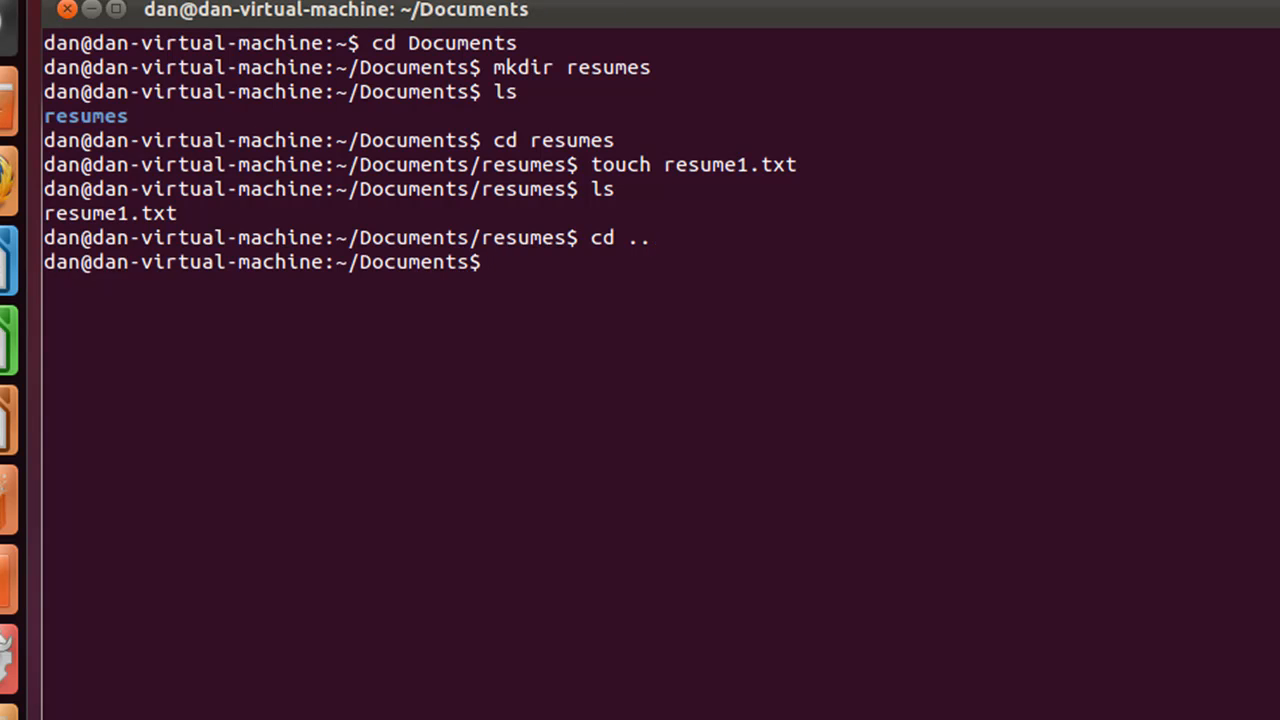
type("rm")
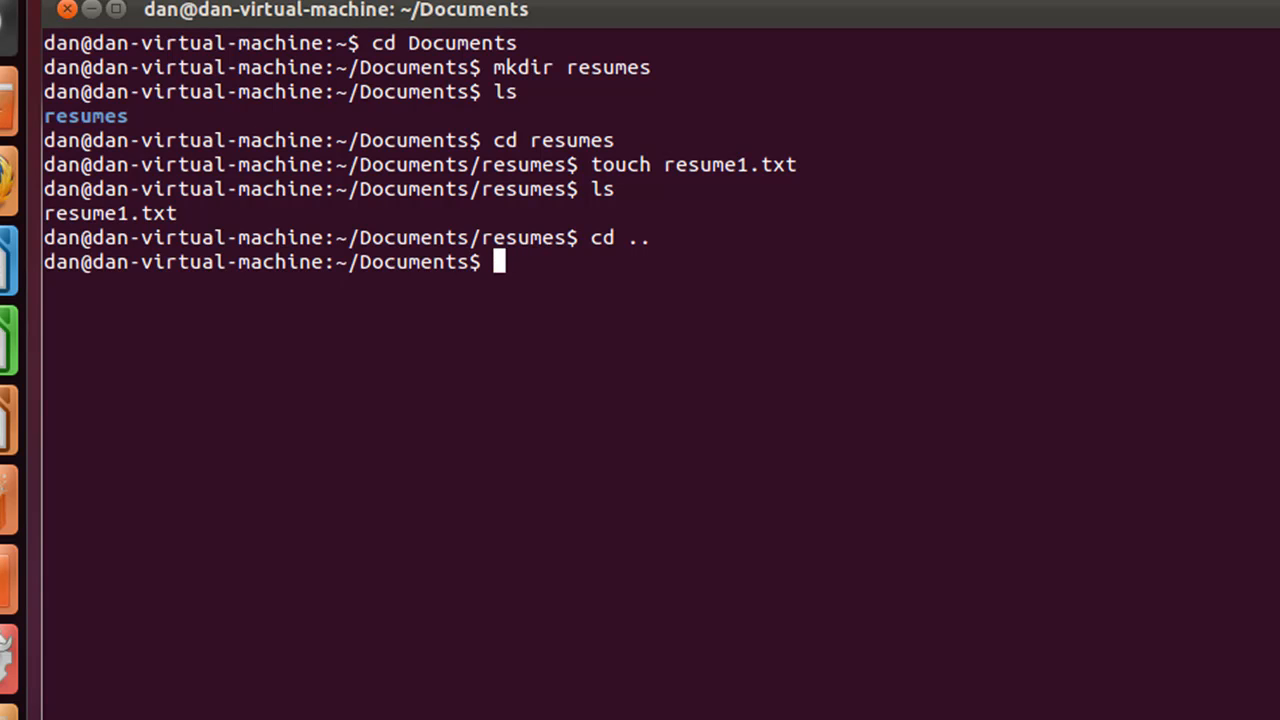
type("rmdir")
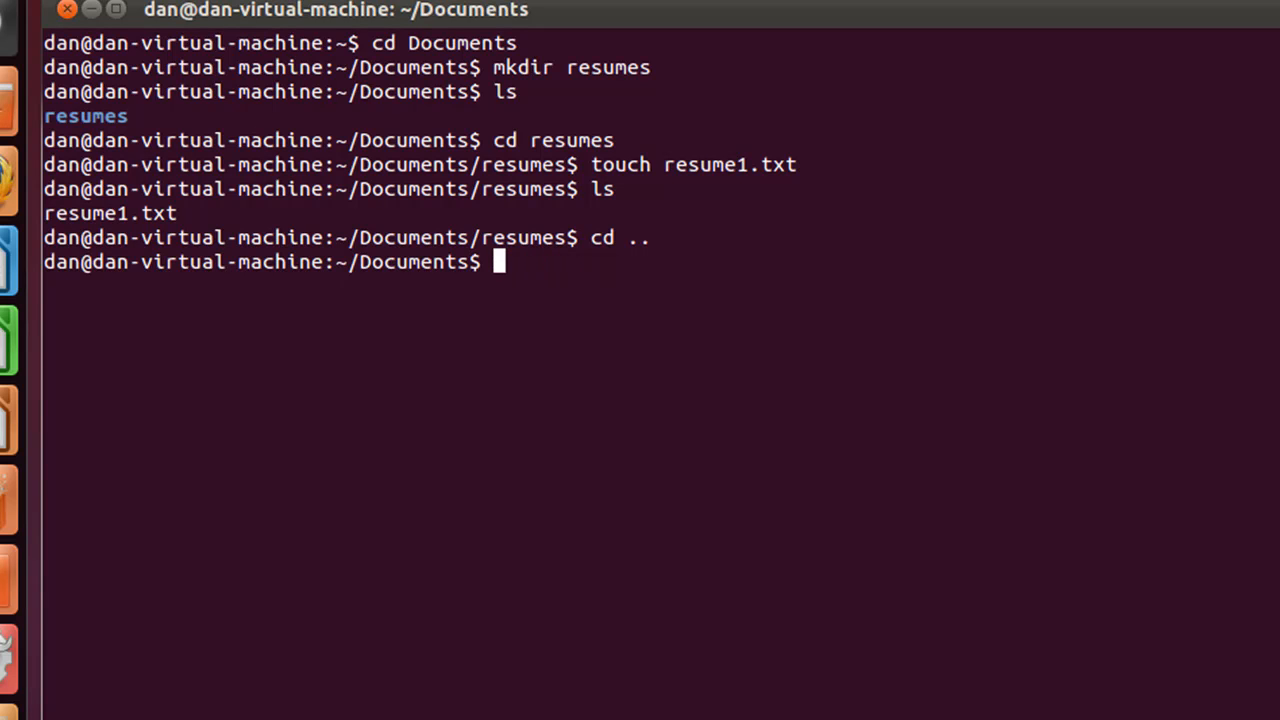
type("ls")
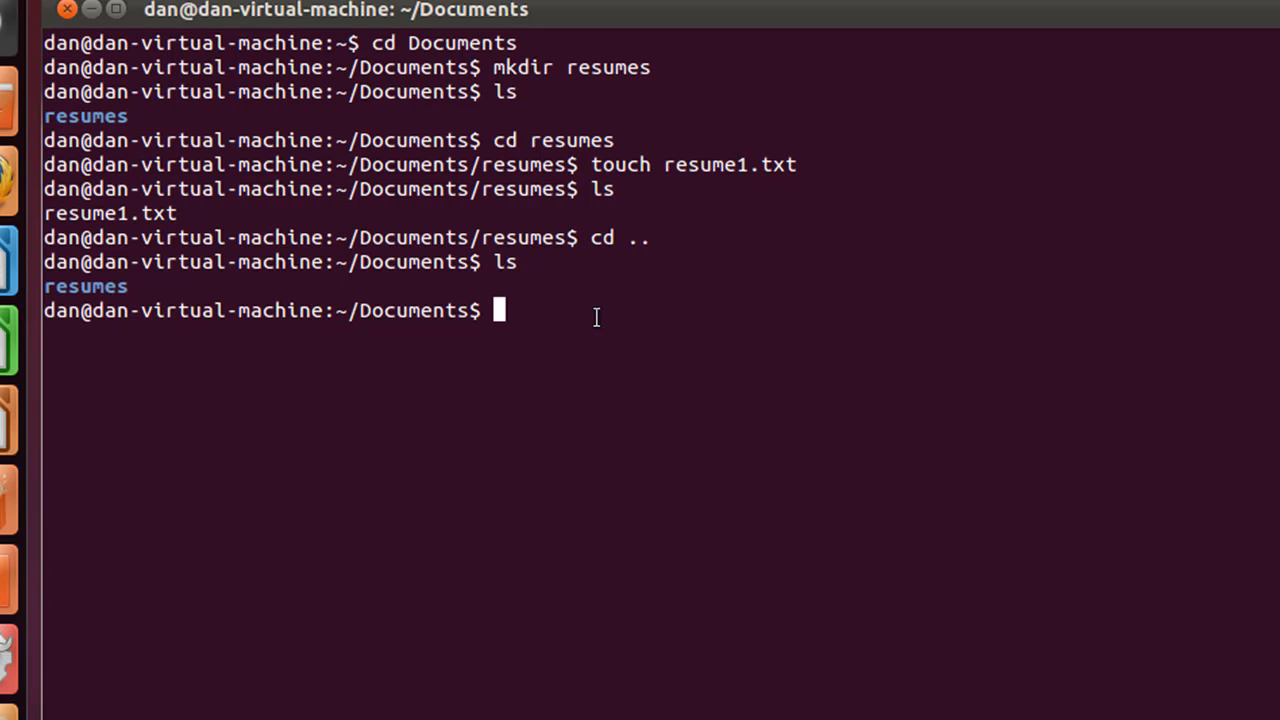
type("rmd")
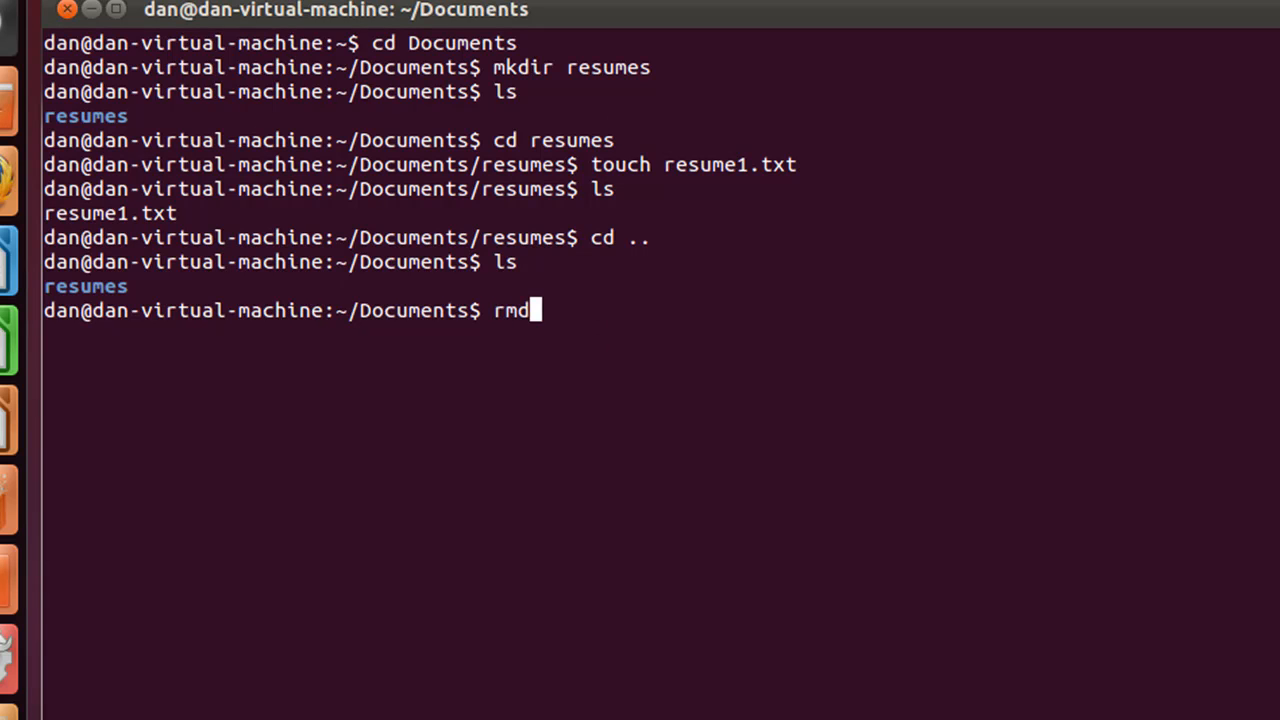
type("ir")
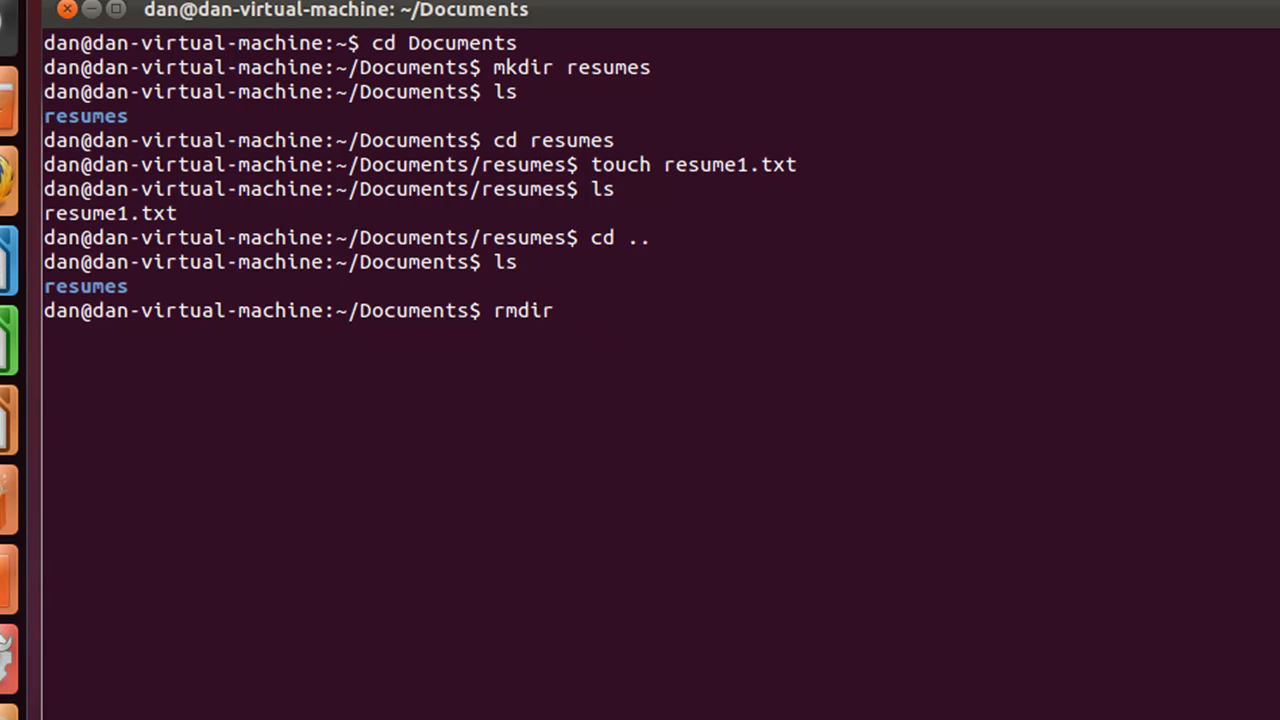
type("resumes")
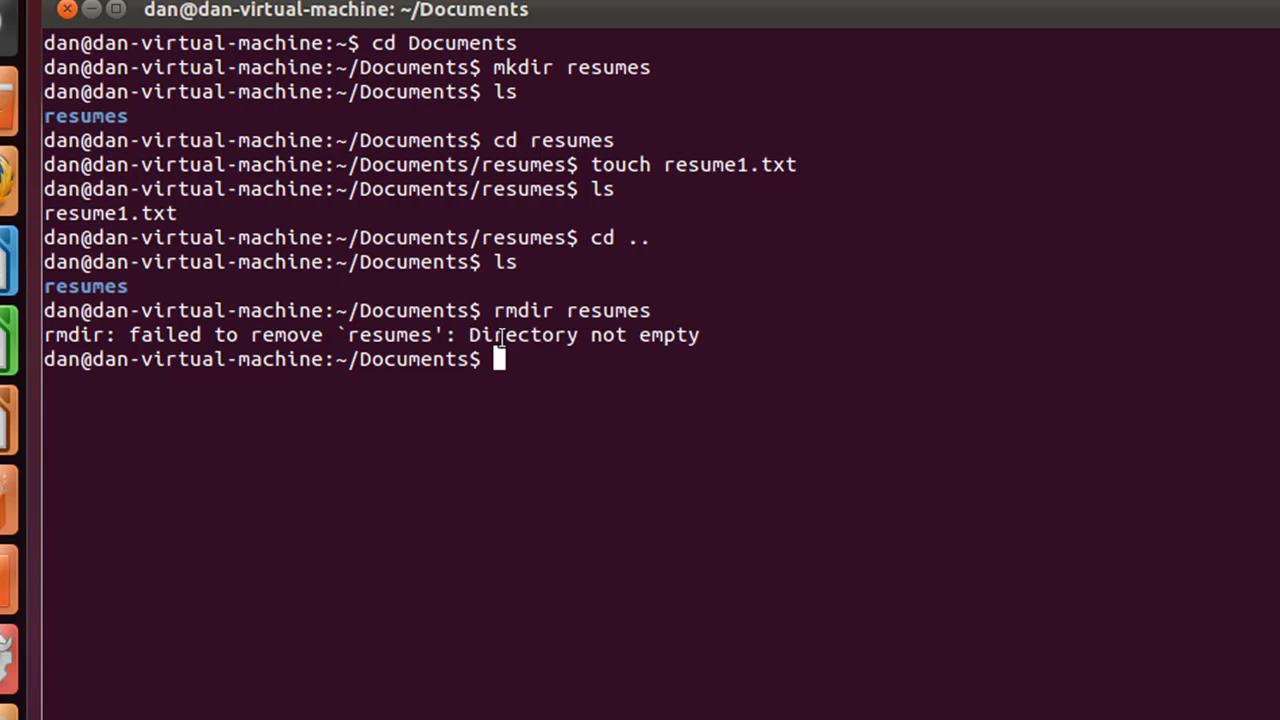
mouse_move(700, 360)
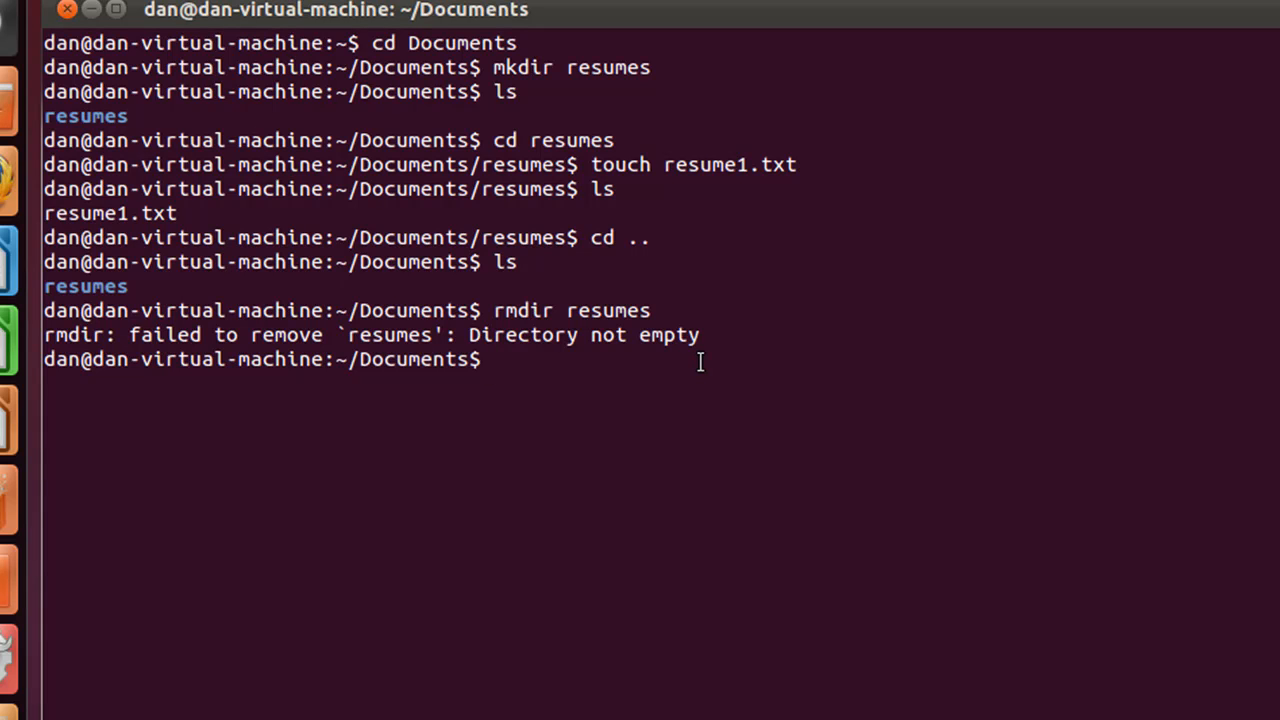
Step: Inside resumes, delete resume1.txt, confirm the folder is empty, and retry rmdir resumes
type("cd")
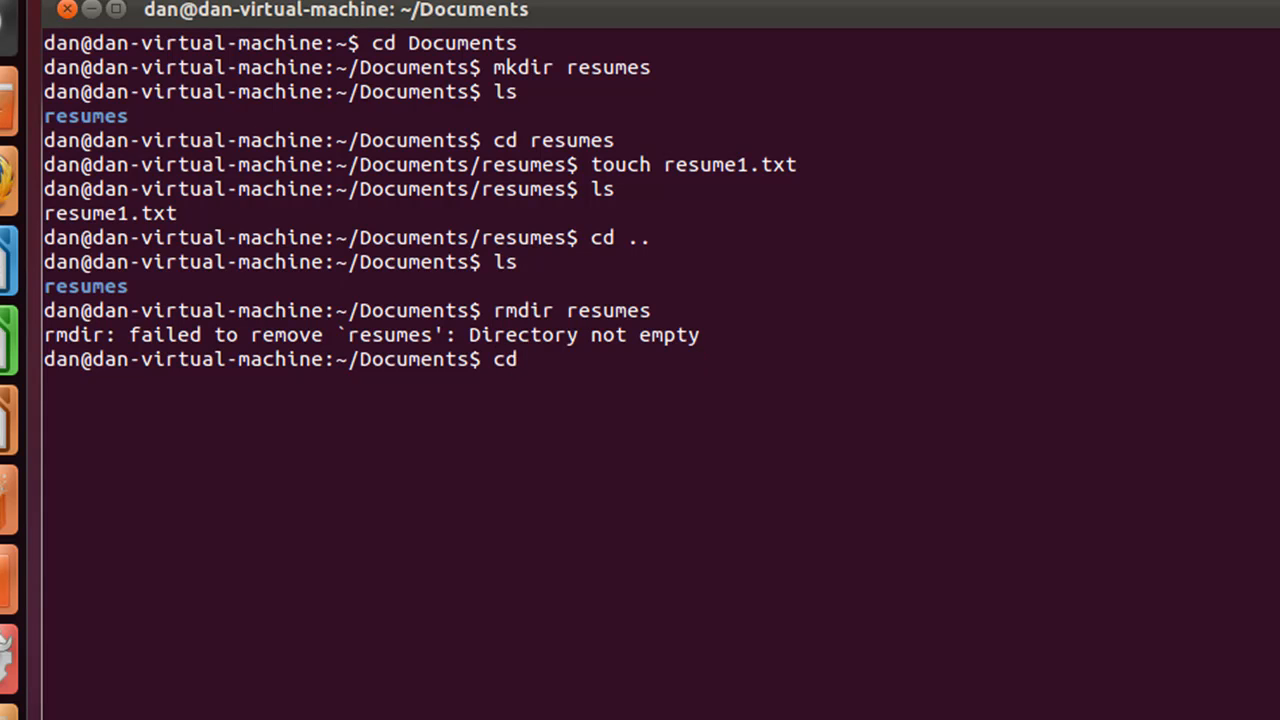
type("resumes")
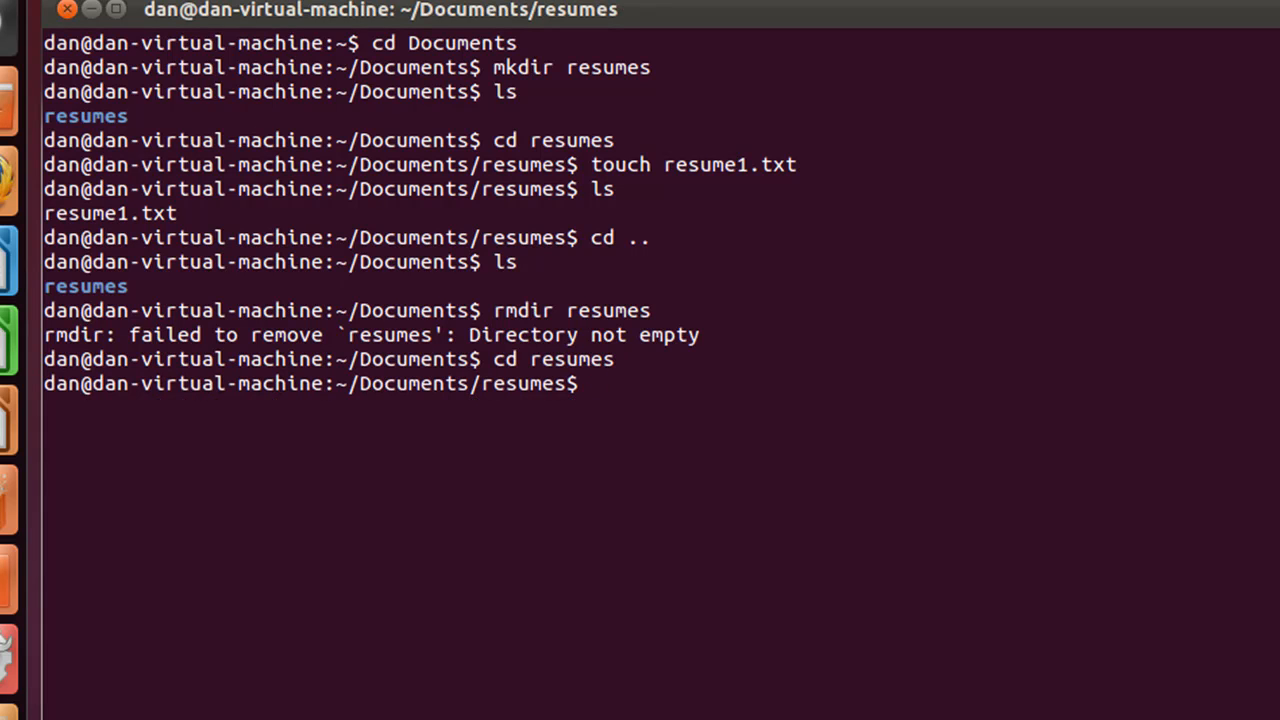
type("rm")
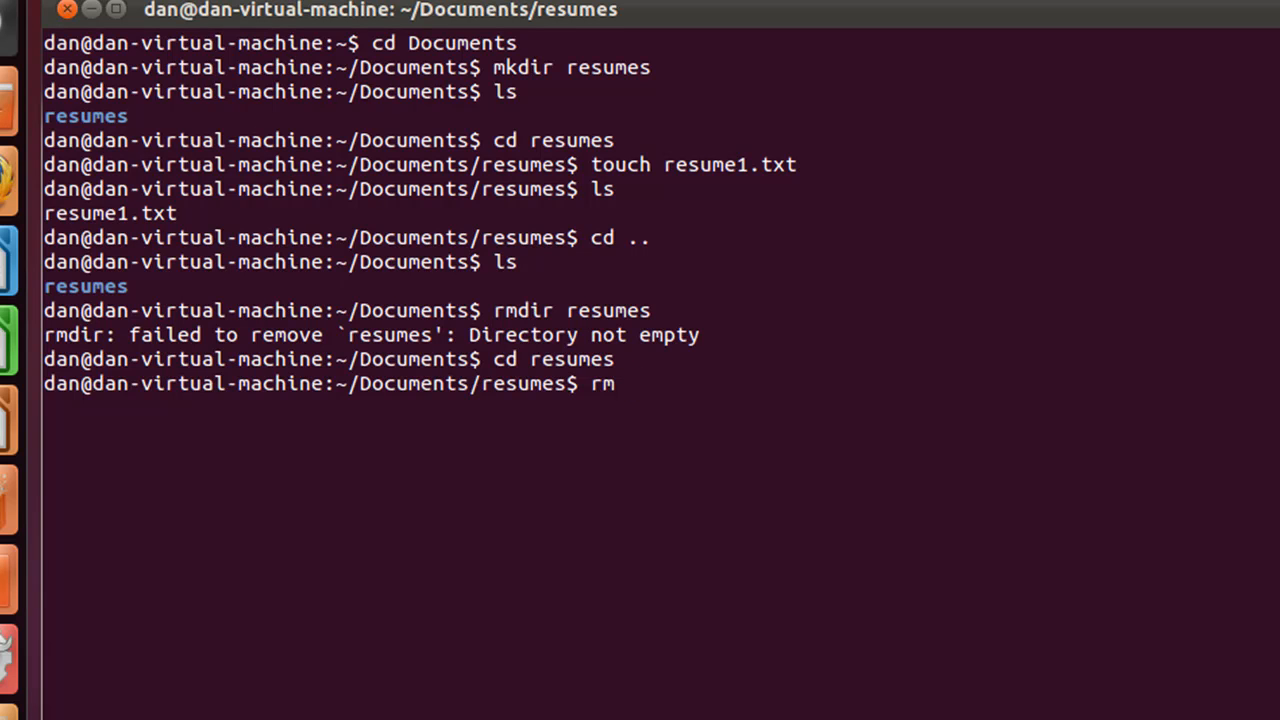
type("resum")
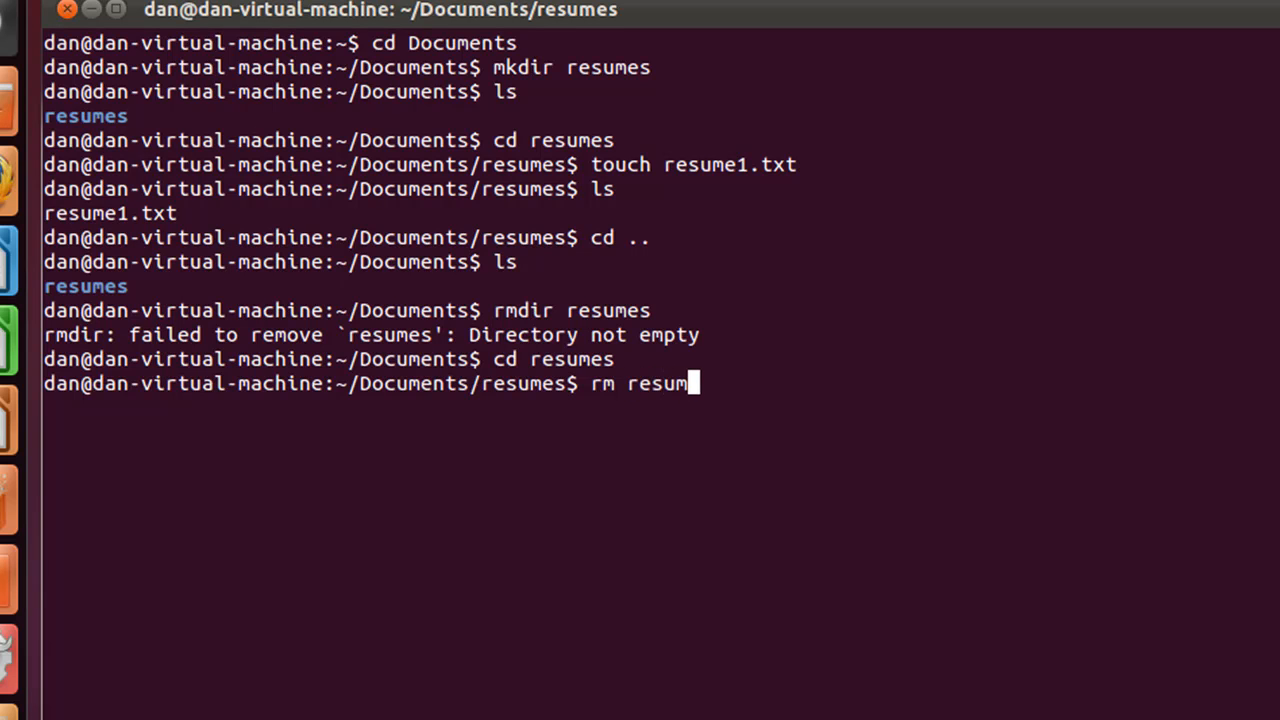
type("e1.t")
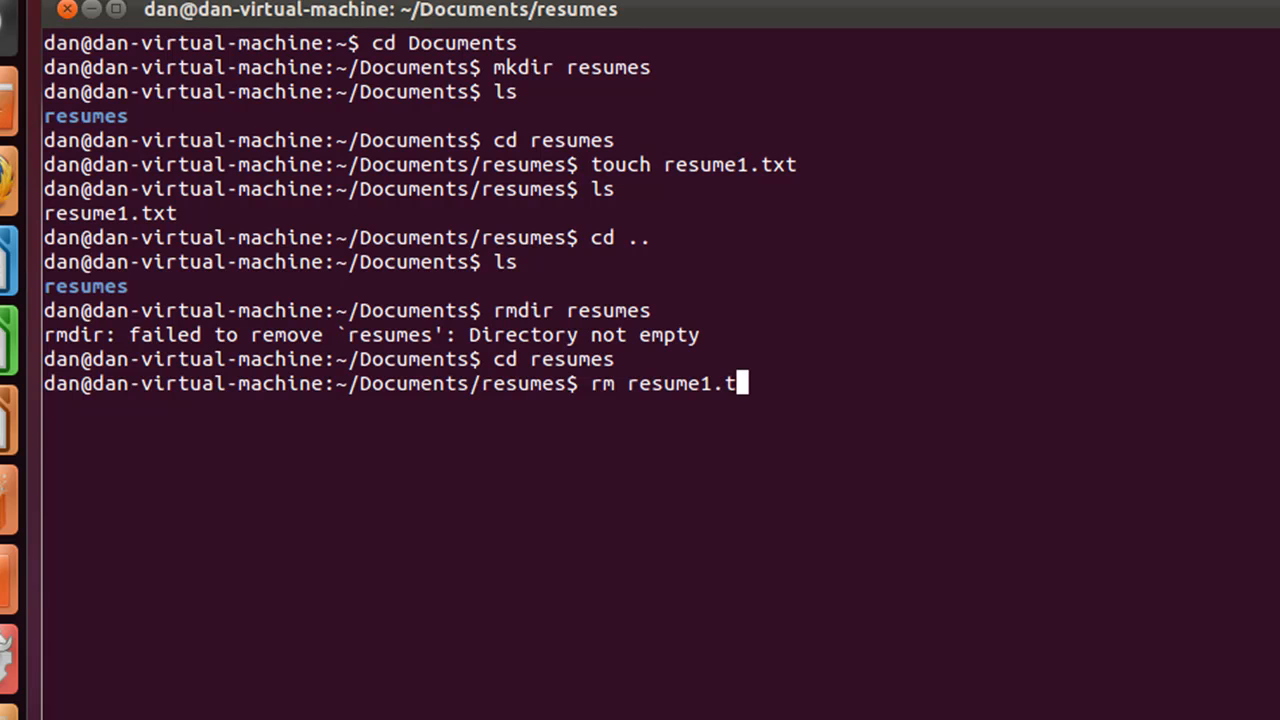
key("Return")
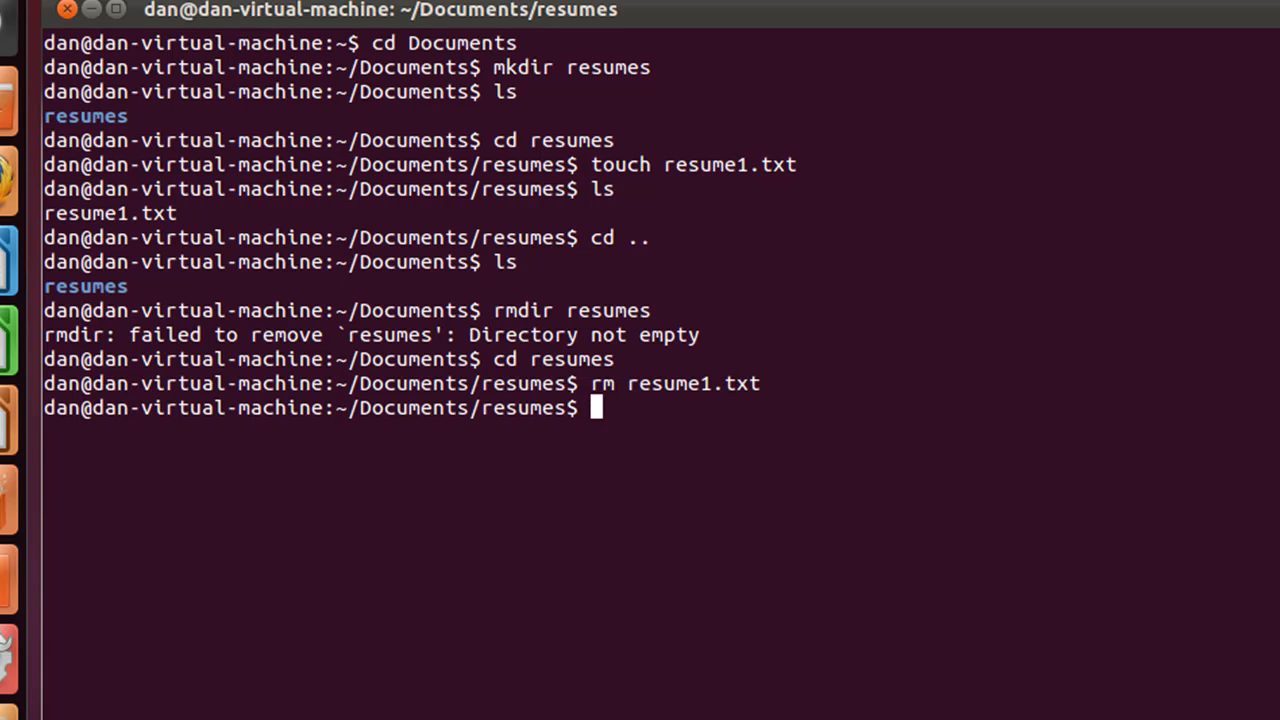
type("ls")
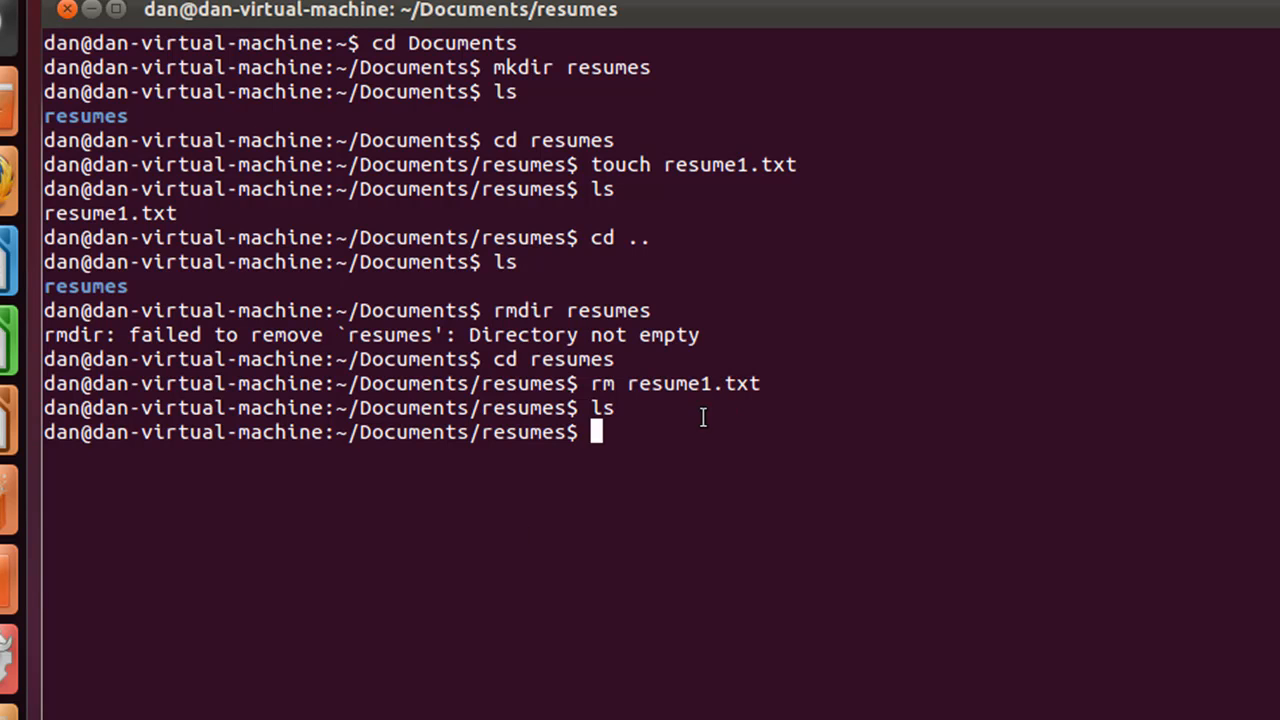
mouse_move(730, 440)
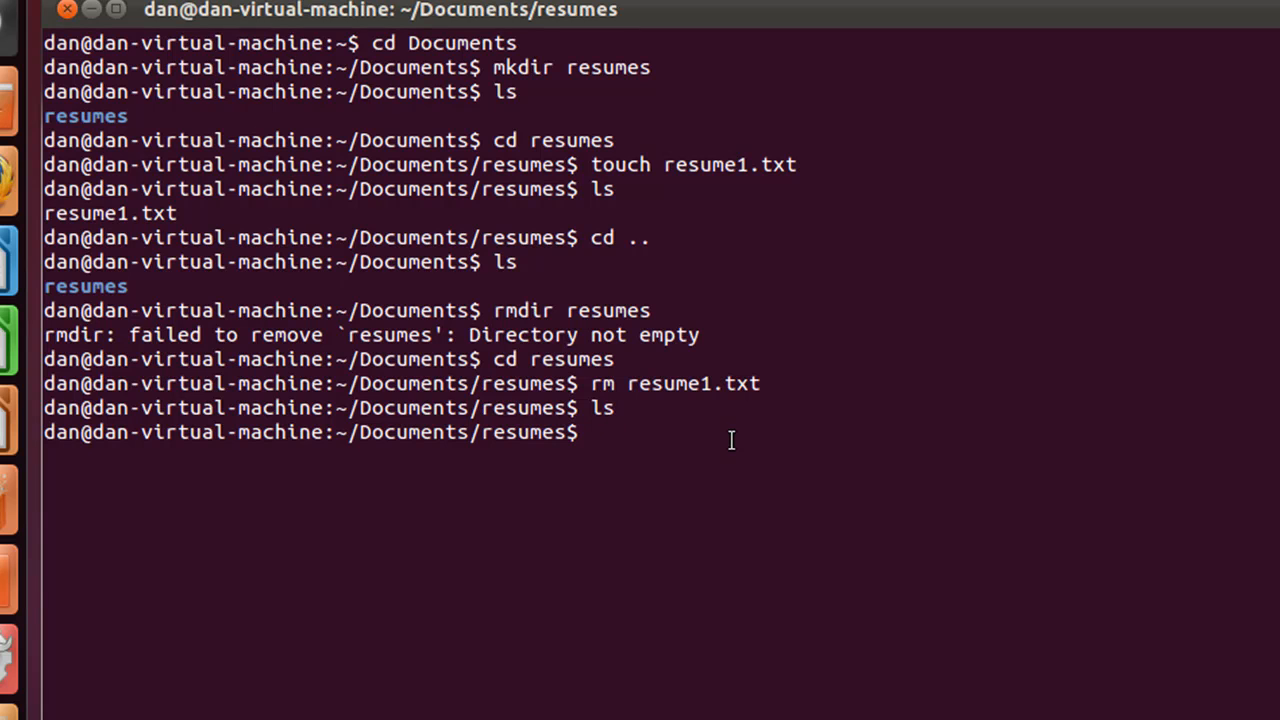
type("rmdir resumes")
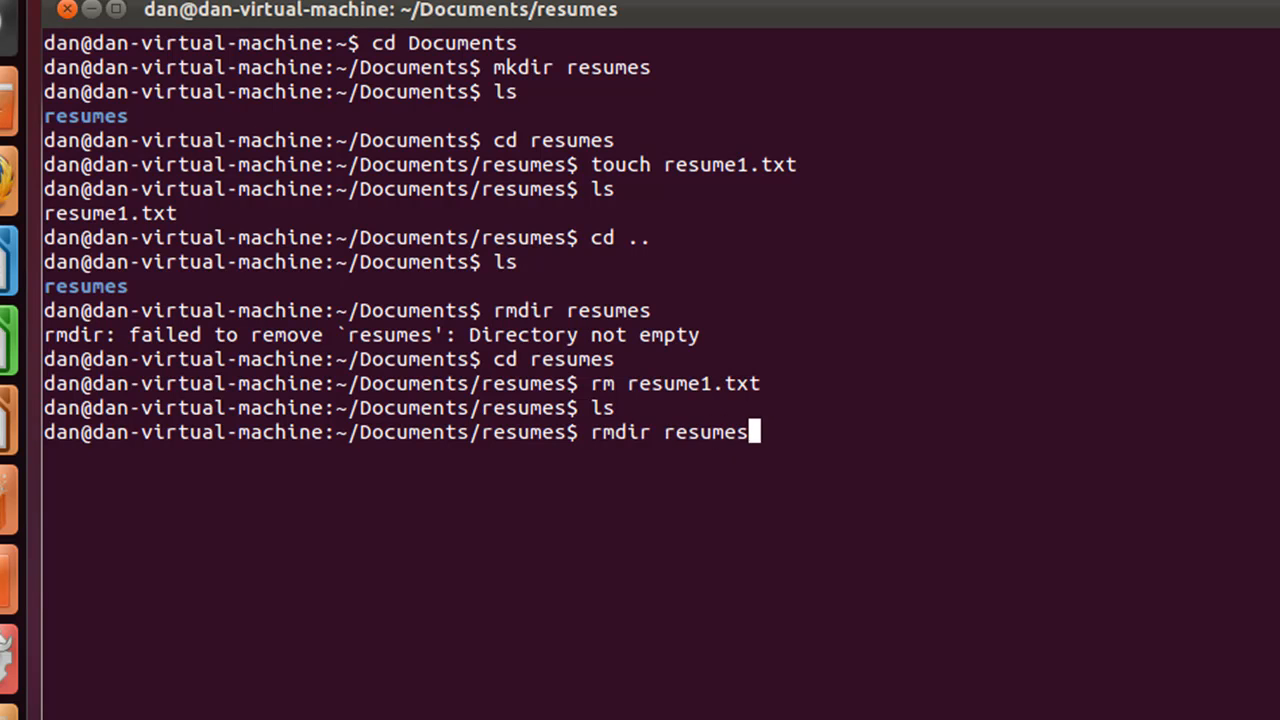
Step: Recreate resume1.txt, list it, delete it again, and return to Documents with cd .
type("touch resume1.txt")
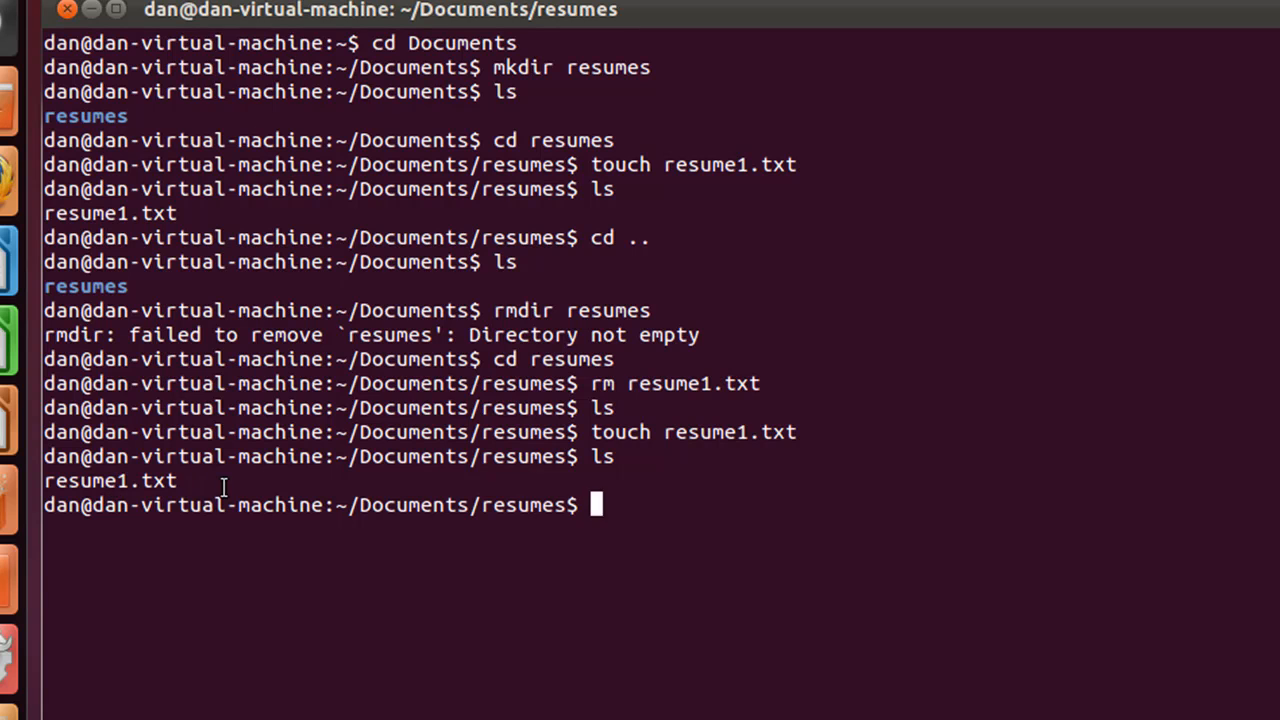
type("ls")
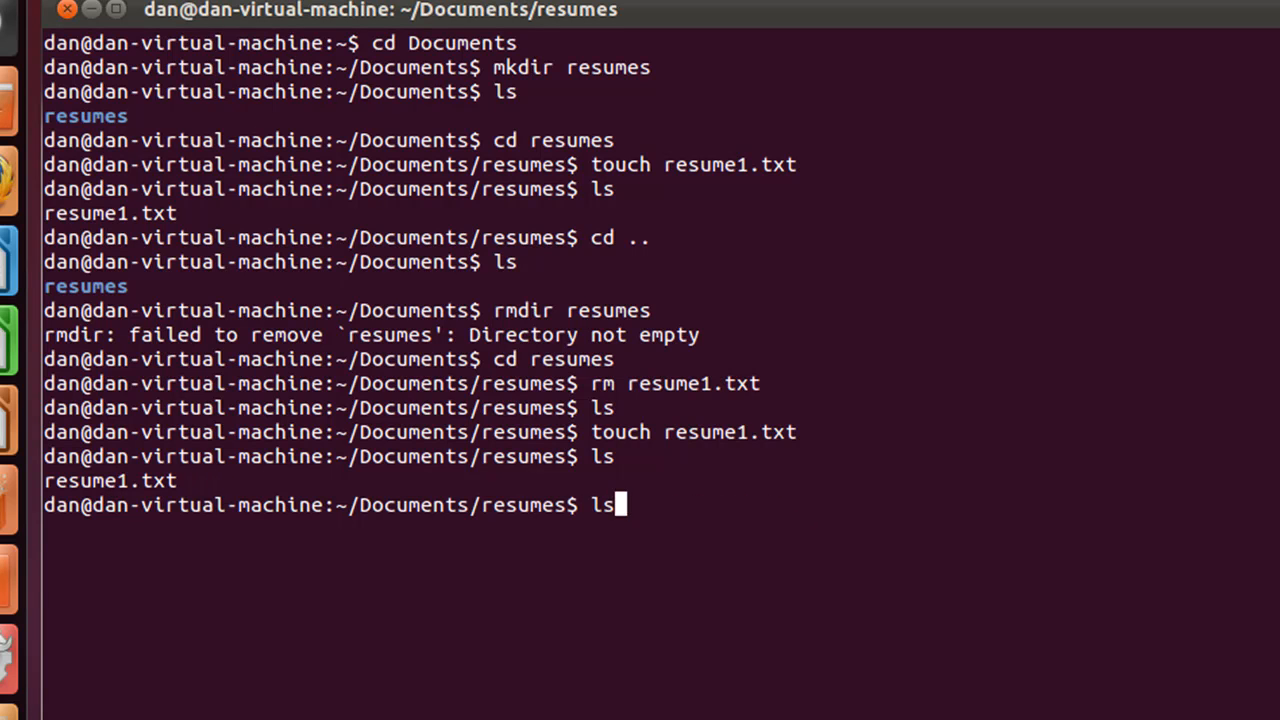
type("rm resume1.txt")
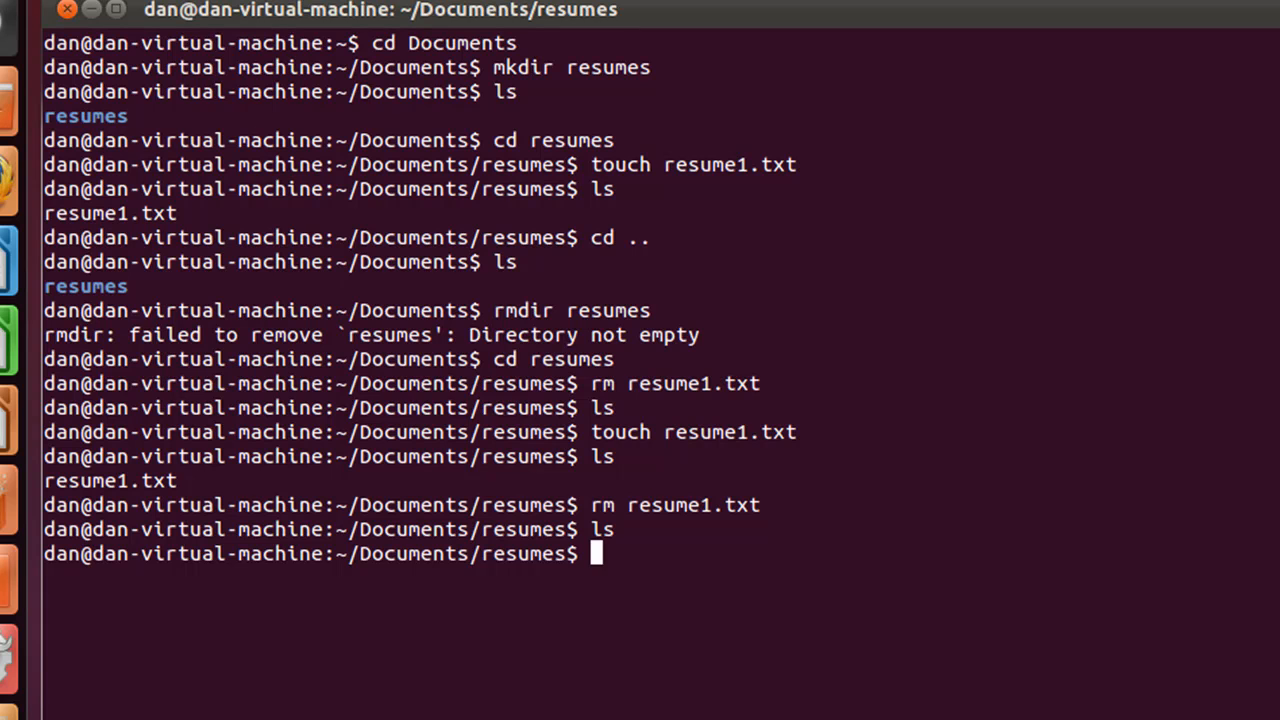
type("cd ..")
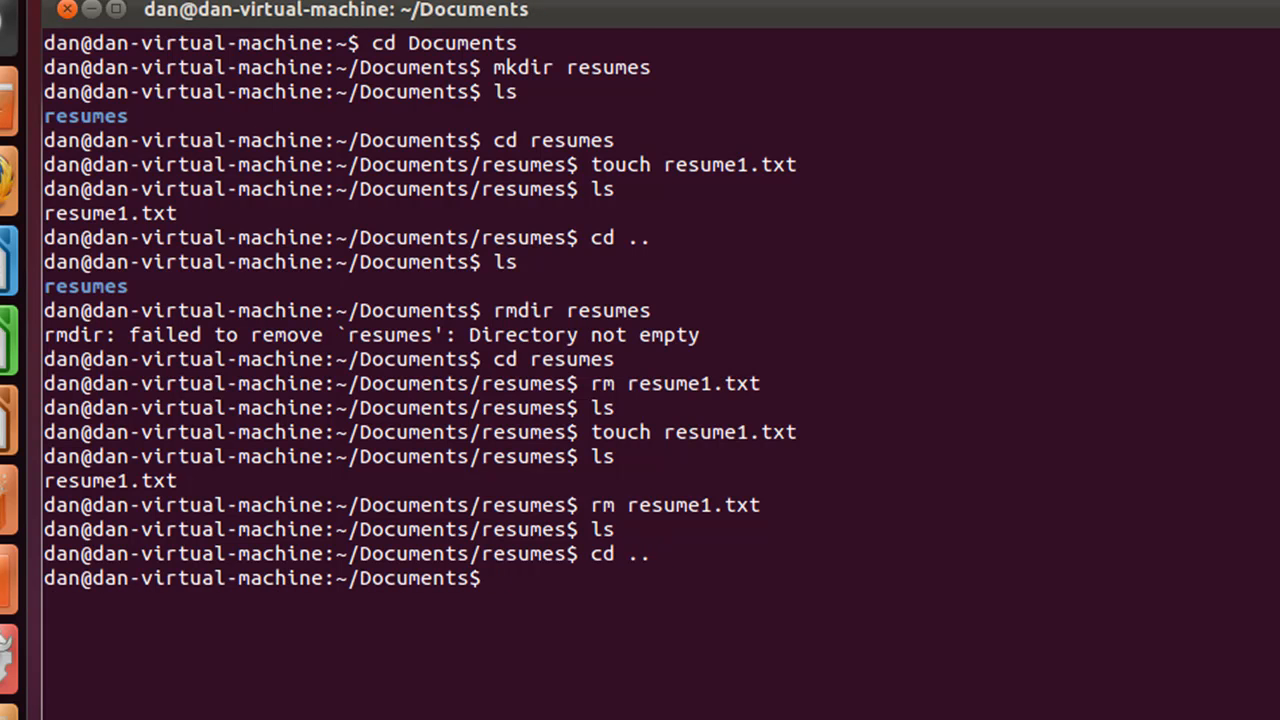
Step: Run rmdir resumes in Documents, removing the empty folder without error
type("rmdir")
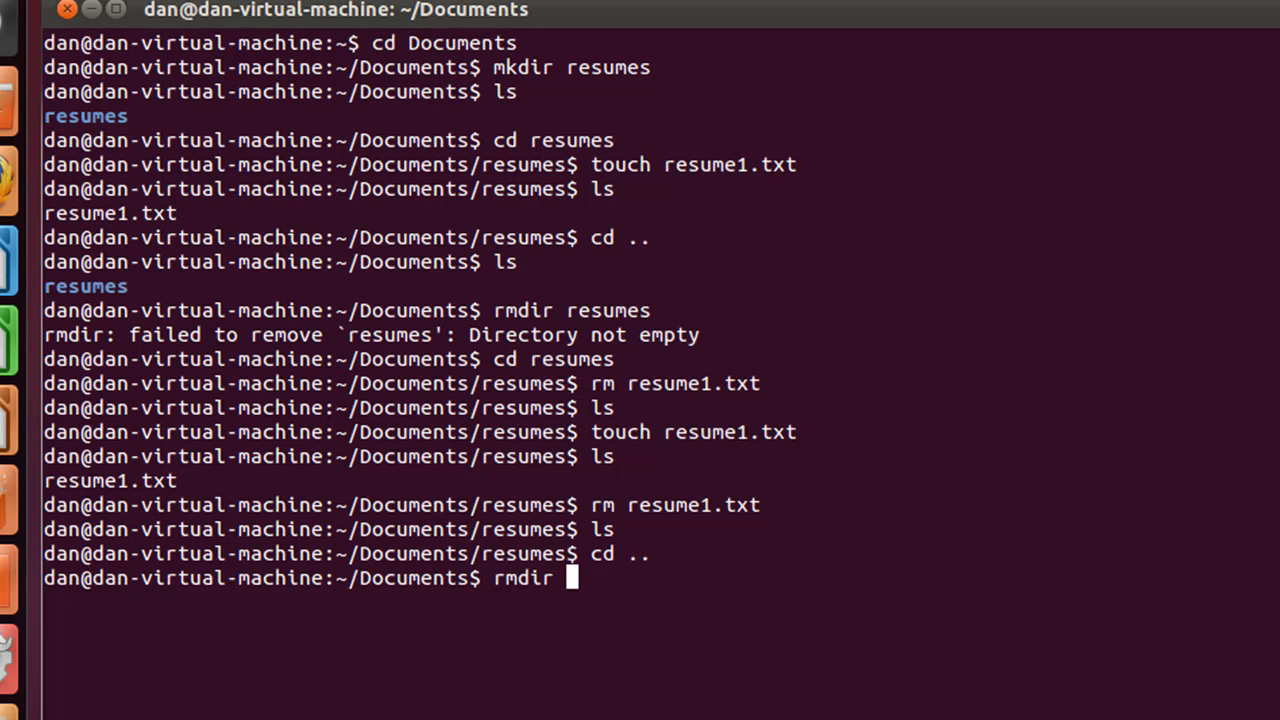
type("resumes")
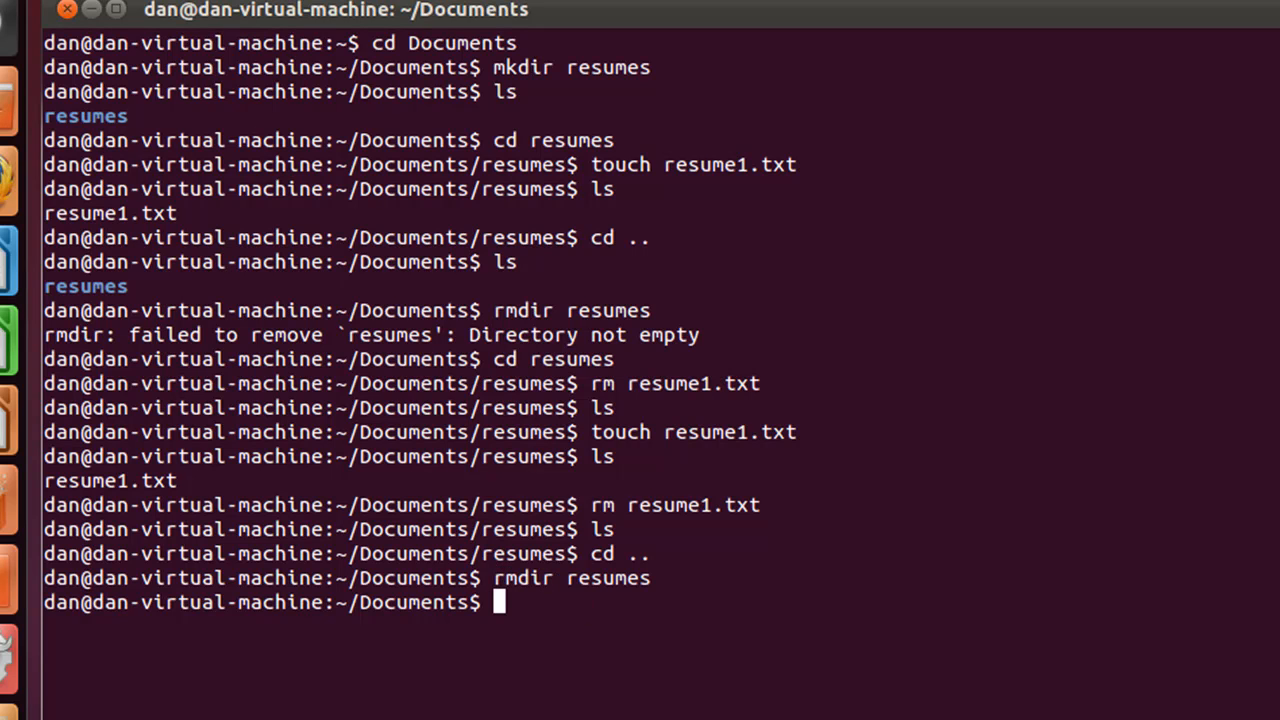
mouse_move(608, 652)
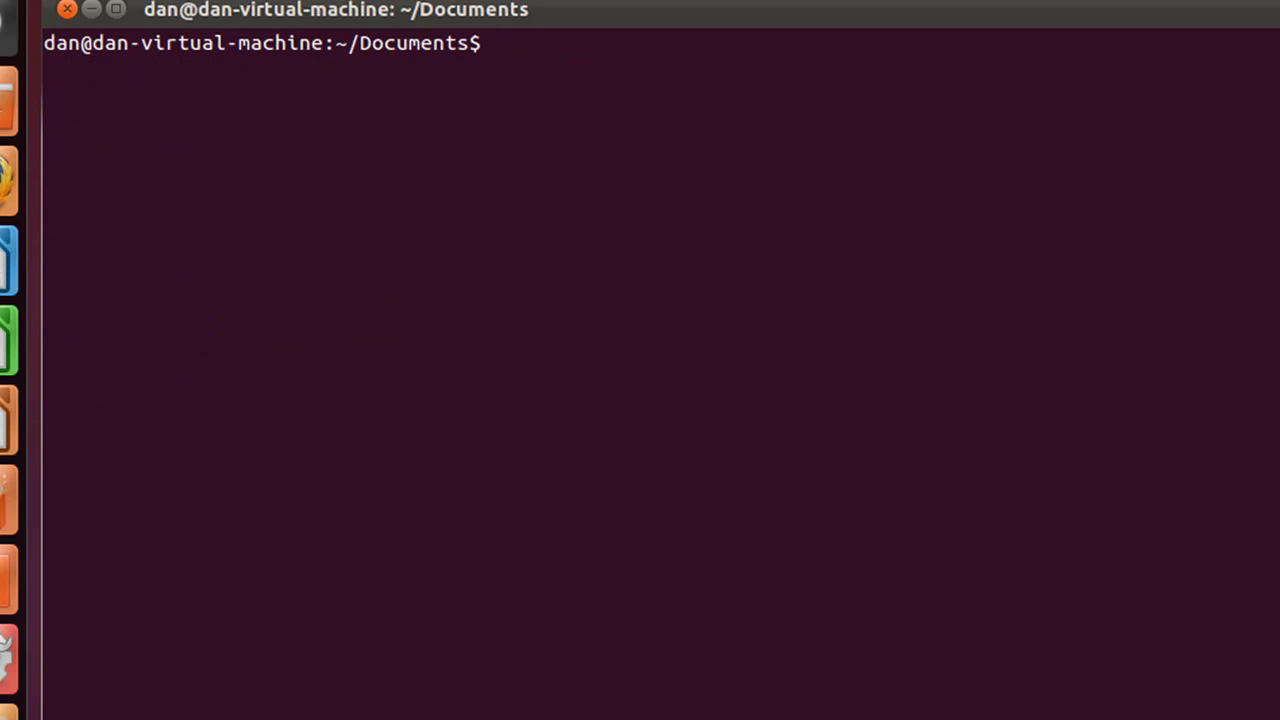
Step: Make a new essays directory in Documents with mkdir essays
type("m")
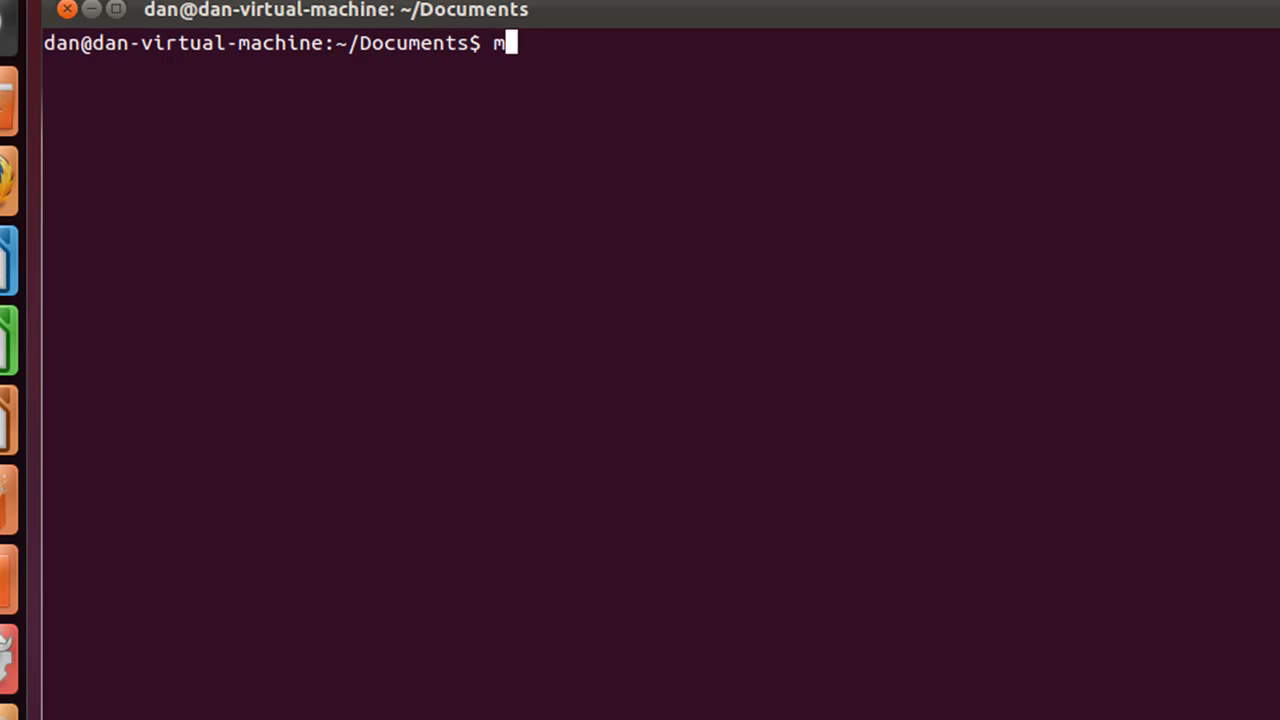
type("kdir")
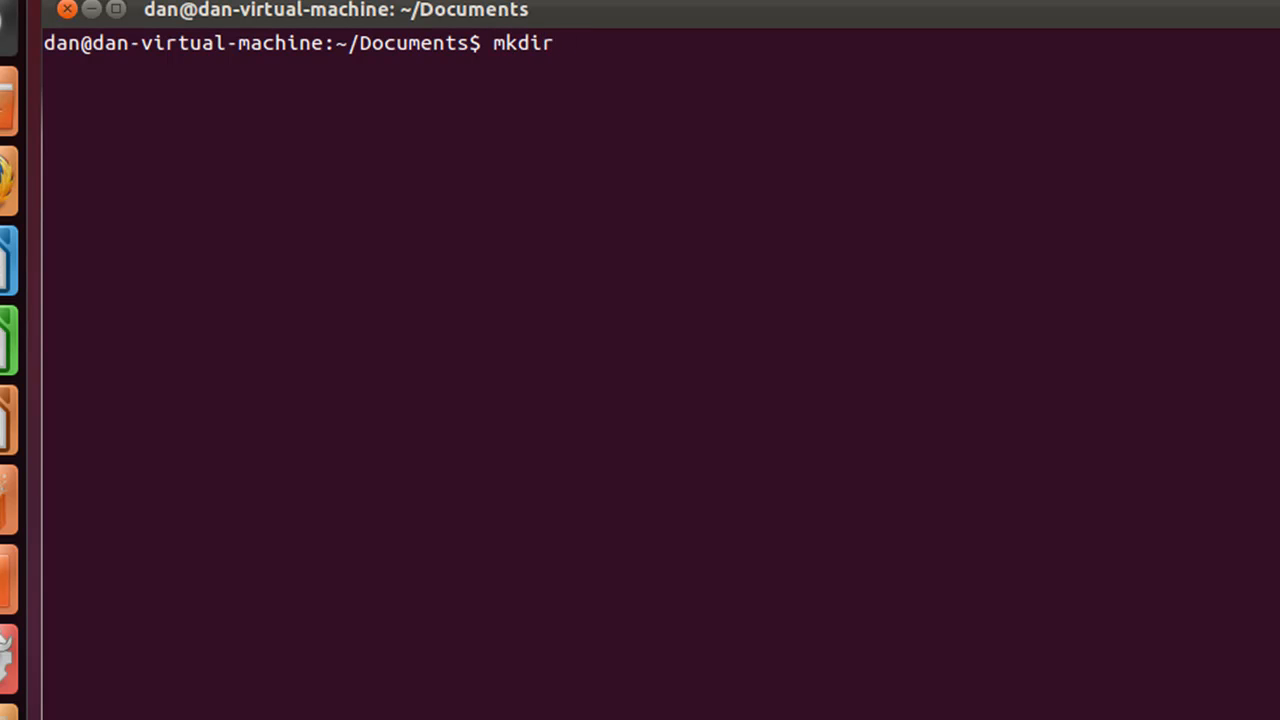
type("\" \"")
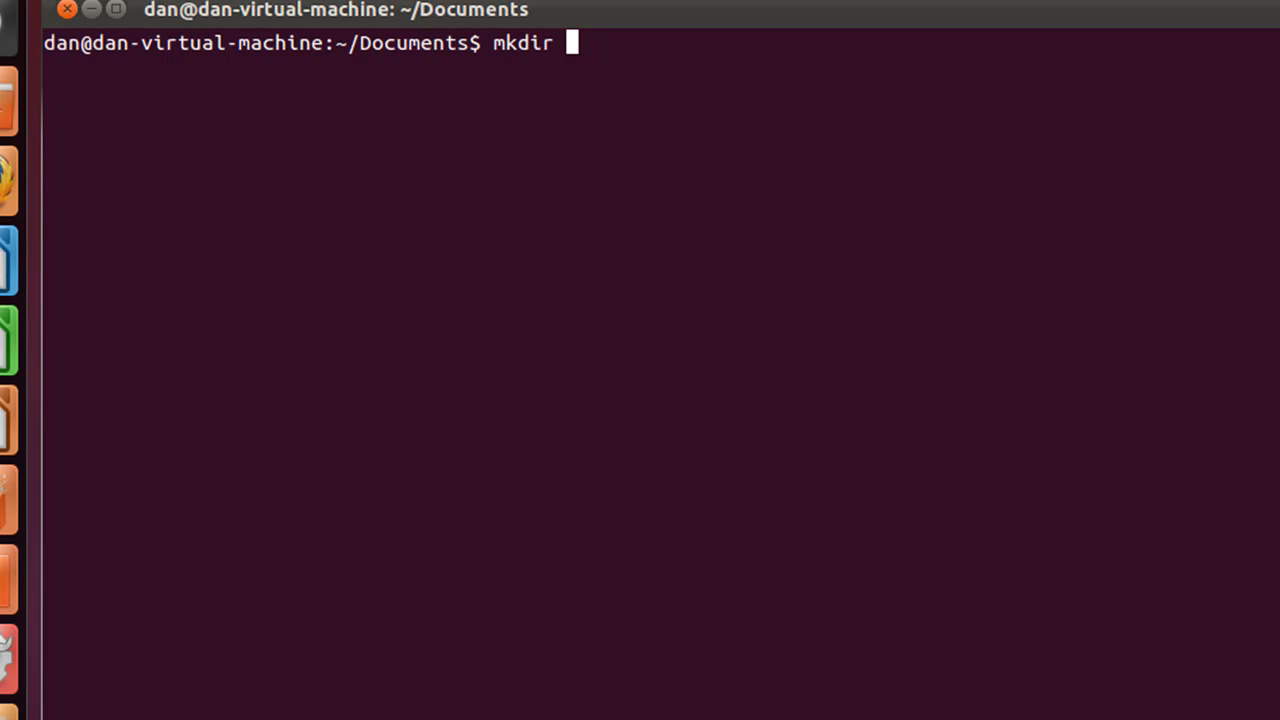
type("essays")
type("ls")
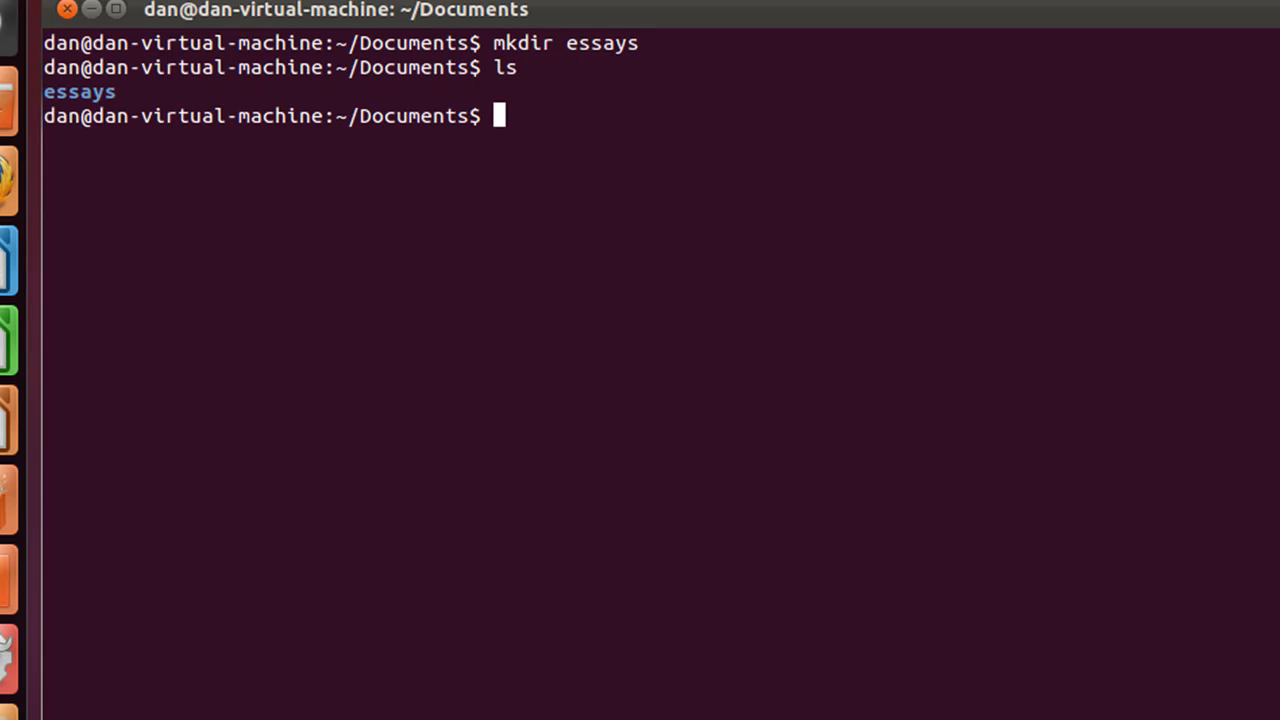
mouse_move(558, 233)
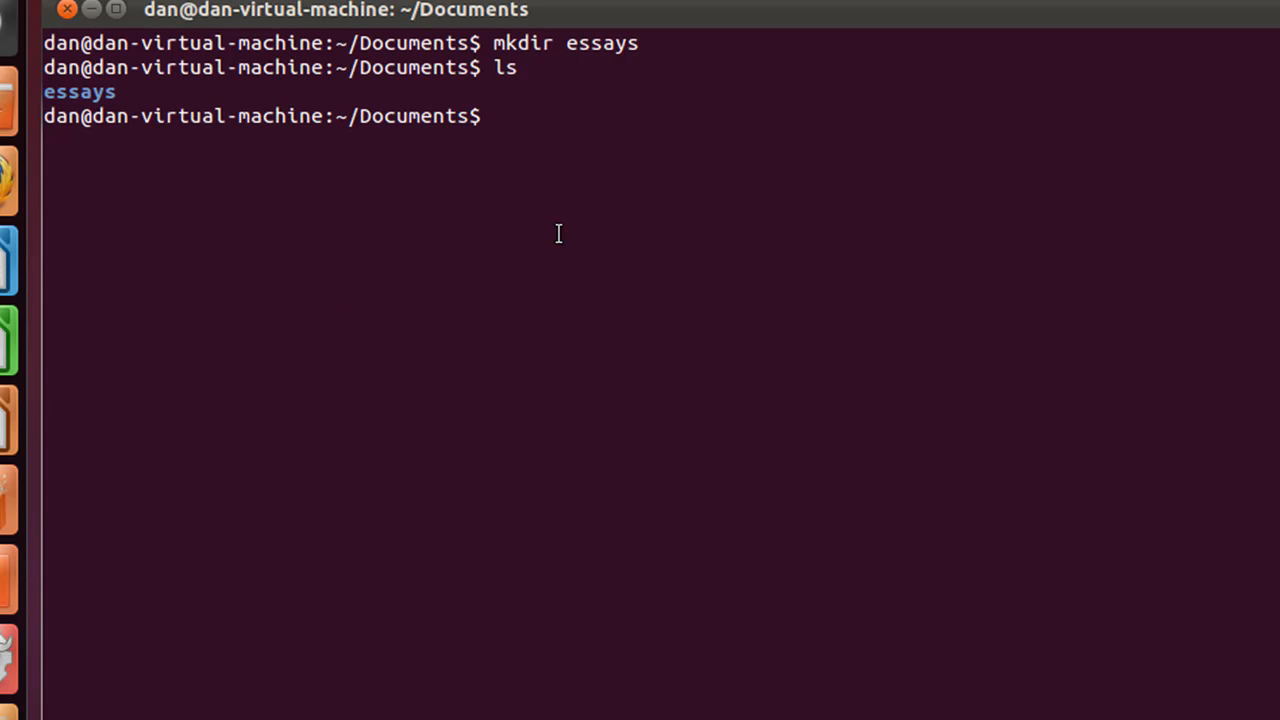
Step: Enter essays, create essay1.txt and essay2.txt with touch, list them, then return to Documents
type("cd essays")
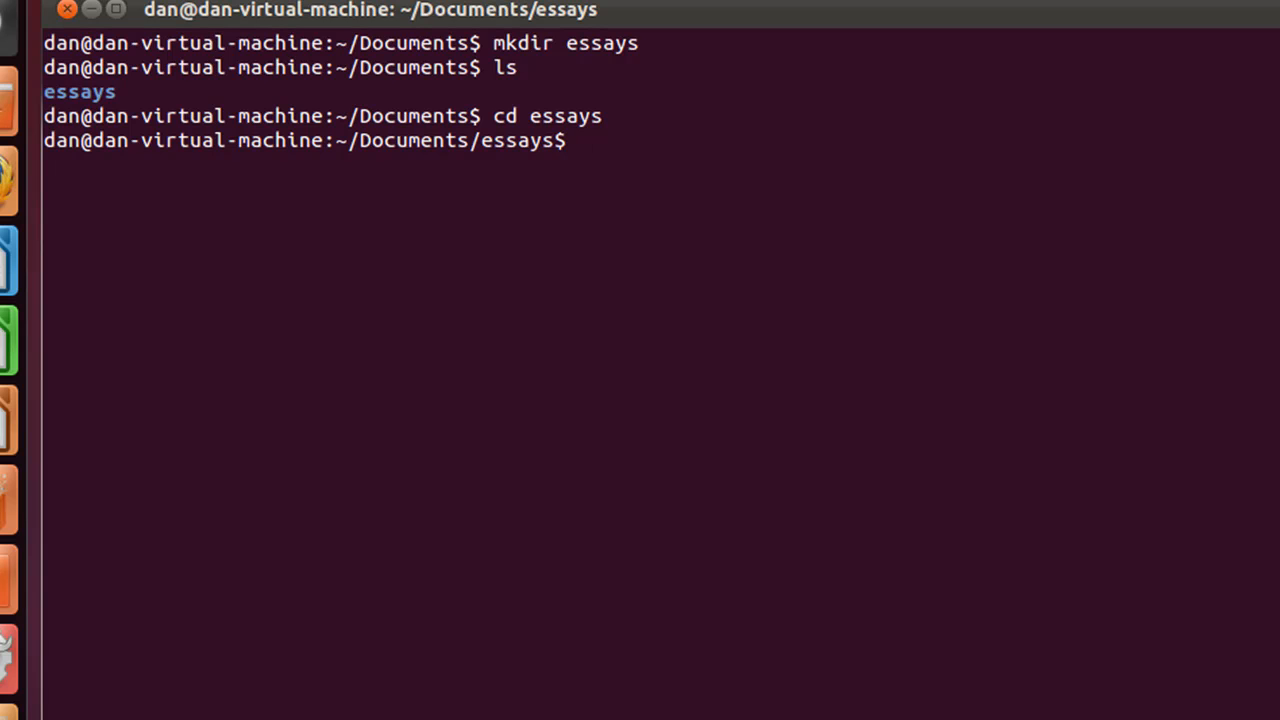
type("t")
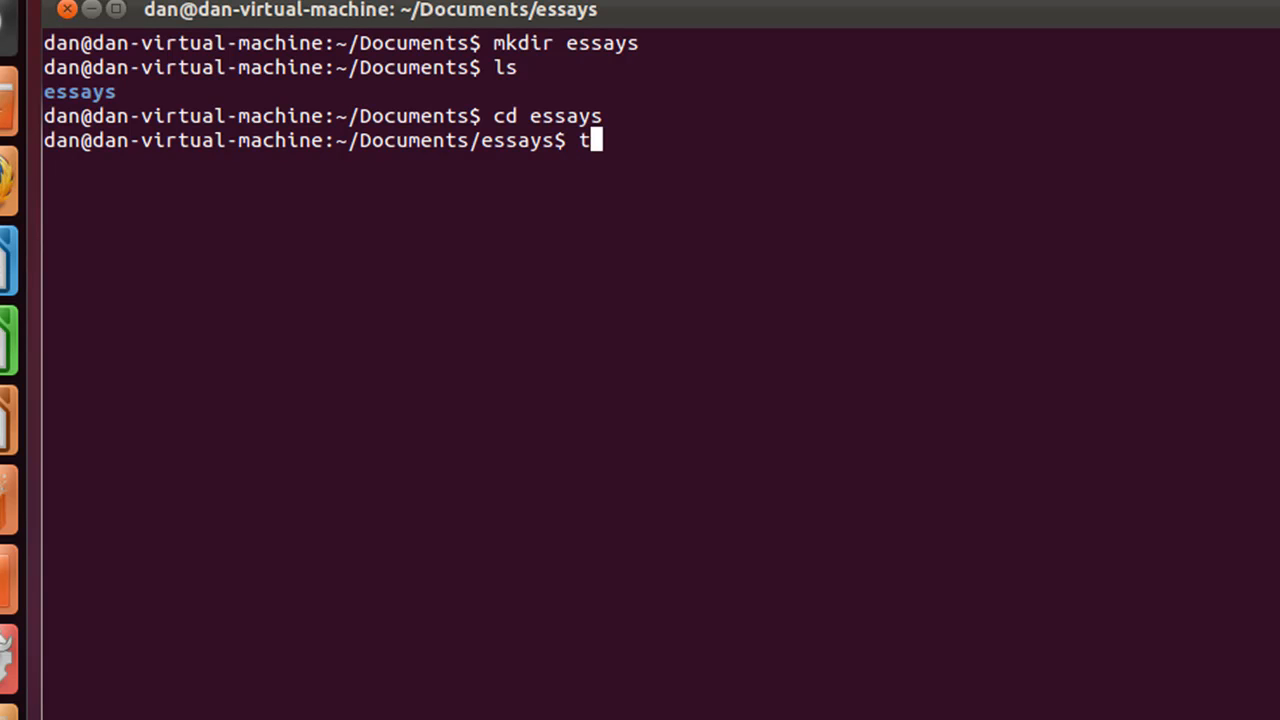
type("ouch")
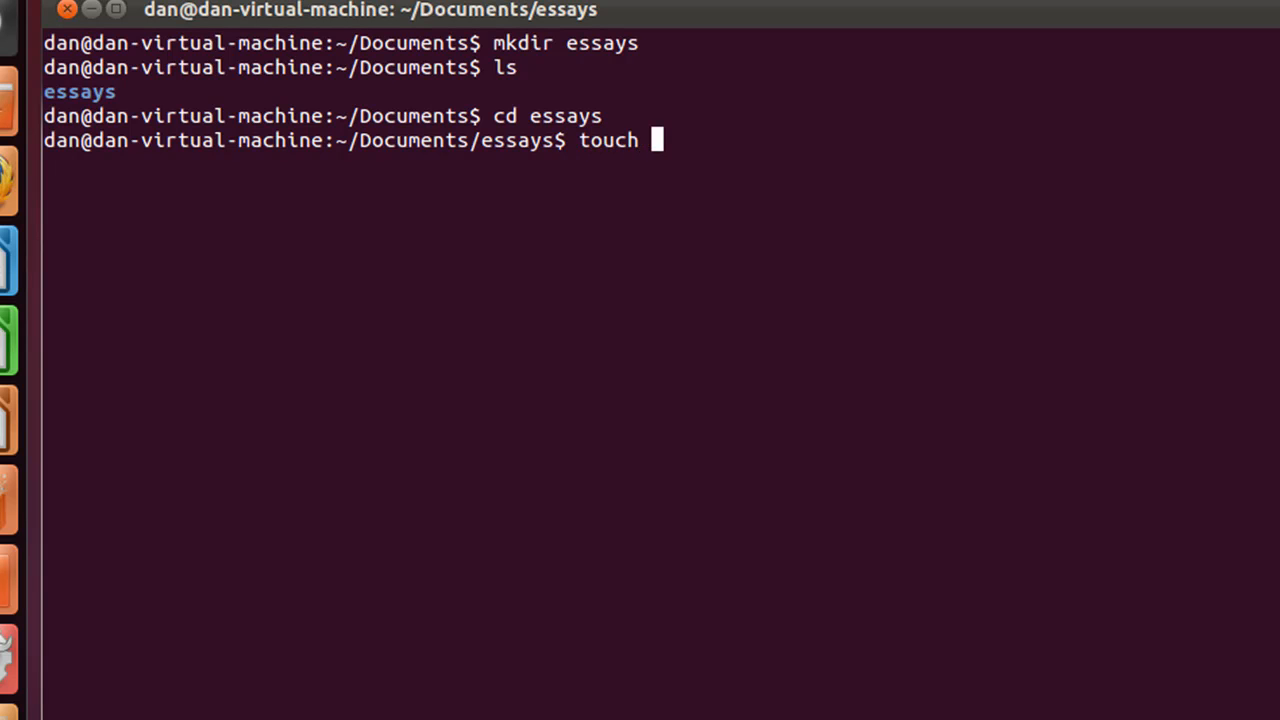
type("essay")
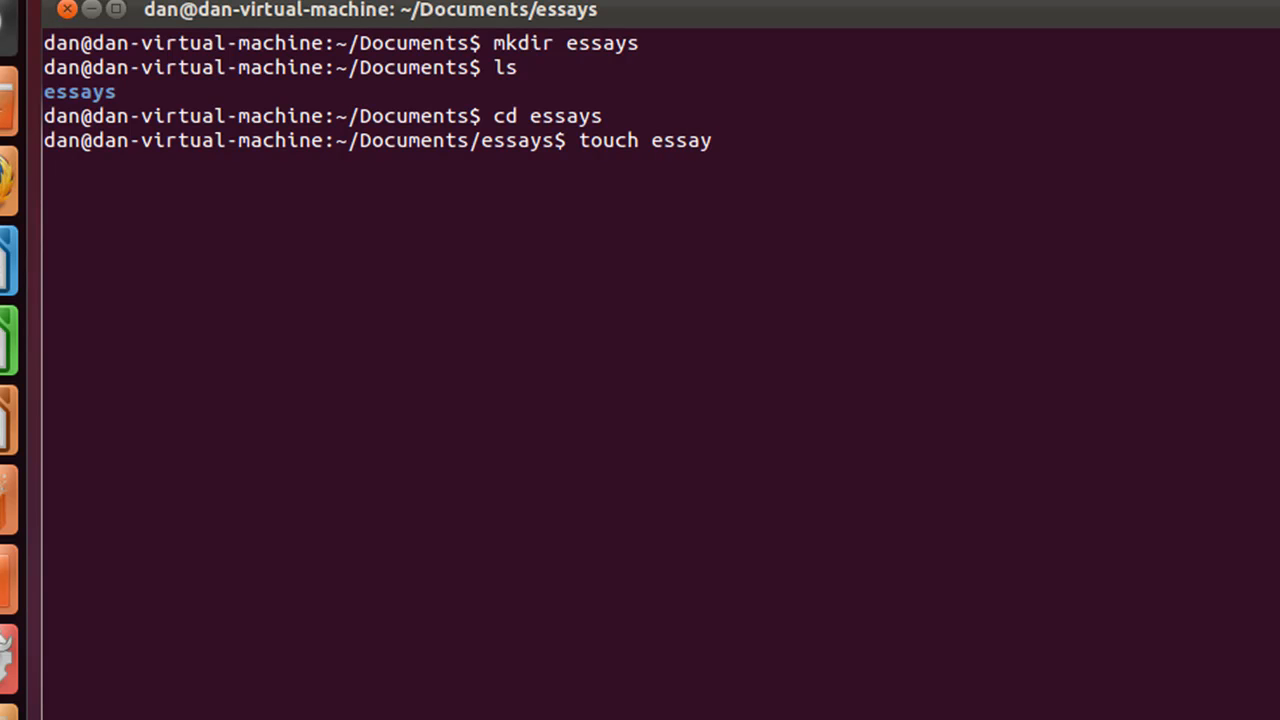
type("1.txt")
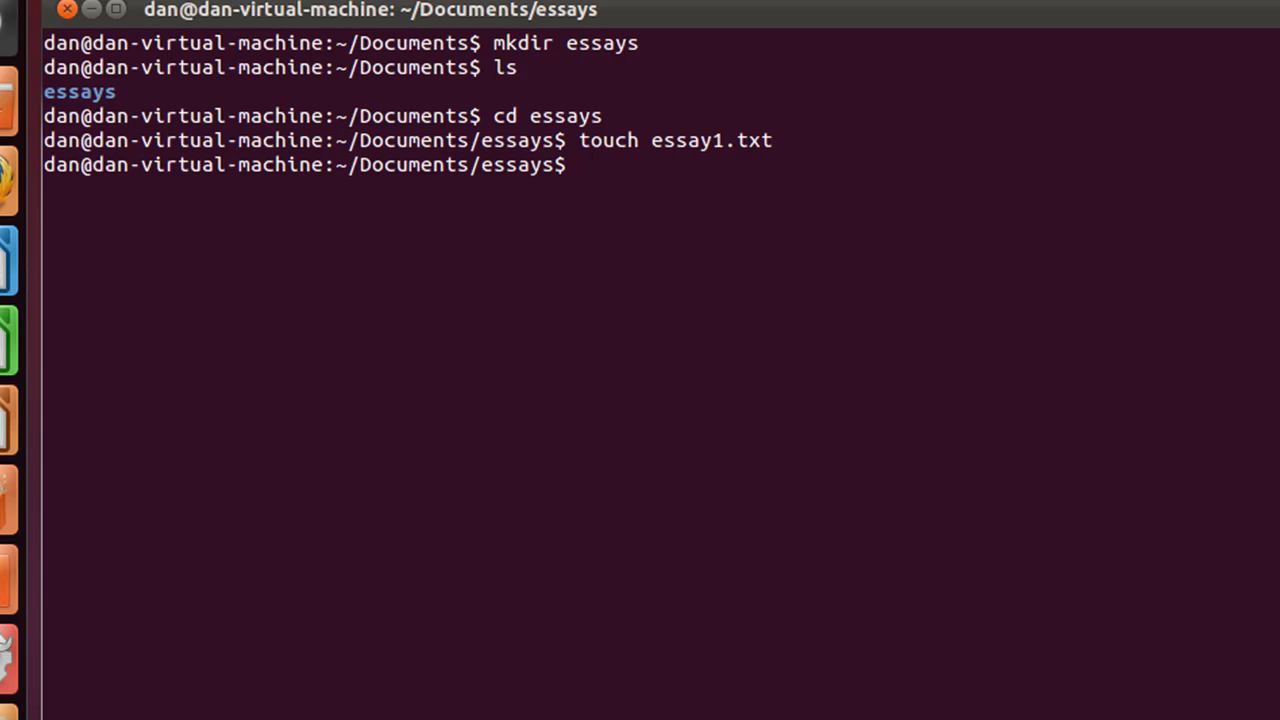
type("touch essay1.txt")
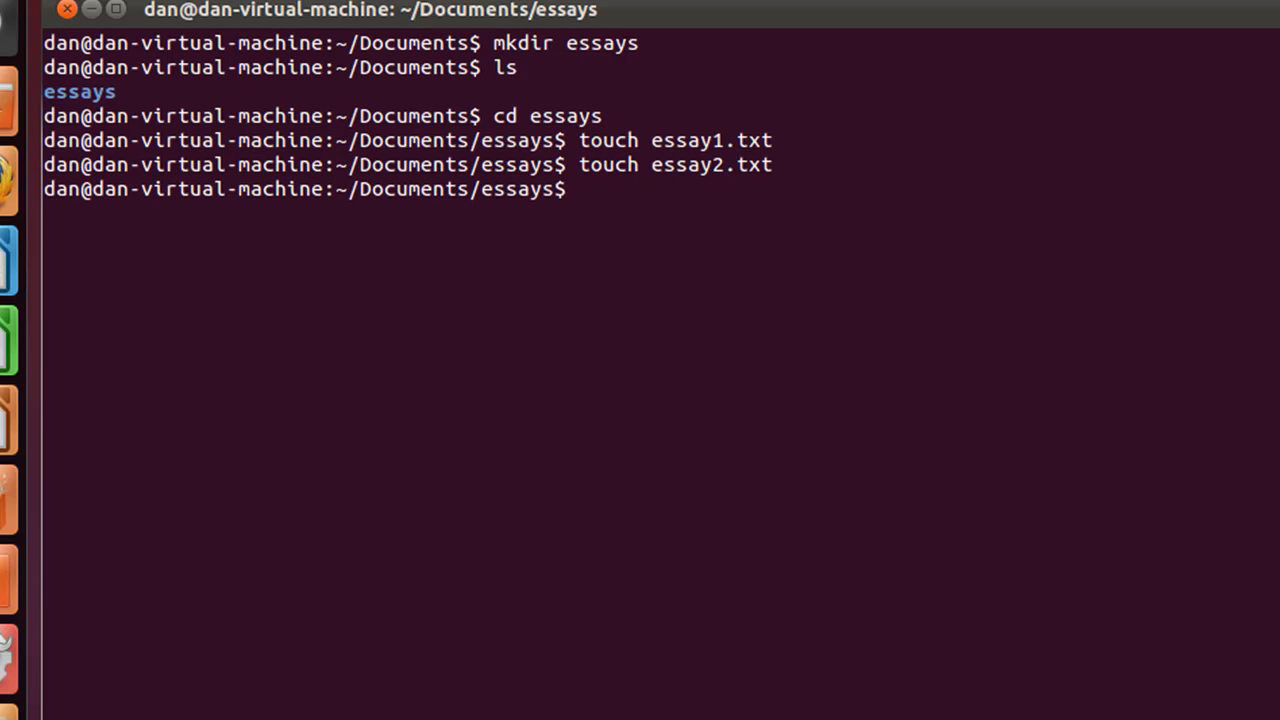
type("ls")
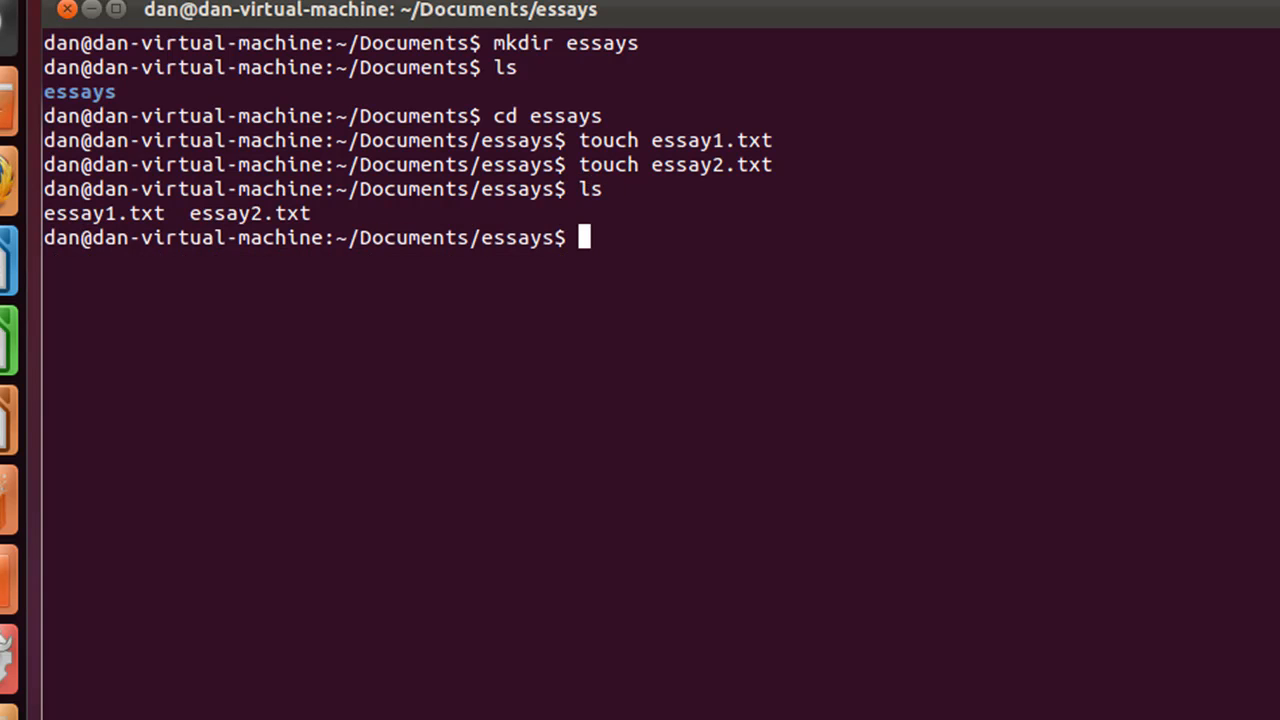
mouse_move(89, 218)
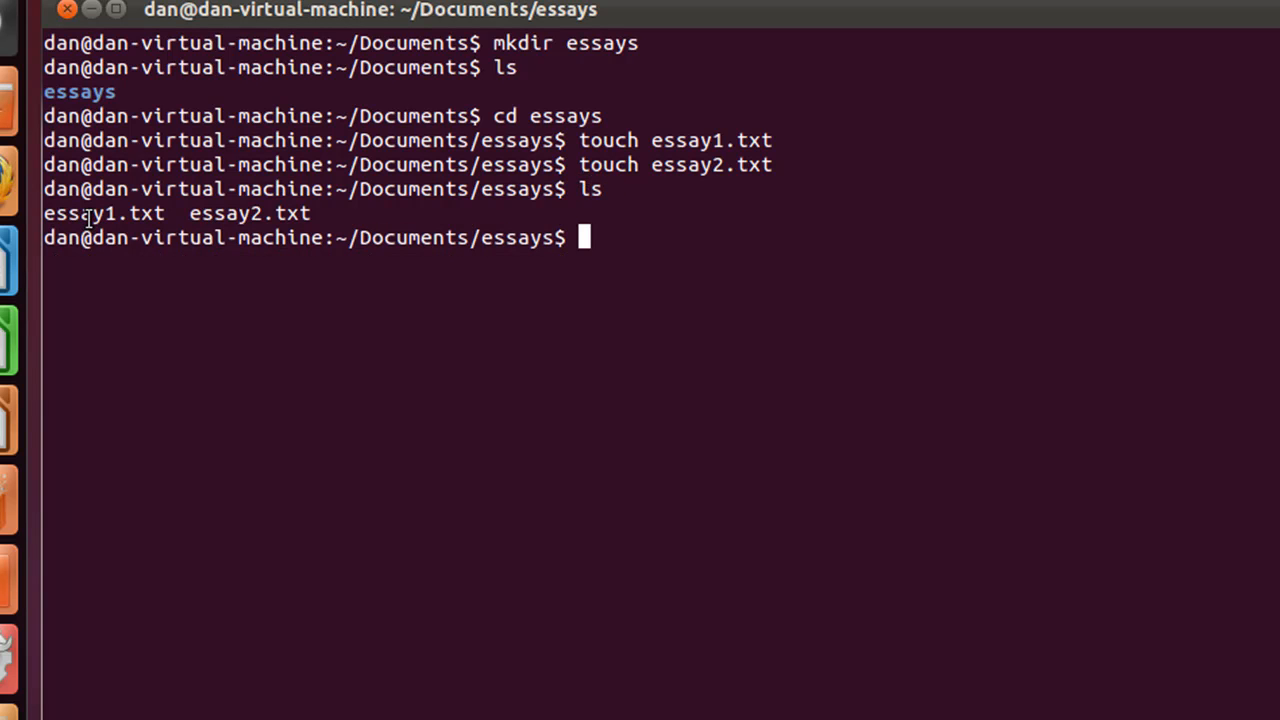
mouse_move(575, 261)
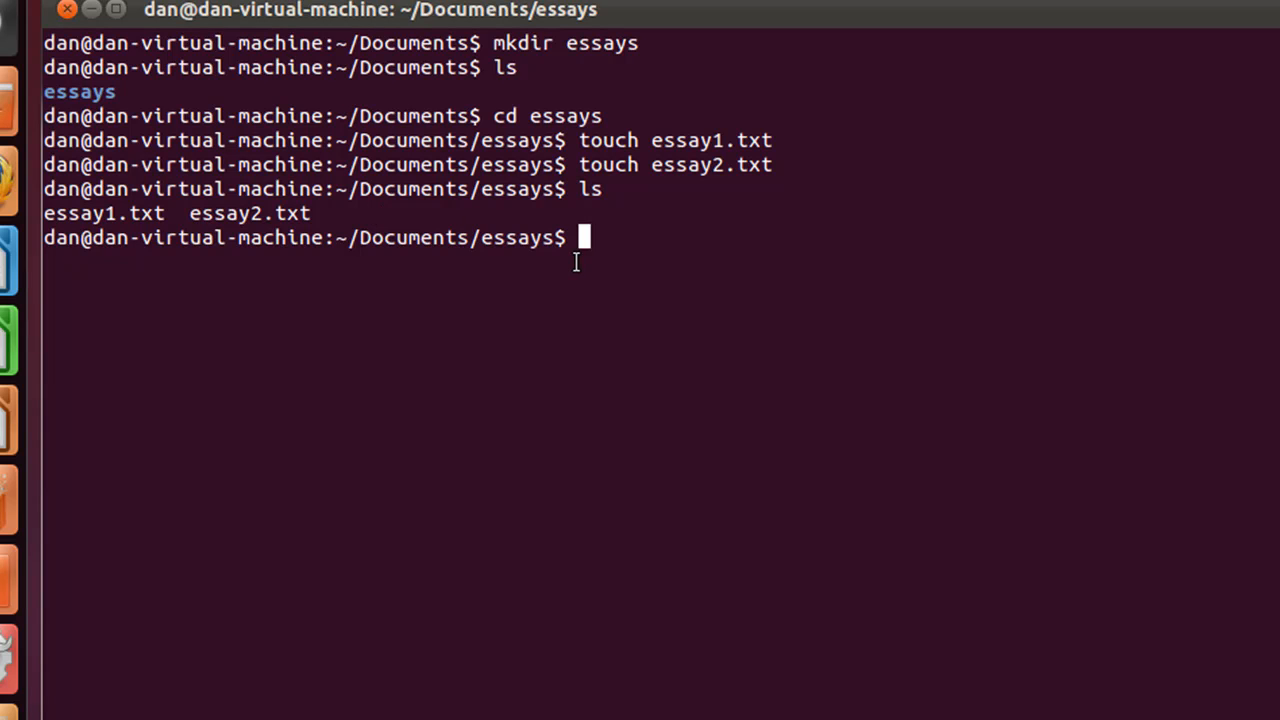
type("cd ..")
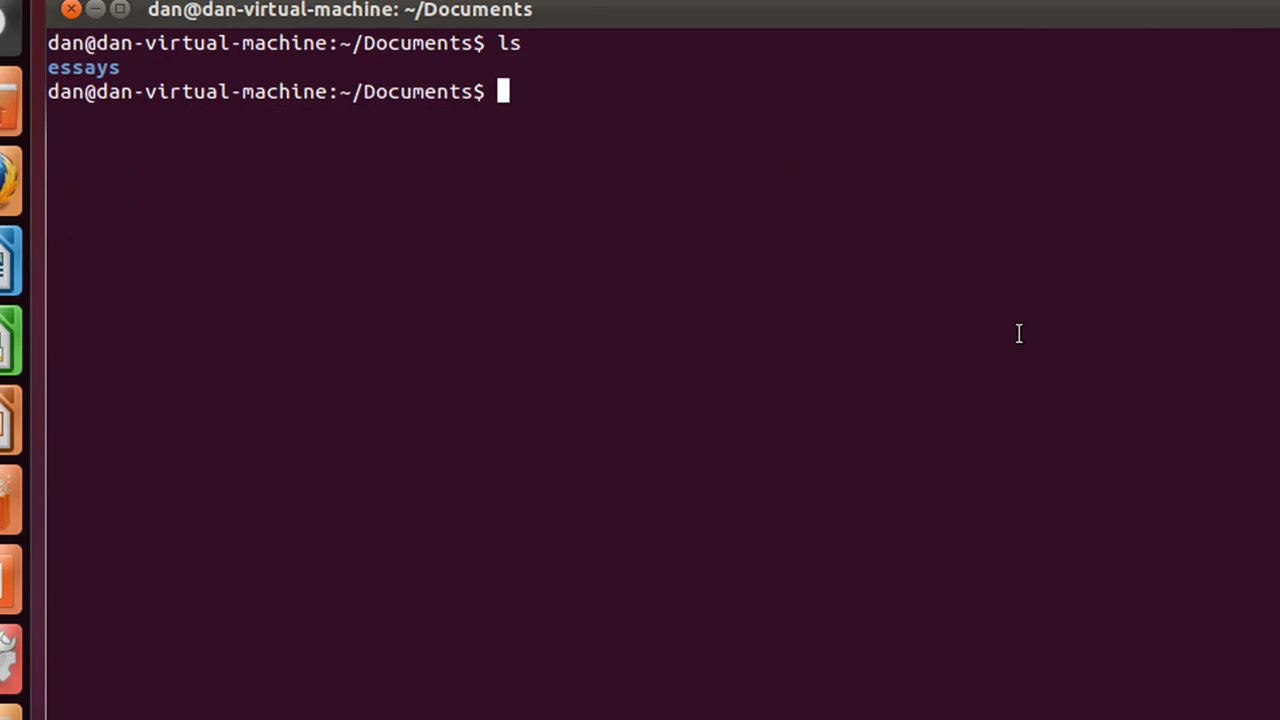
mouse_move(883, 230)
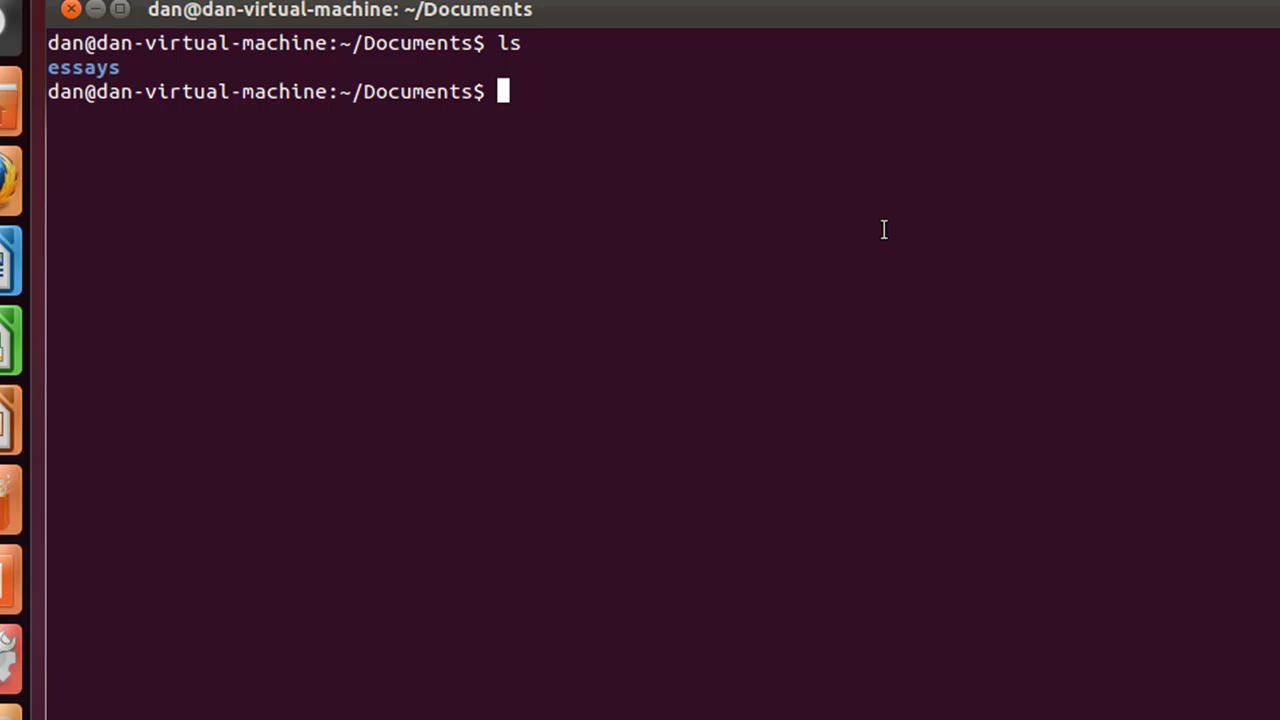
mouse_move(716, 262)
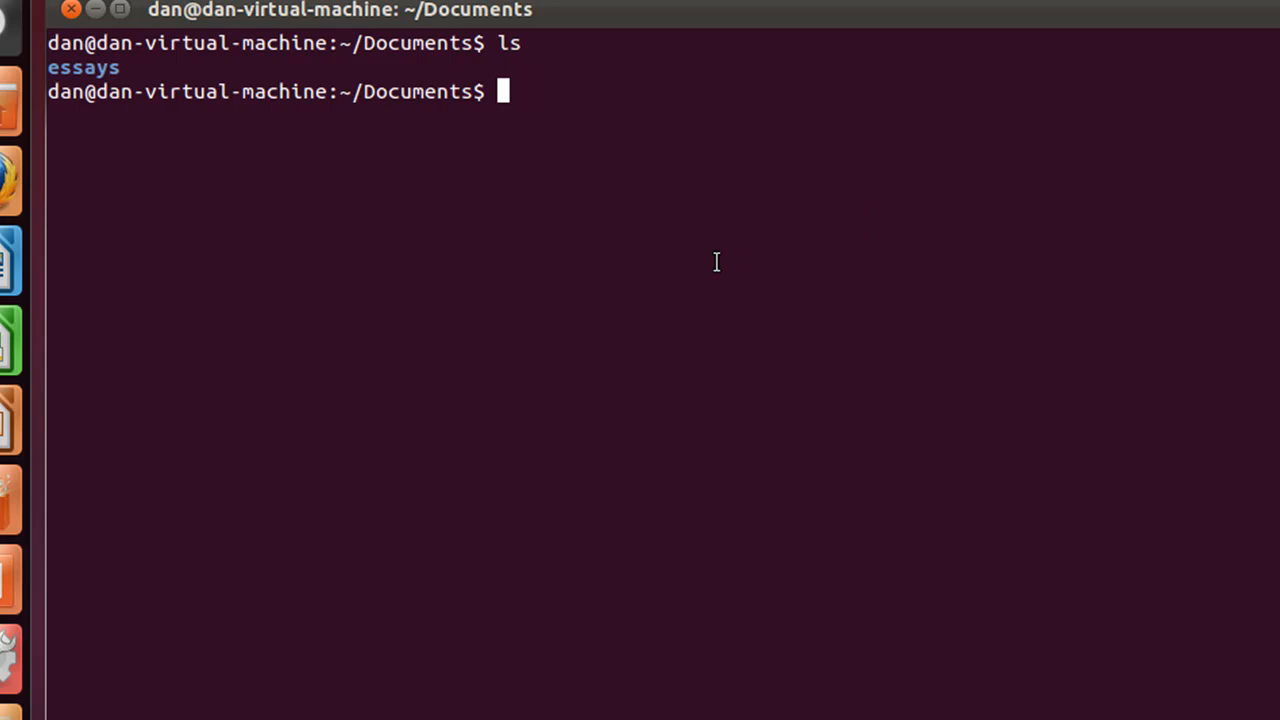
mouse_move(278, 136)
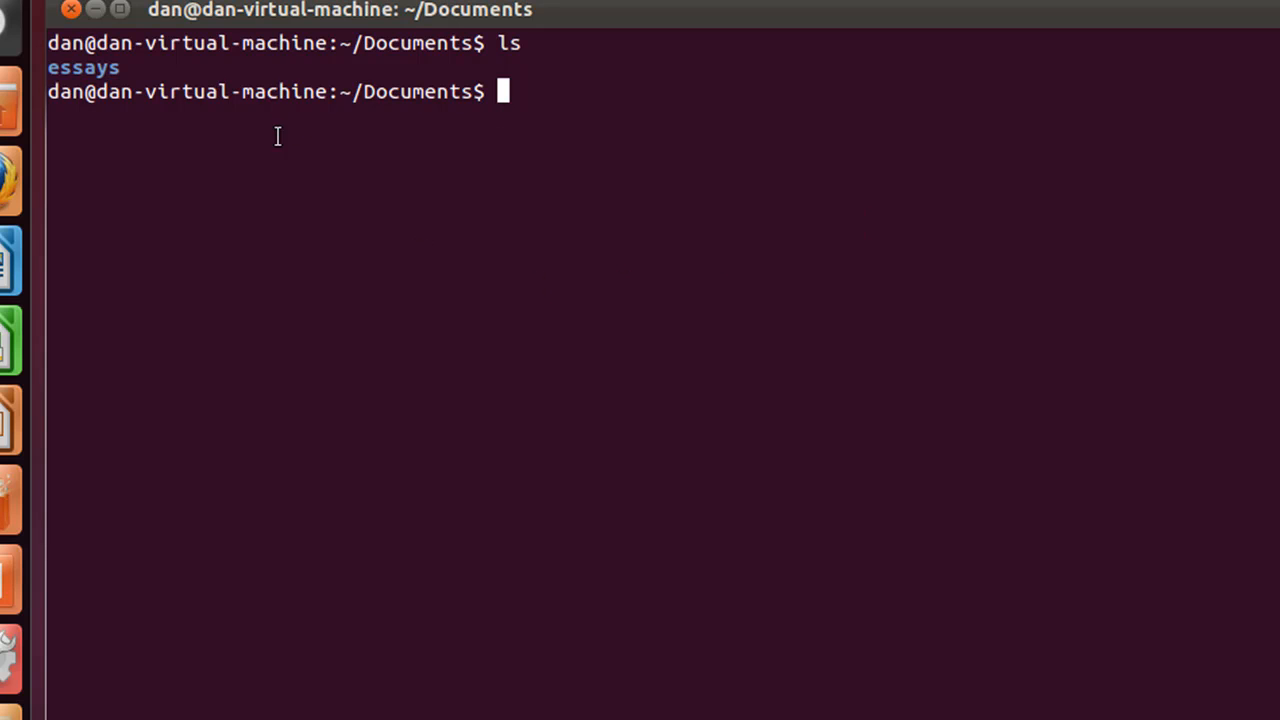
Step: Print the working directory with pwd, confirming /home/dan/Documents
double_click(83, 67)
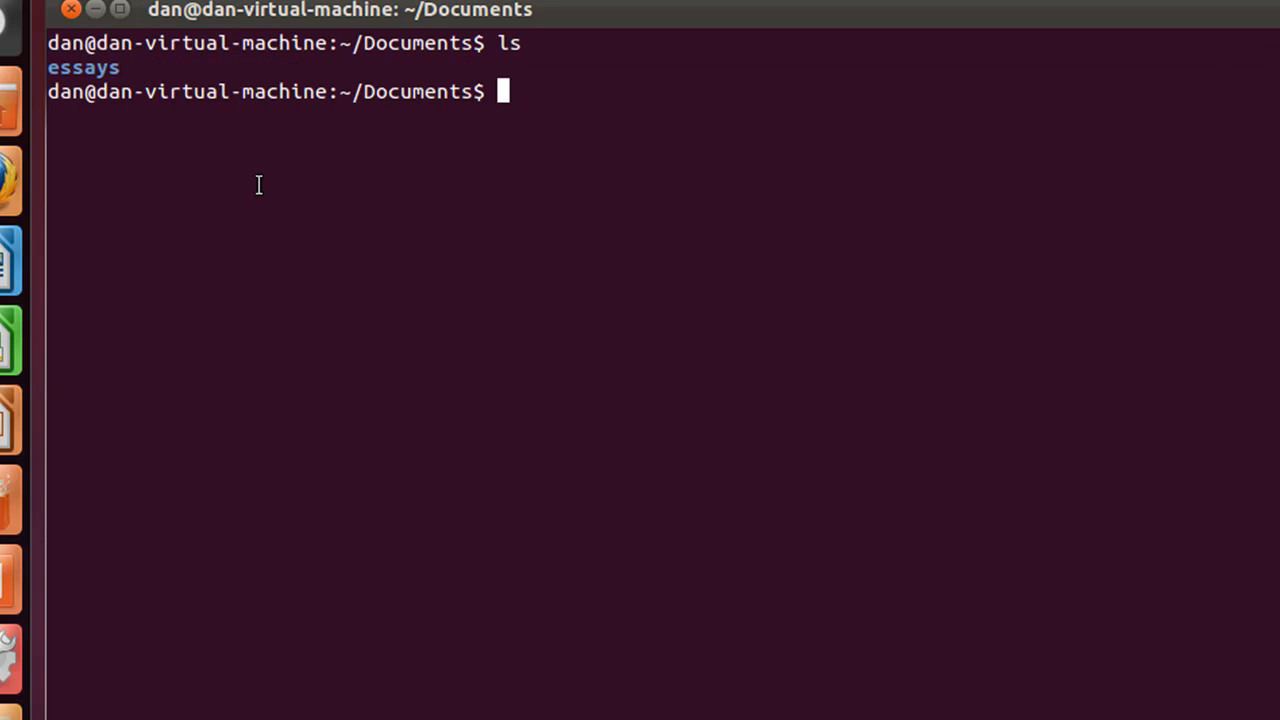
mouse_move(279, 186)
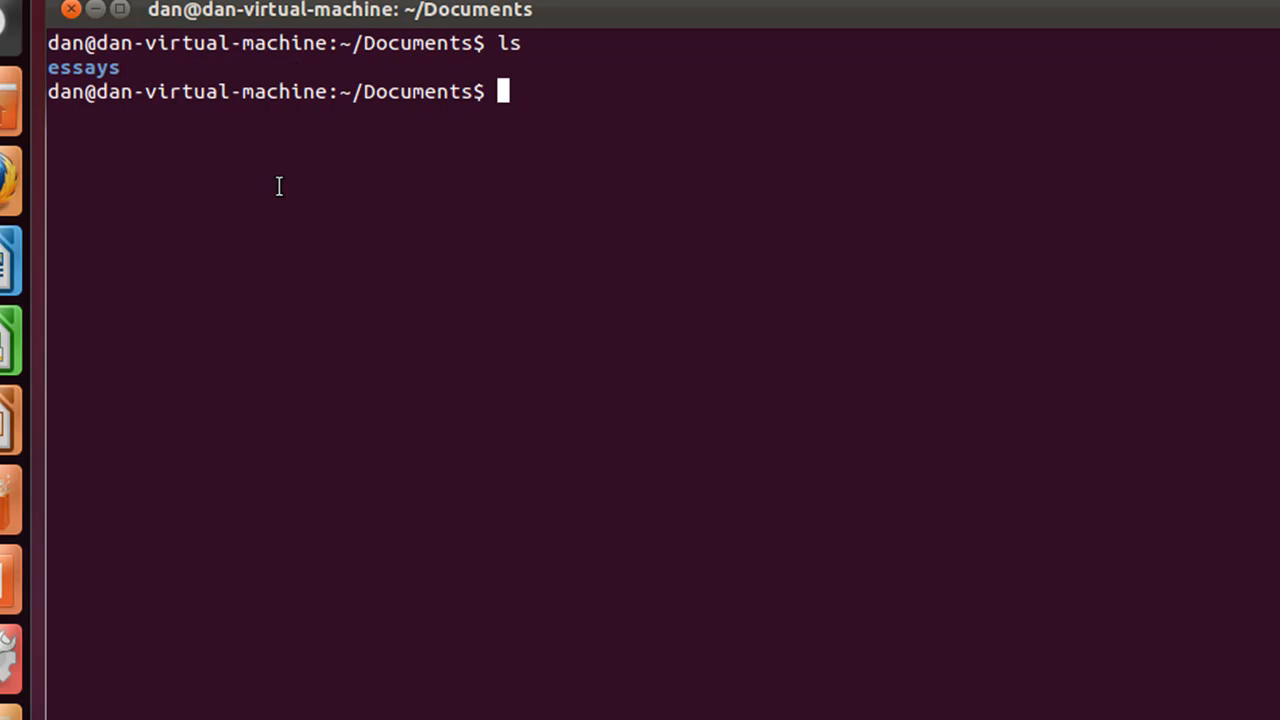
type("pwd")
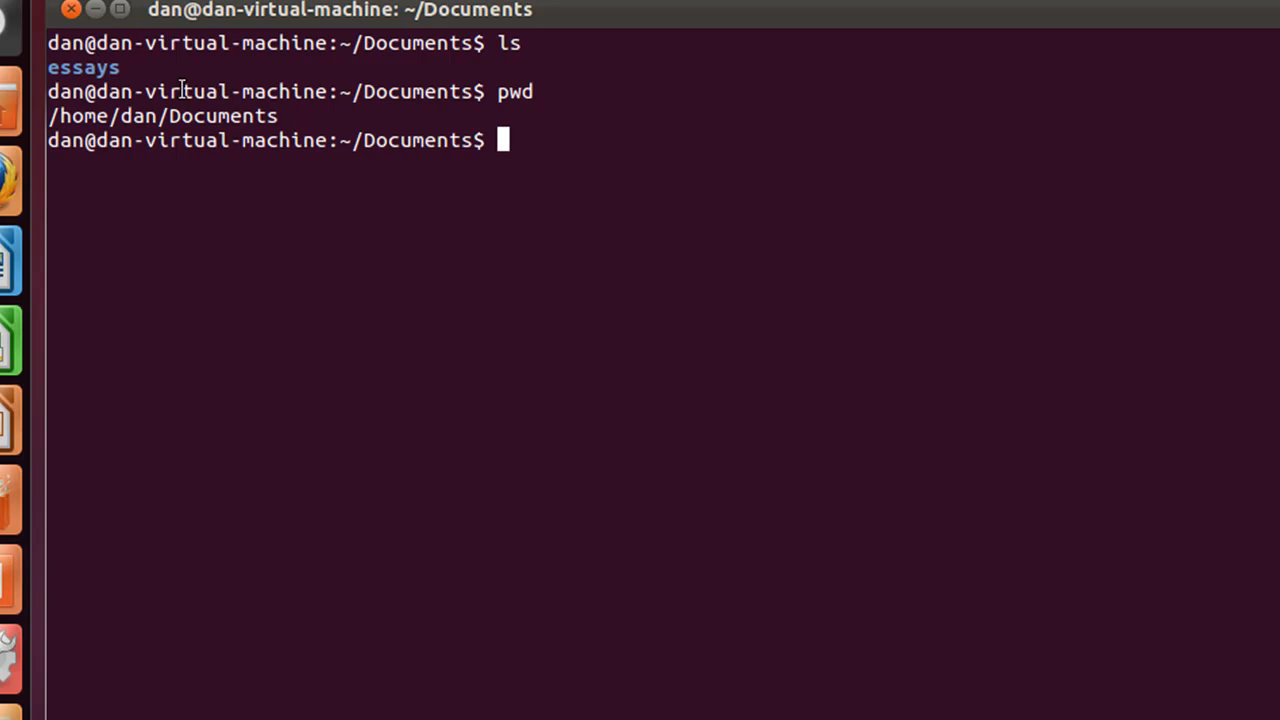
mouse_move(293, 140)
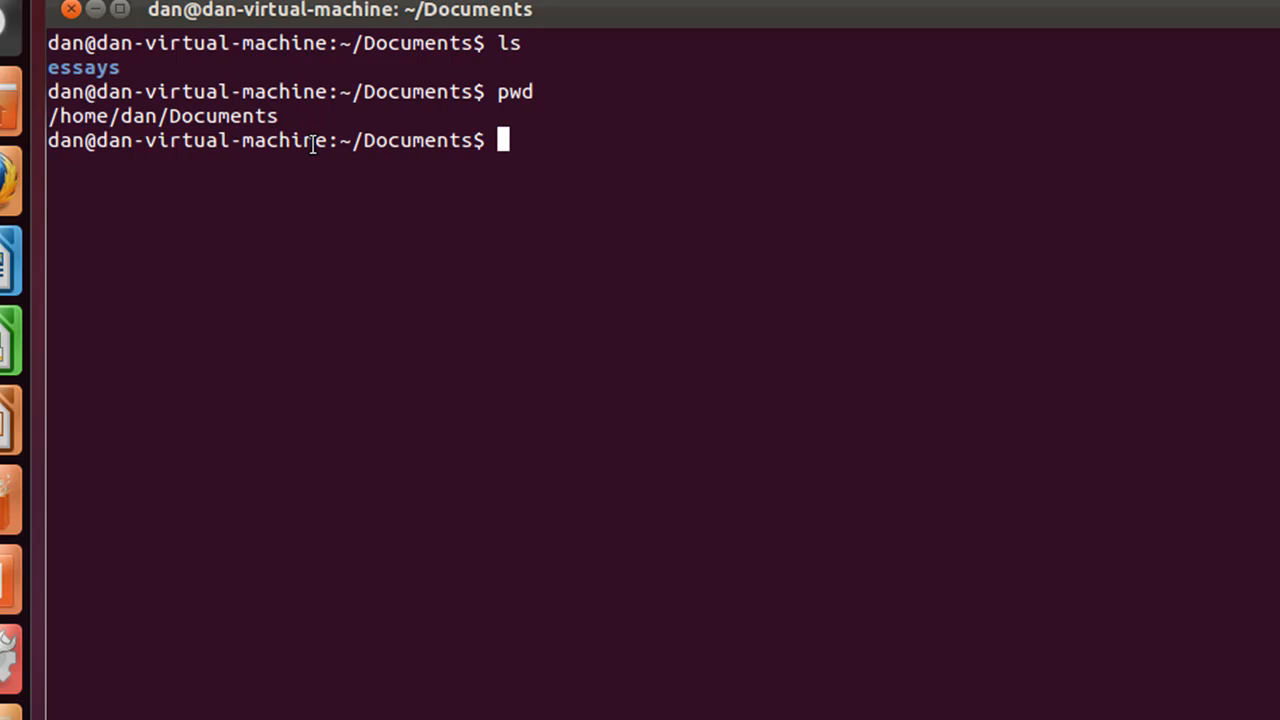
type("cd")
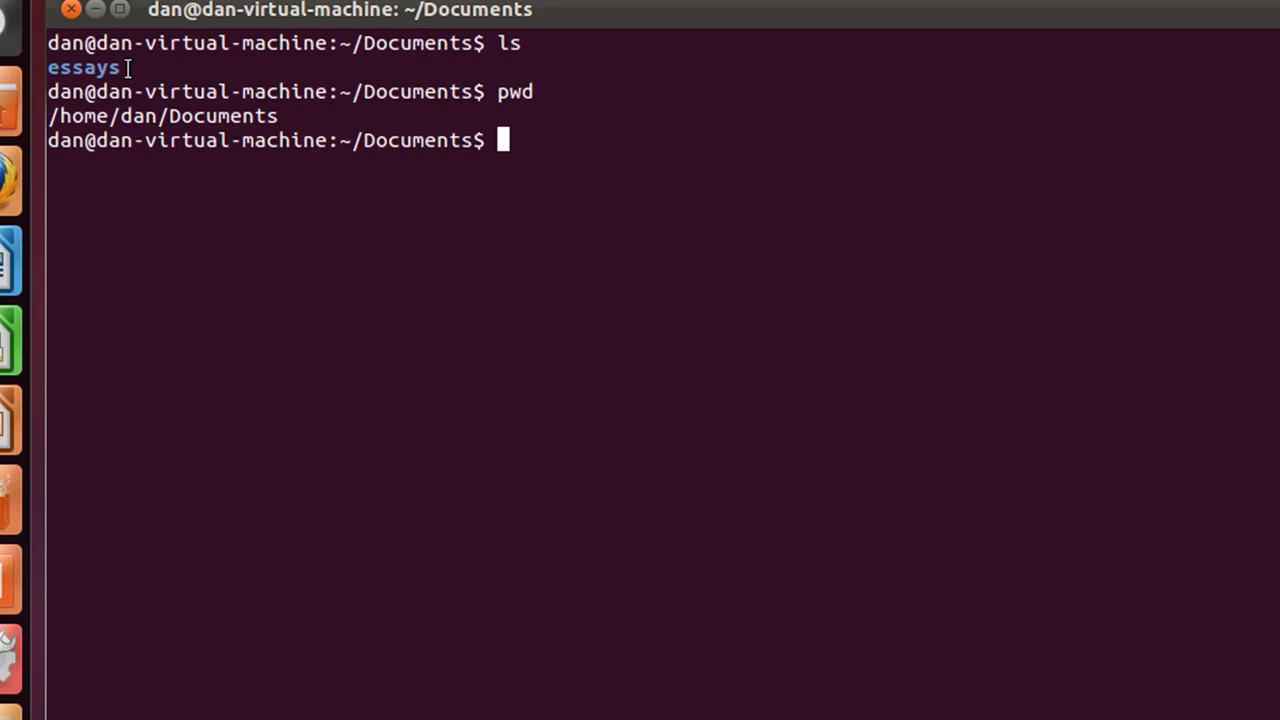
double_click(83, 67)
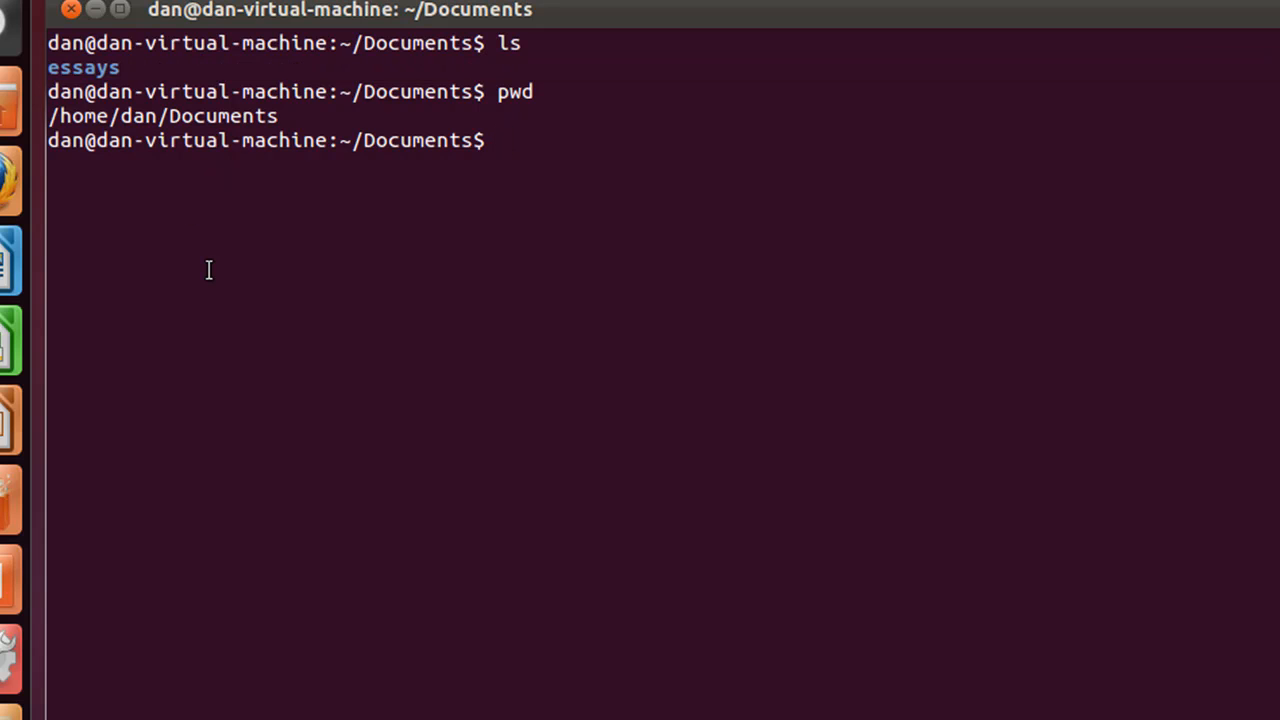
Step: Show the detailed ls -l listing, then recursively force-remove the essays folder with rm -rf essays
type("ls")
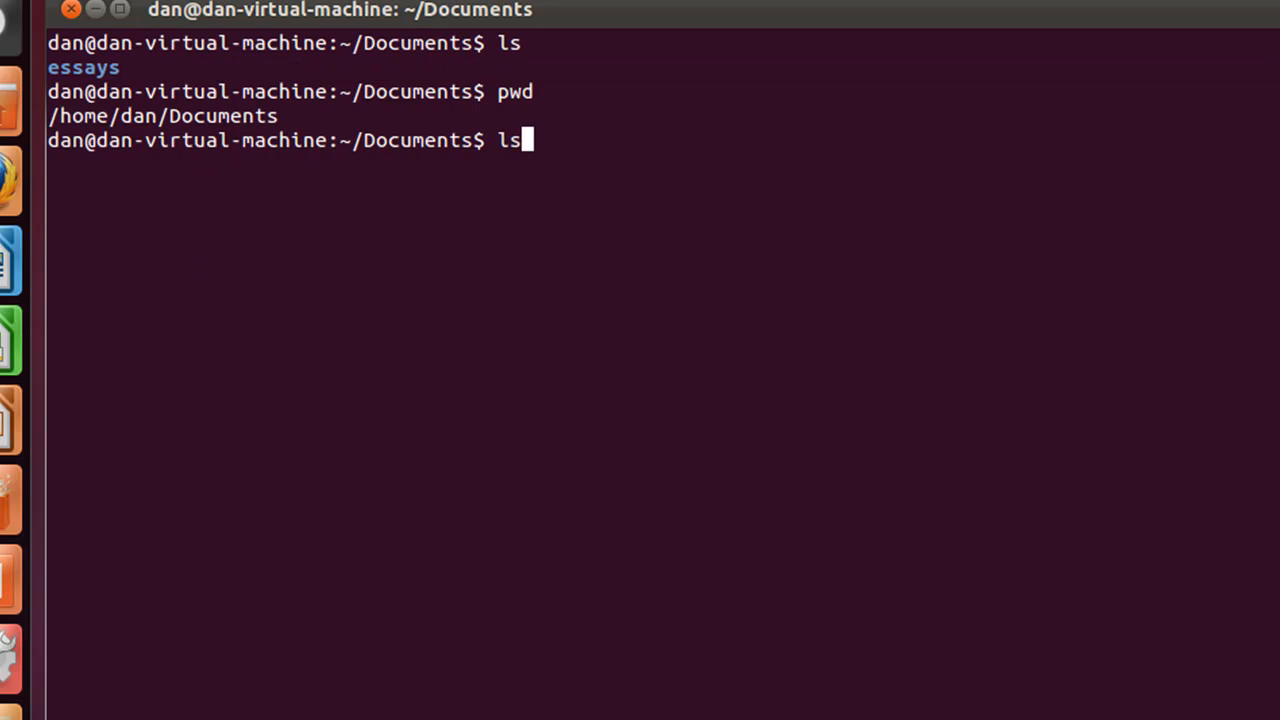
type("-l")
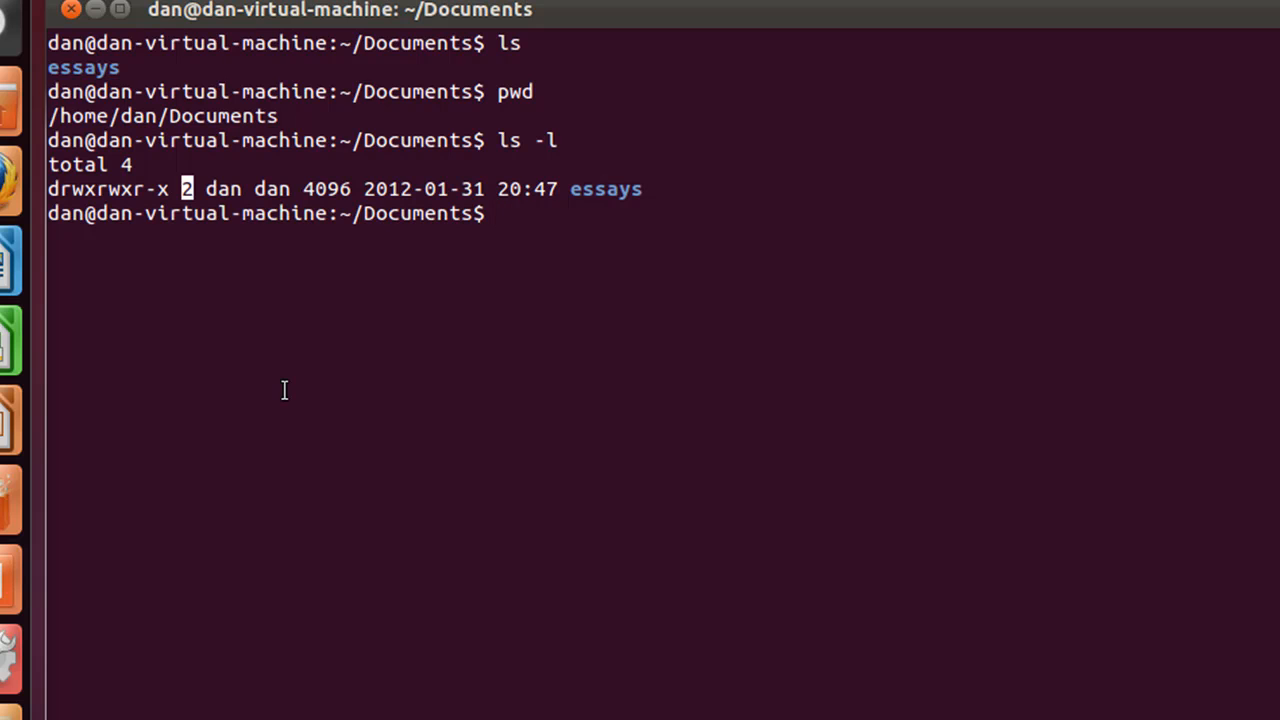
type("rm")
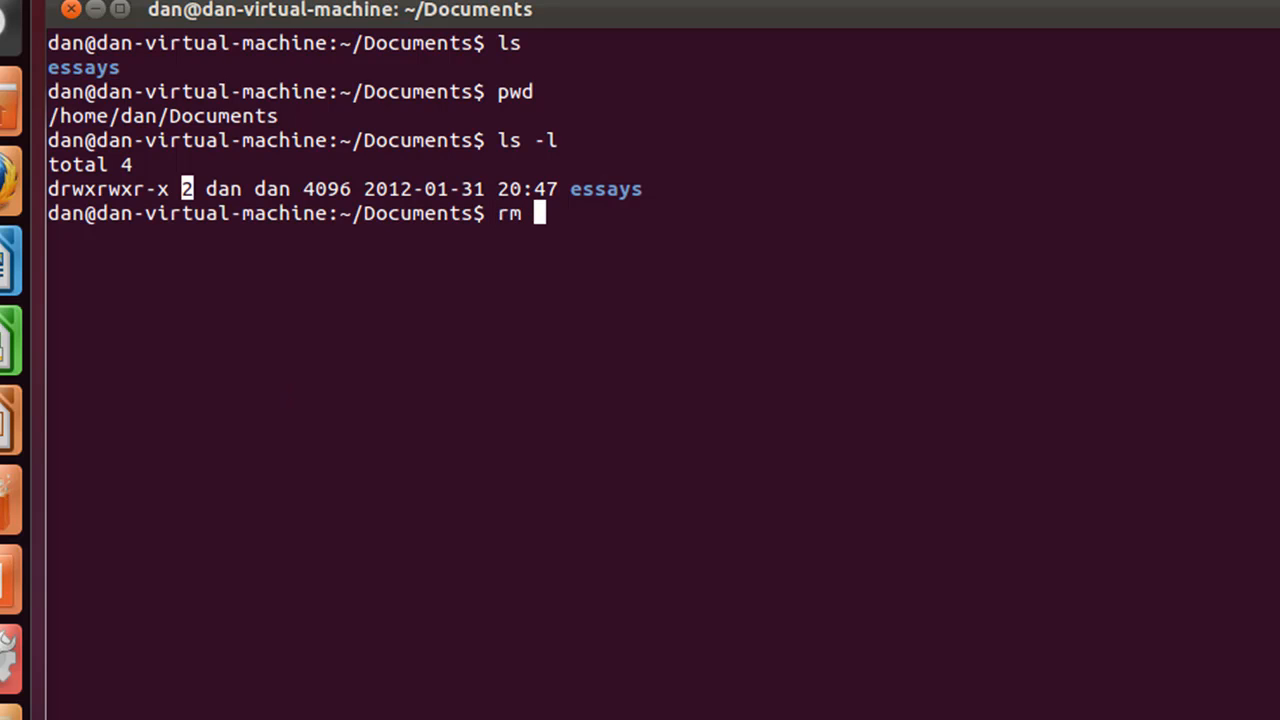
type("-")
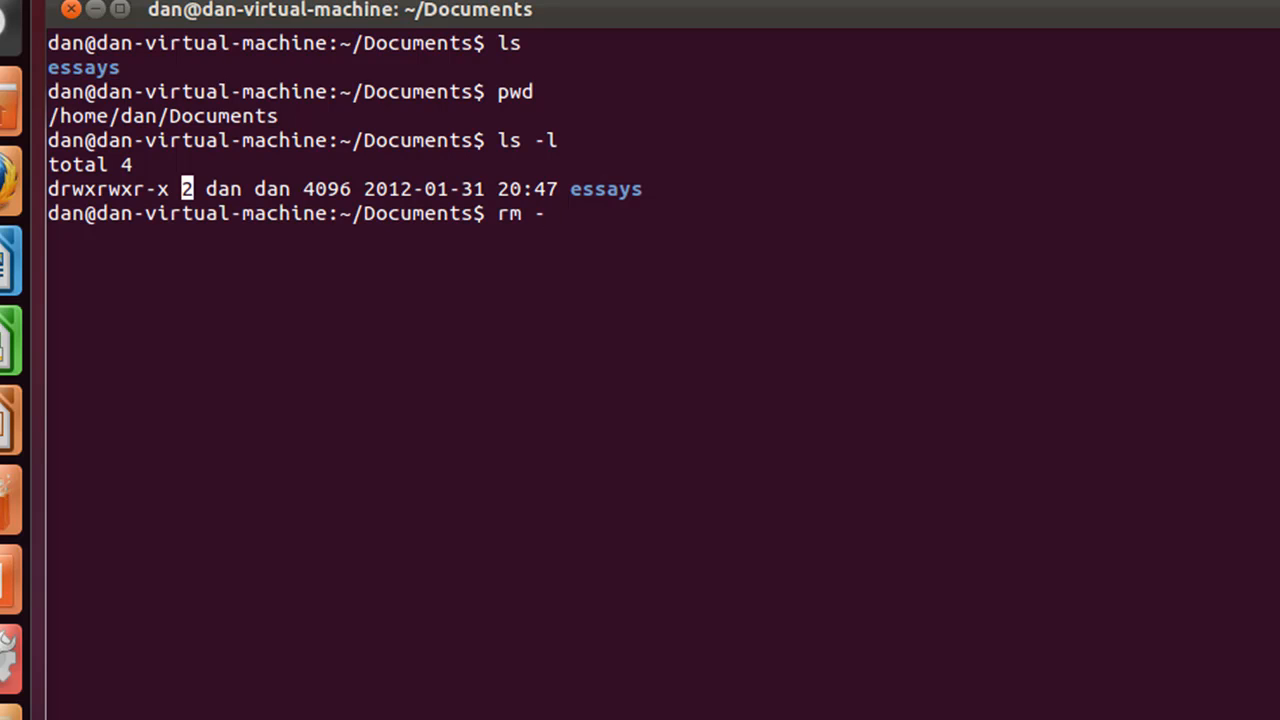
type("r")
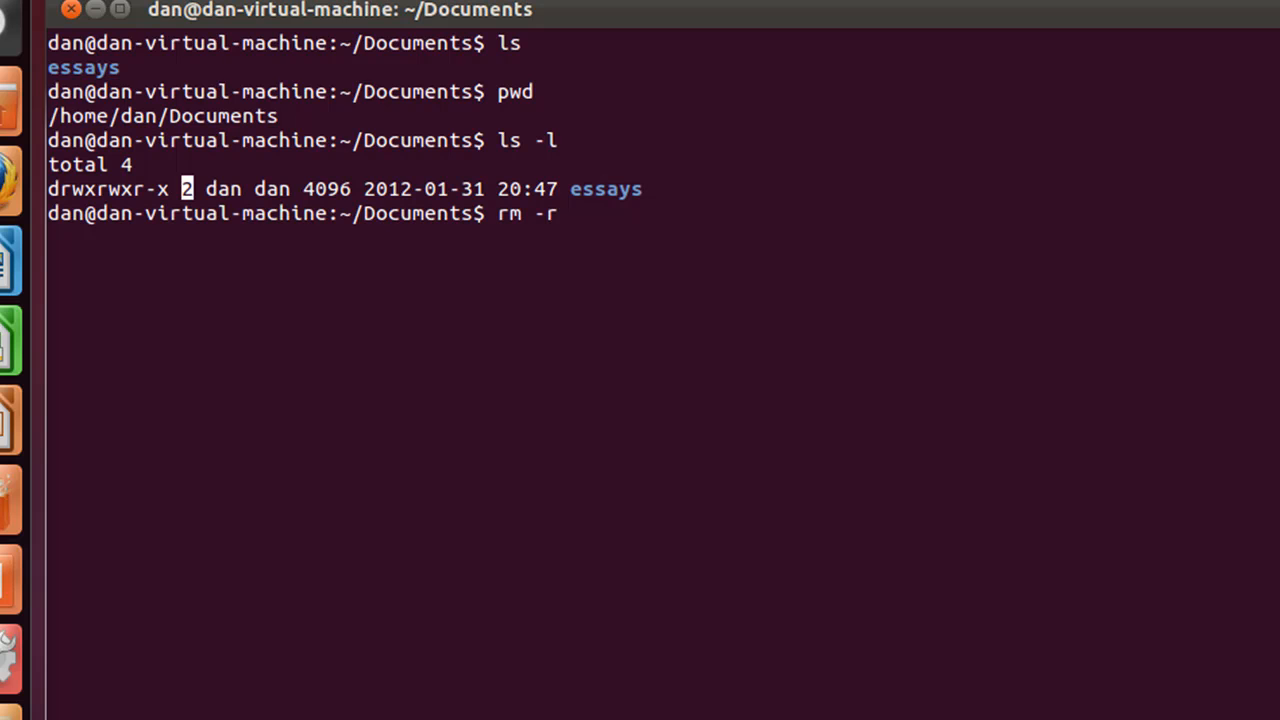
mouse_move(240, 302)
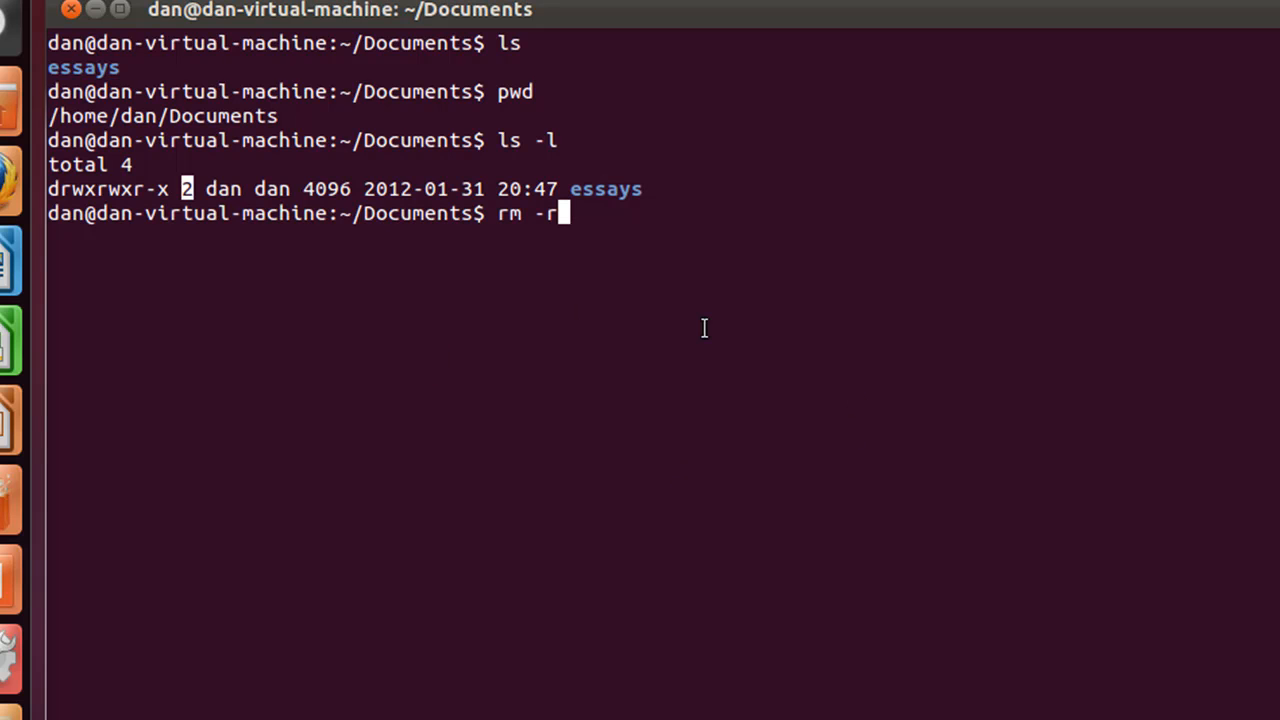
mouse_move(620, 308)
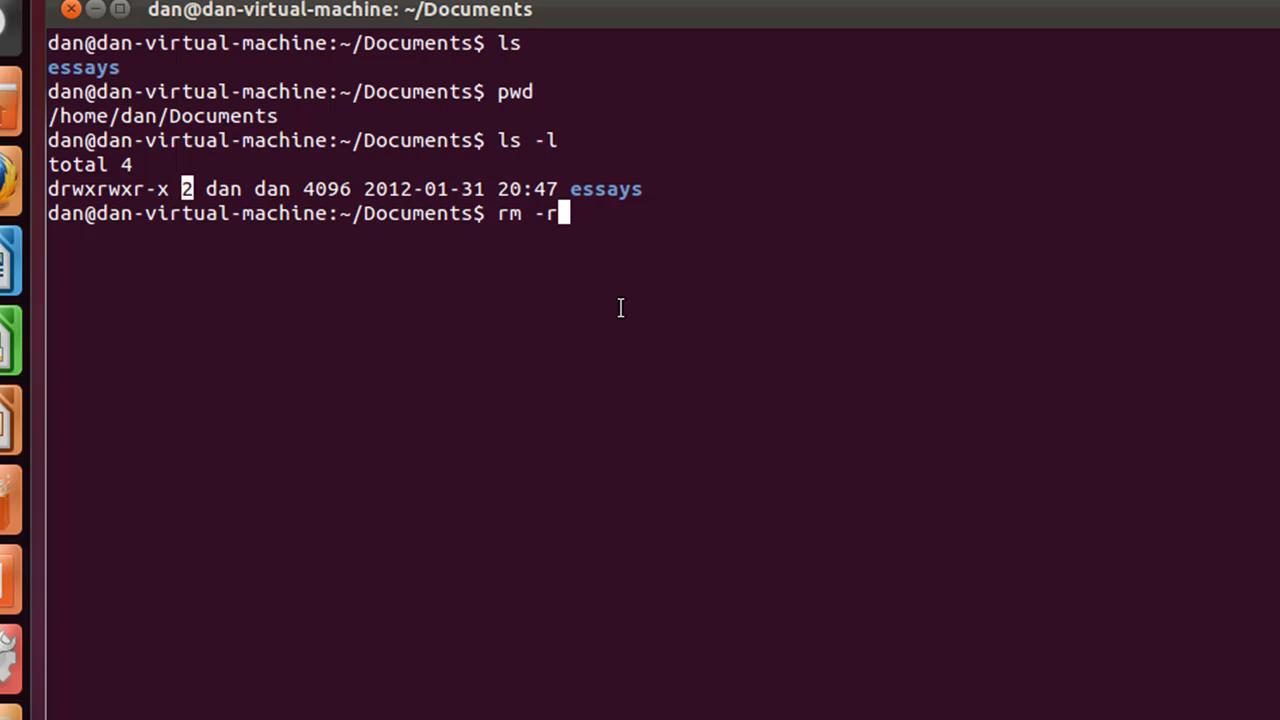
type("f")
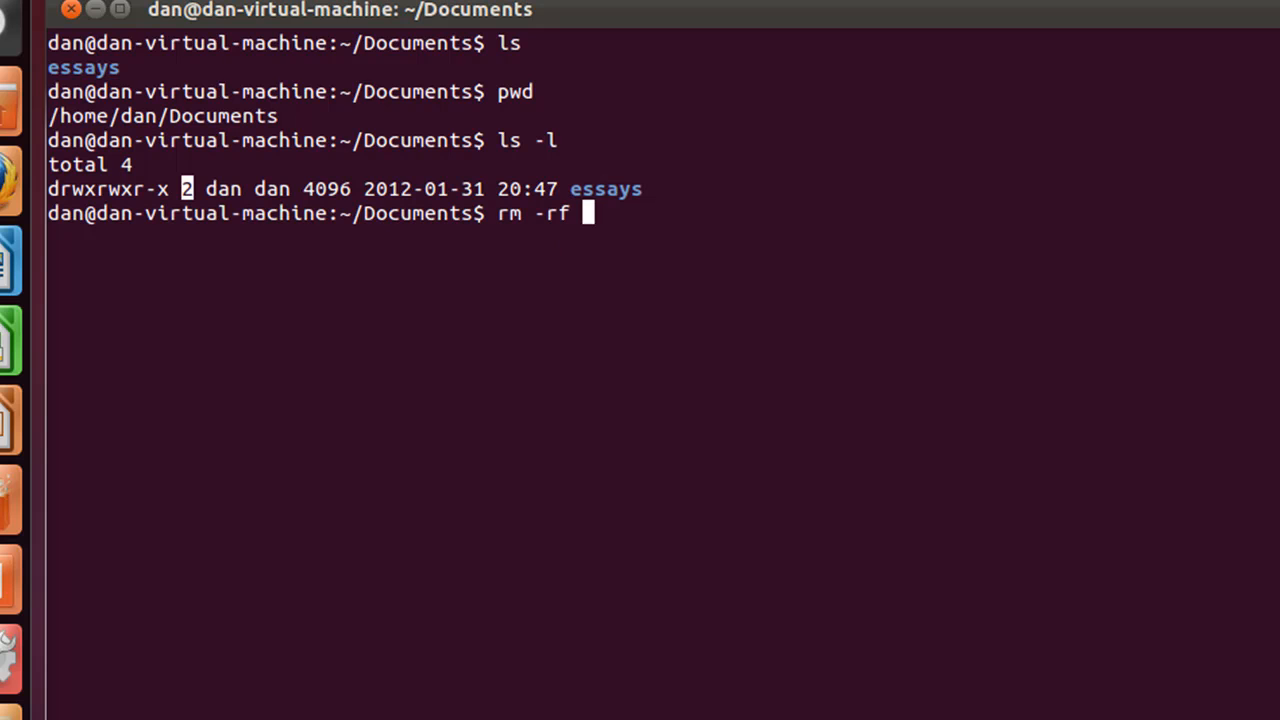
type("ess")
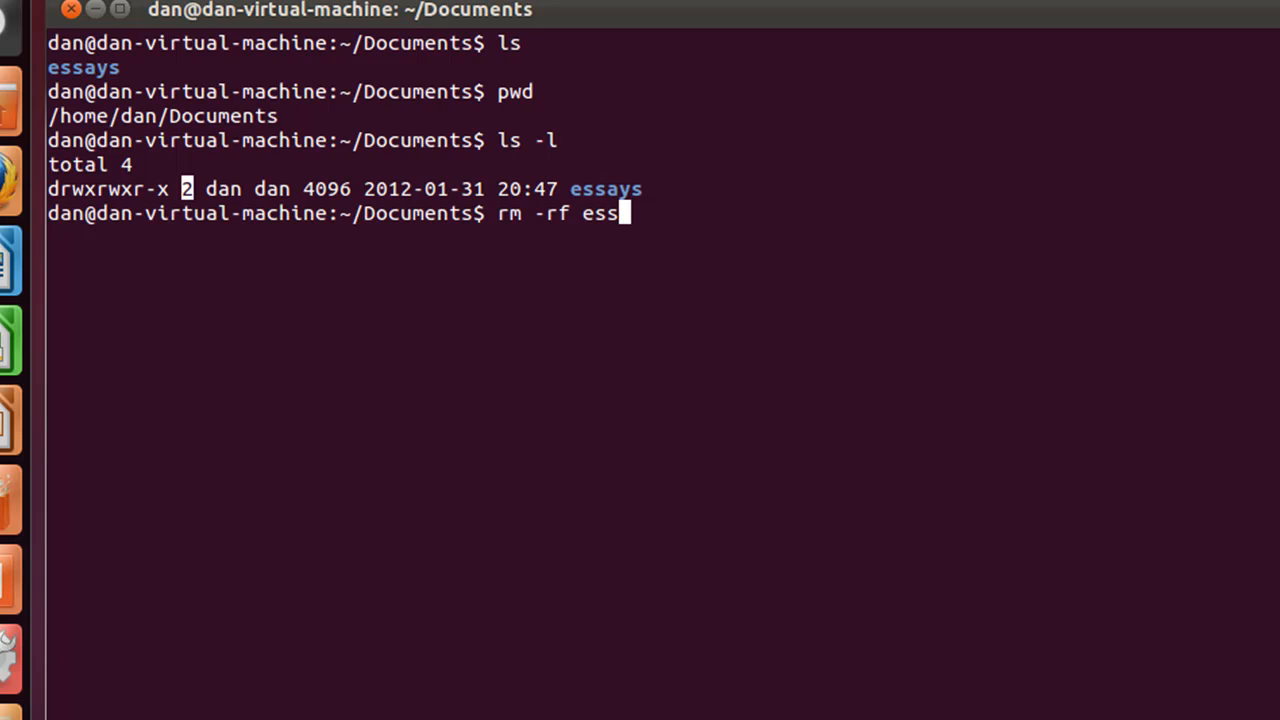
type("ays")
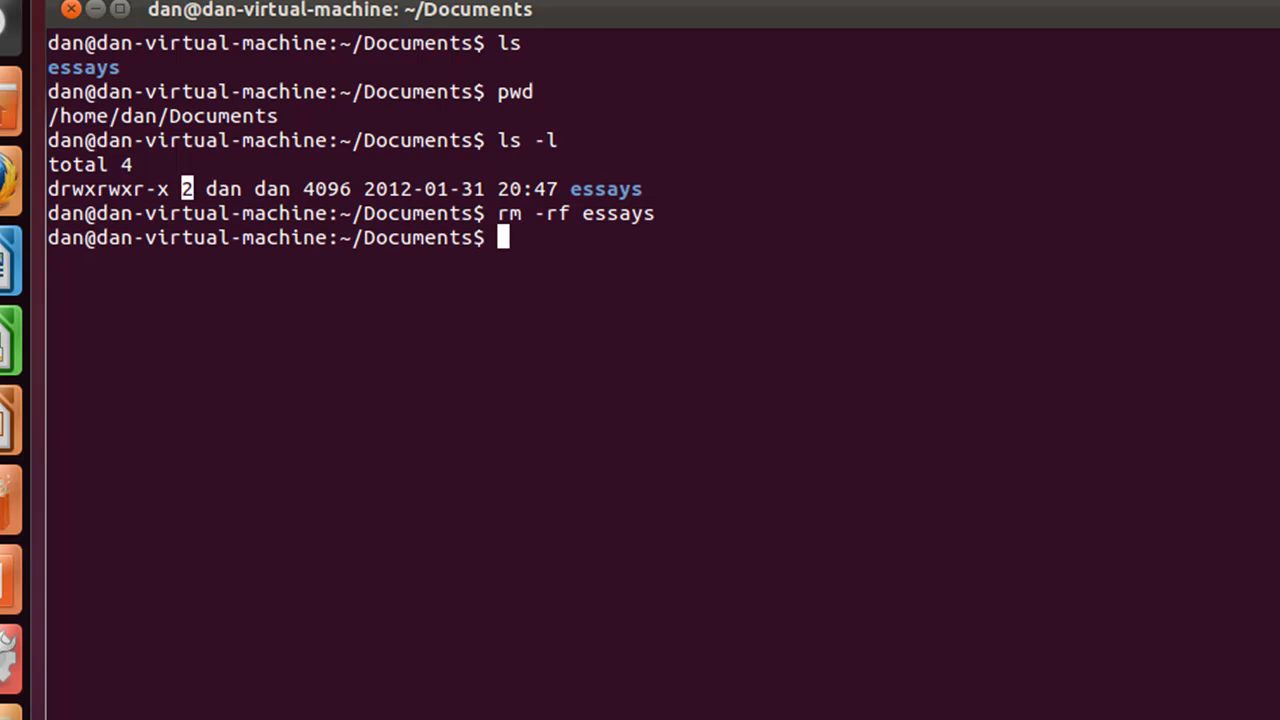
Step: Run ls in Documents to confirm the essays folder no longer appears
type("ls")
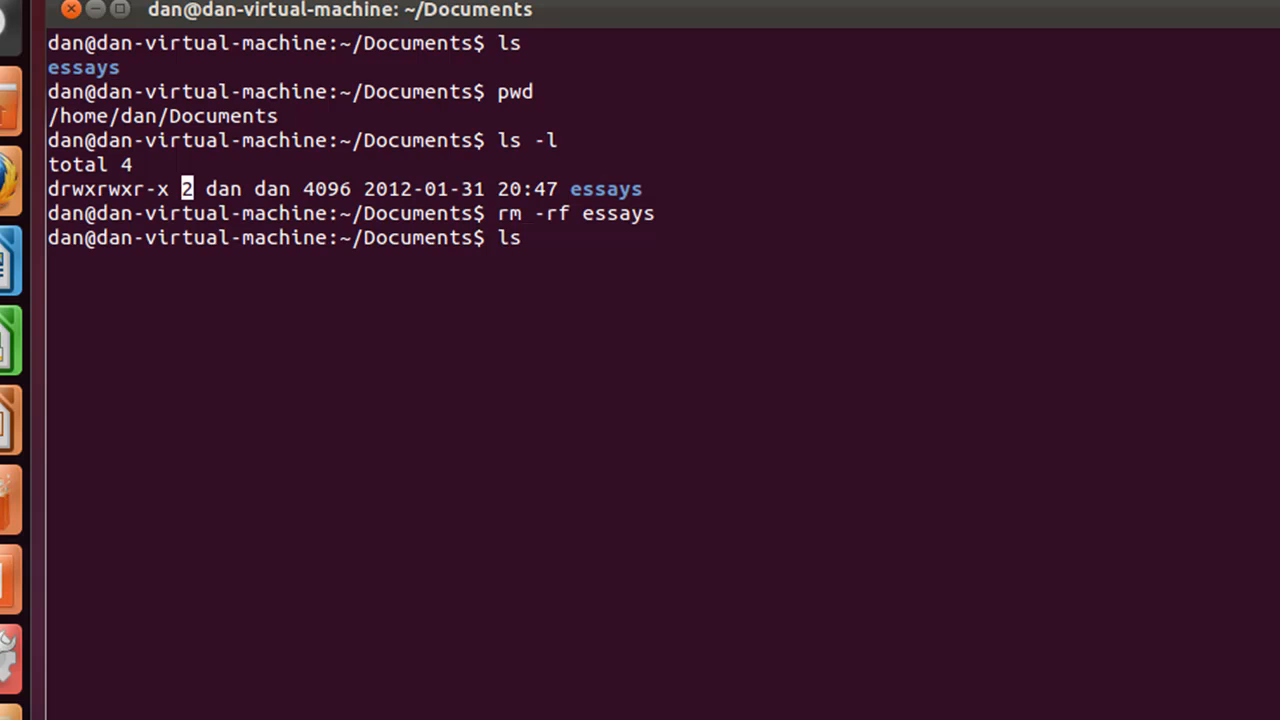
key("Return")
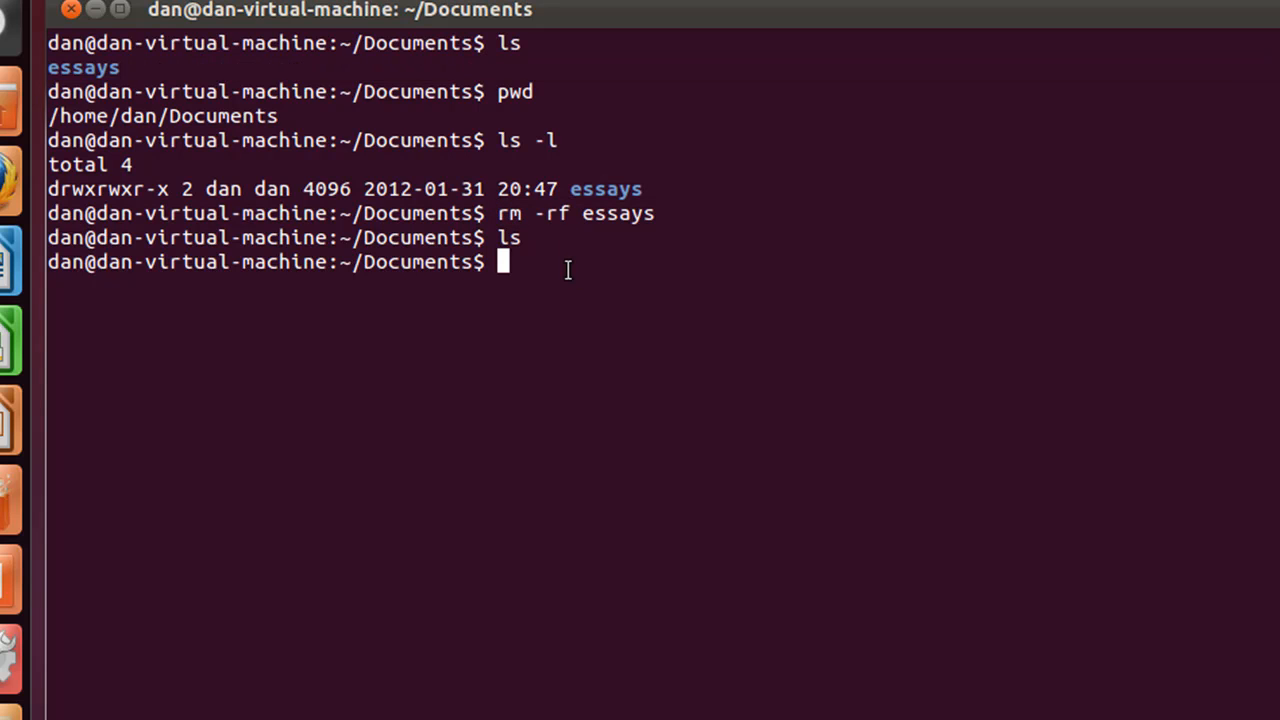
Step: Leave rm -rf / typed at the Documents prompt without running it
type("rm")
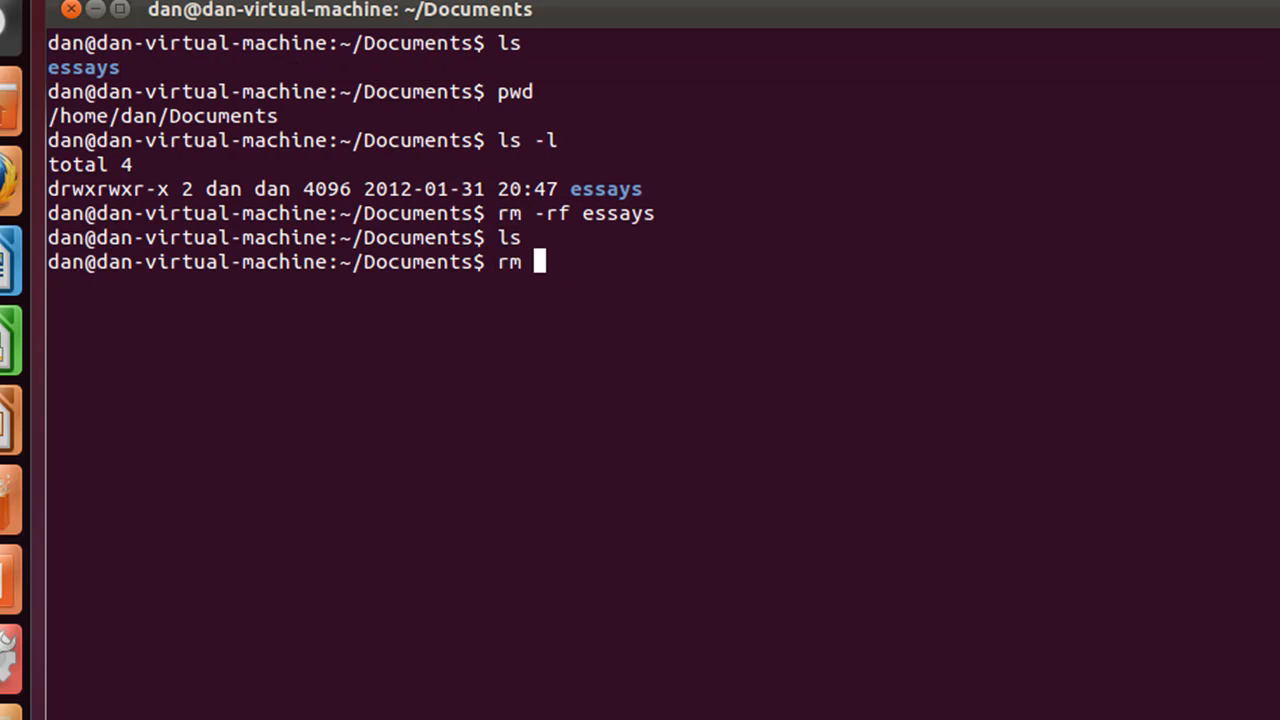
type("-rf")
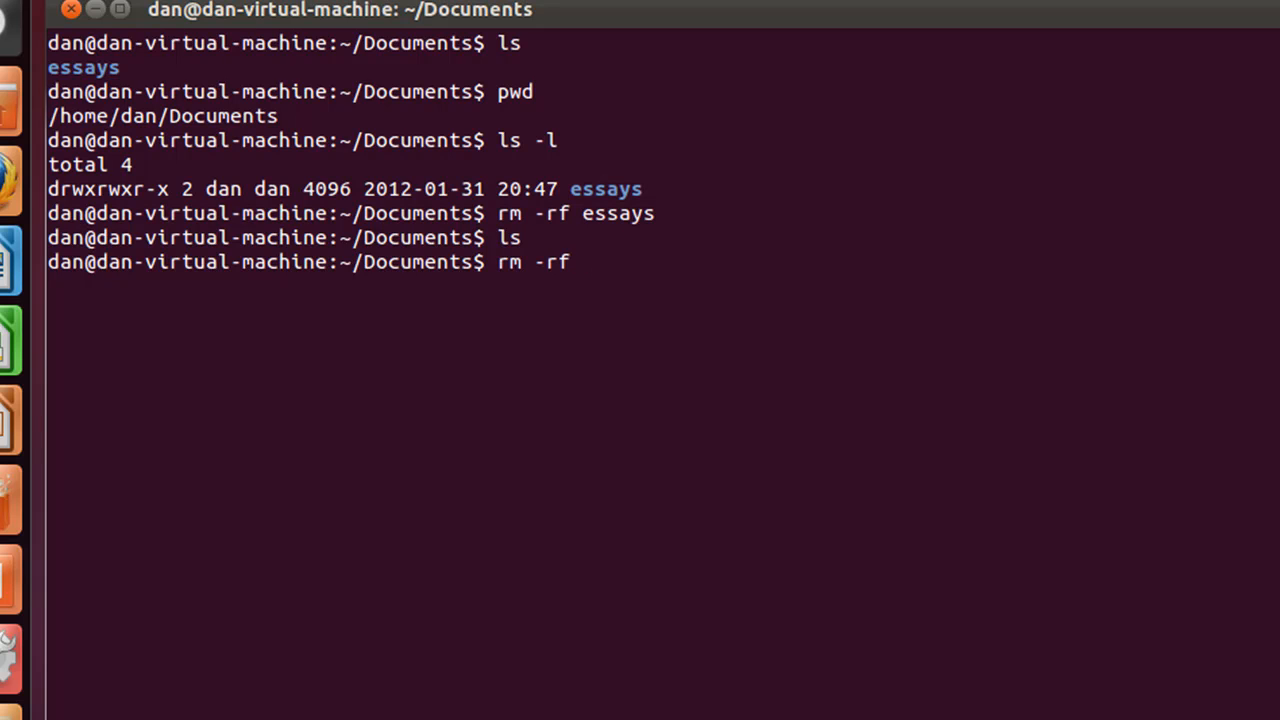
type("/")
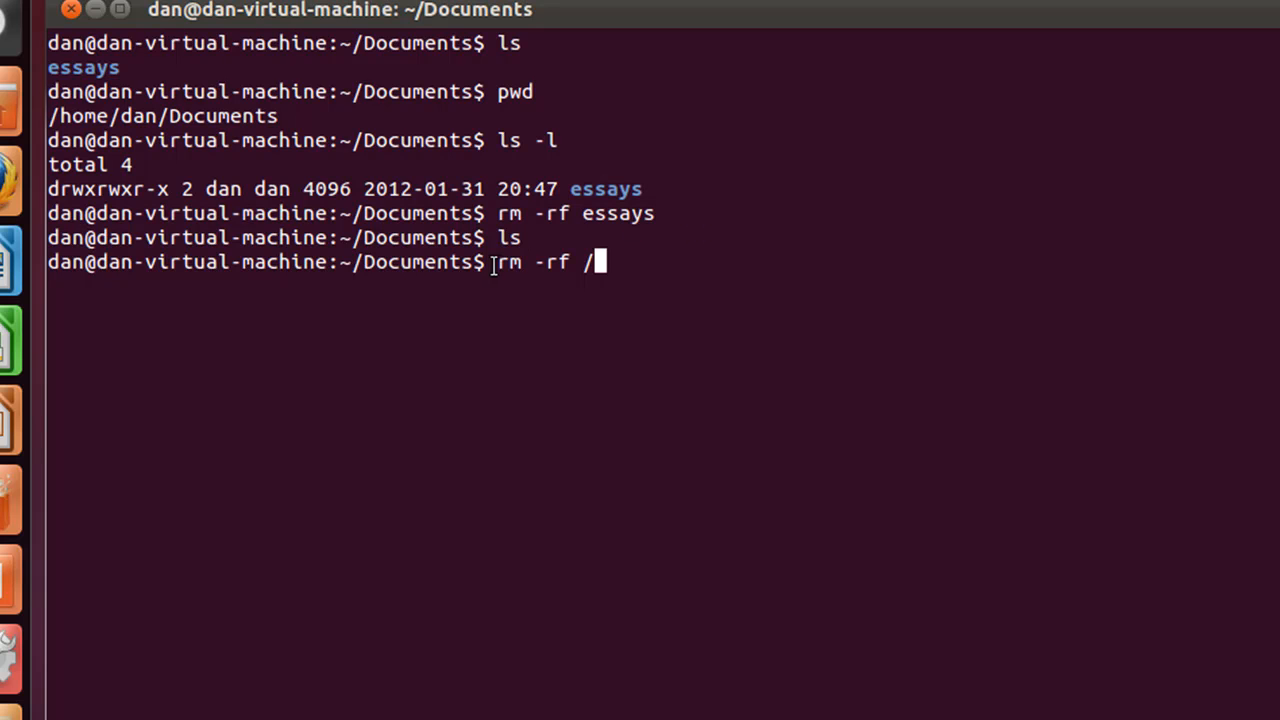
mouse_move(660, 290)
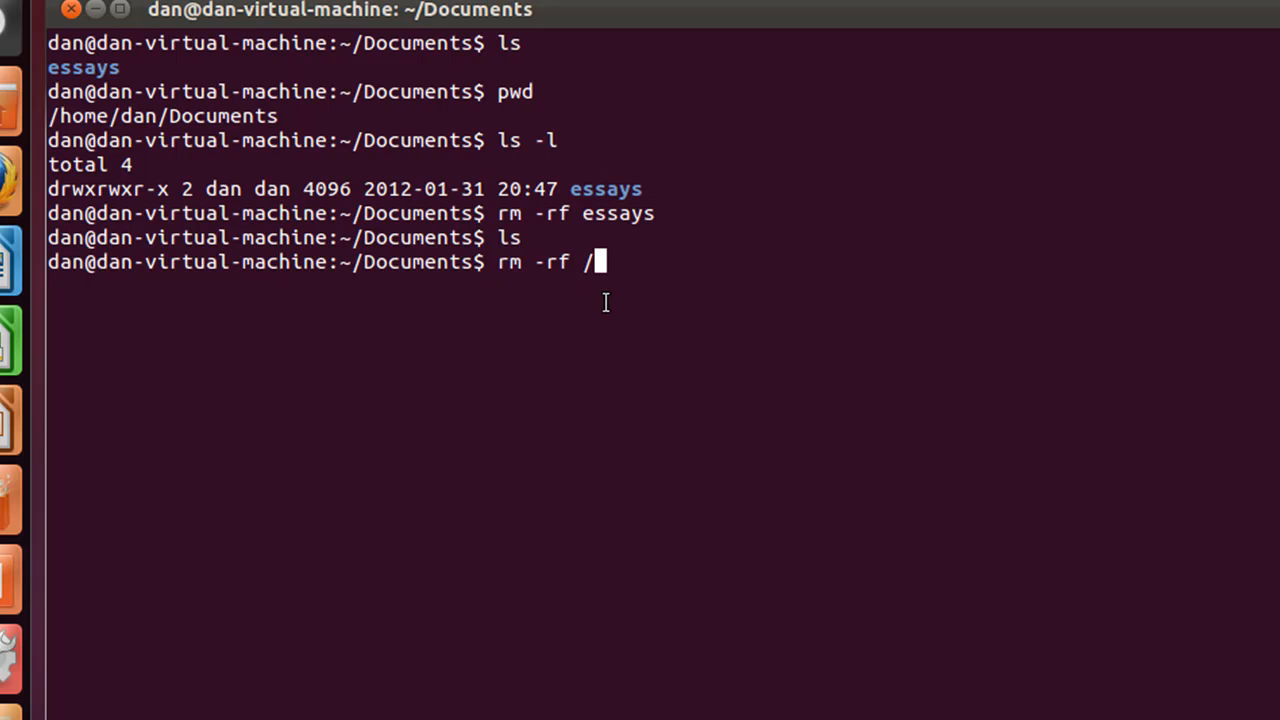
mouse_move(545, 268)
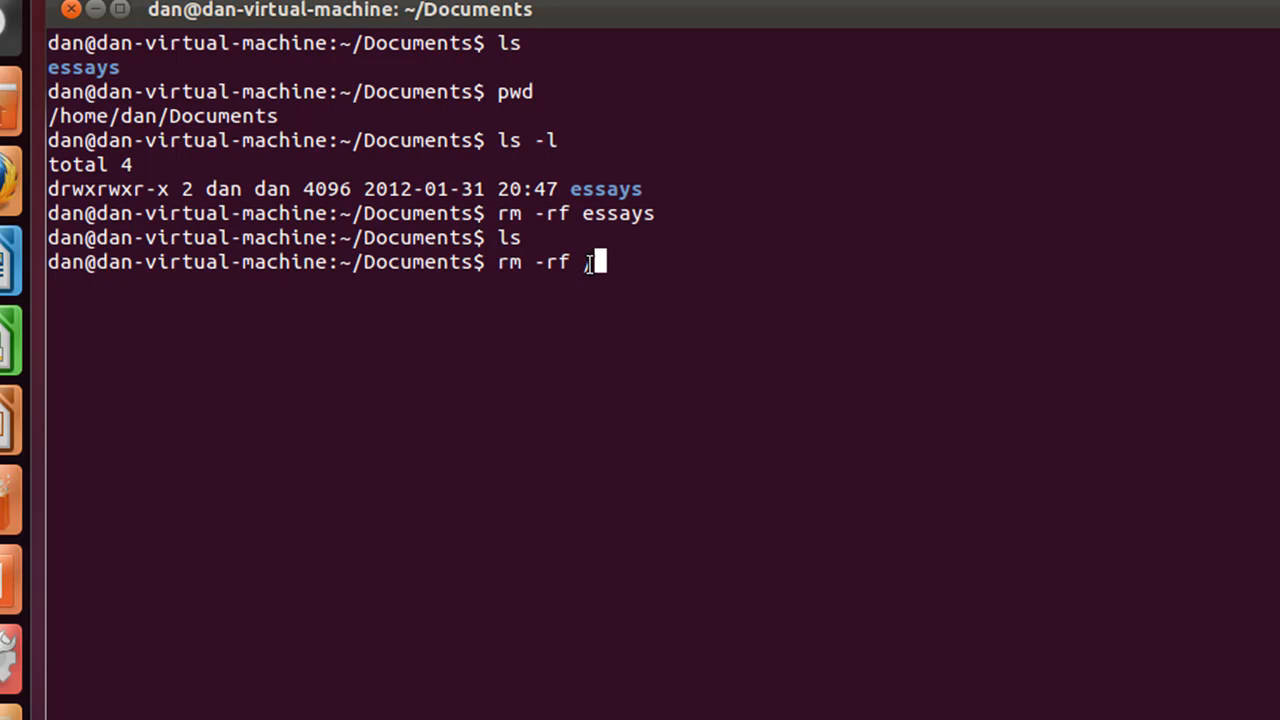
type("/")
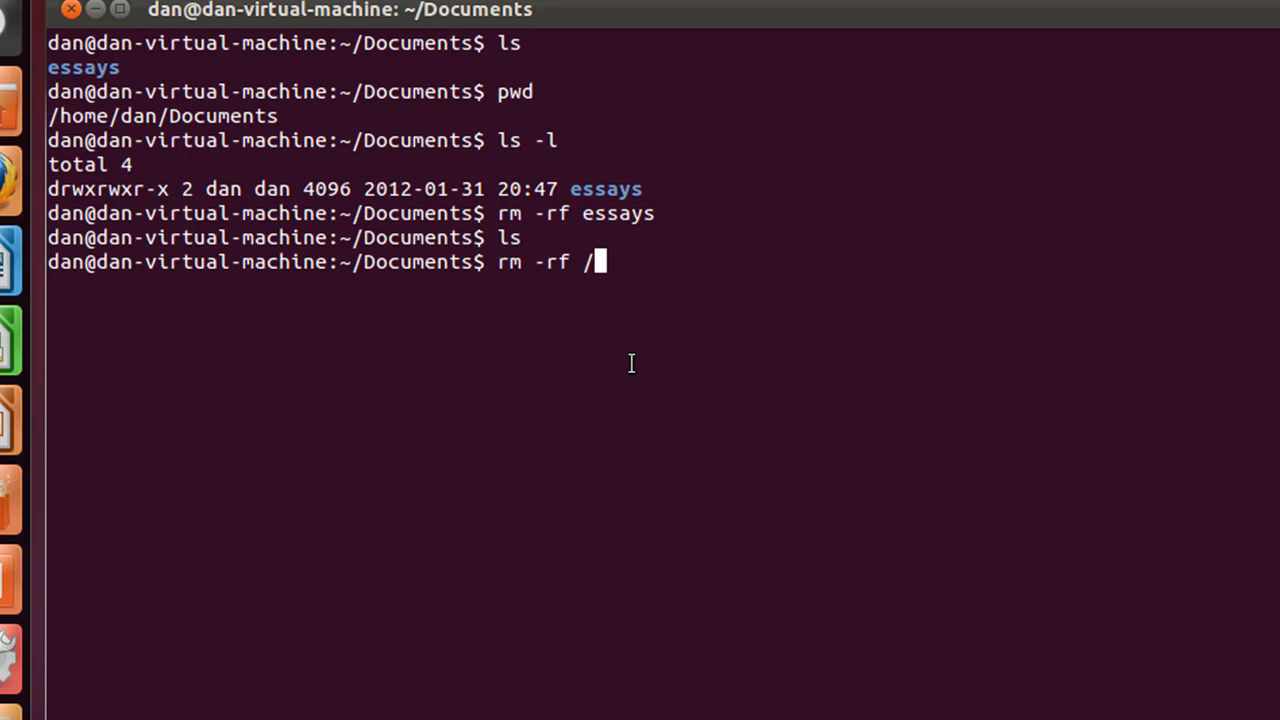